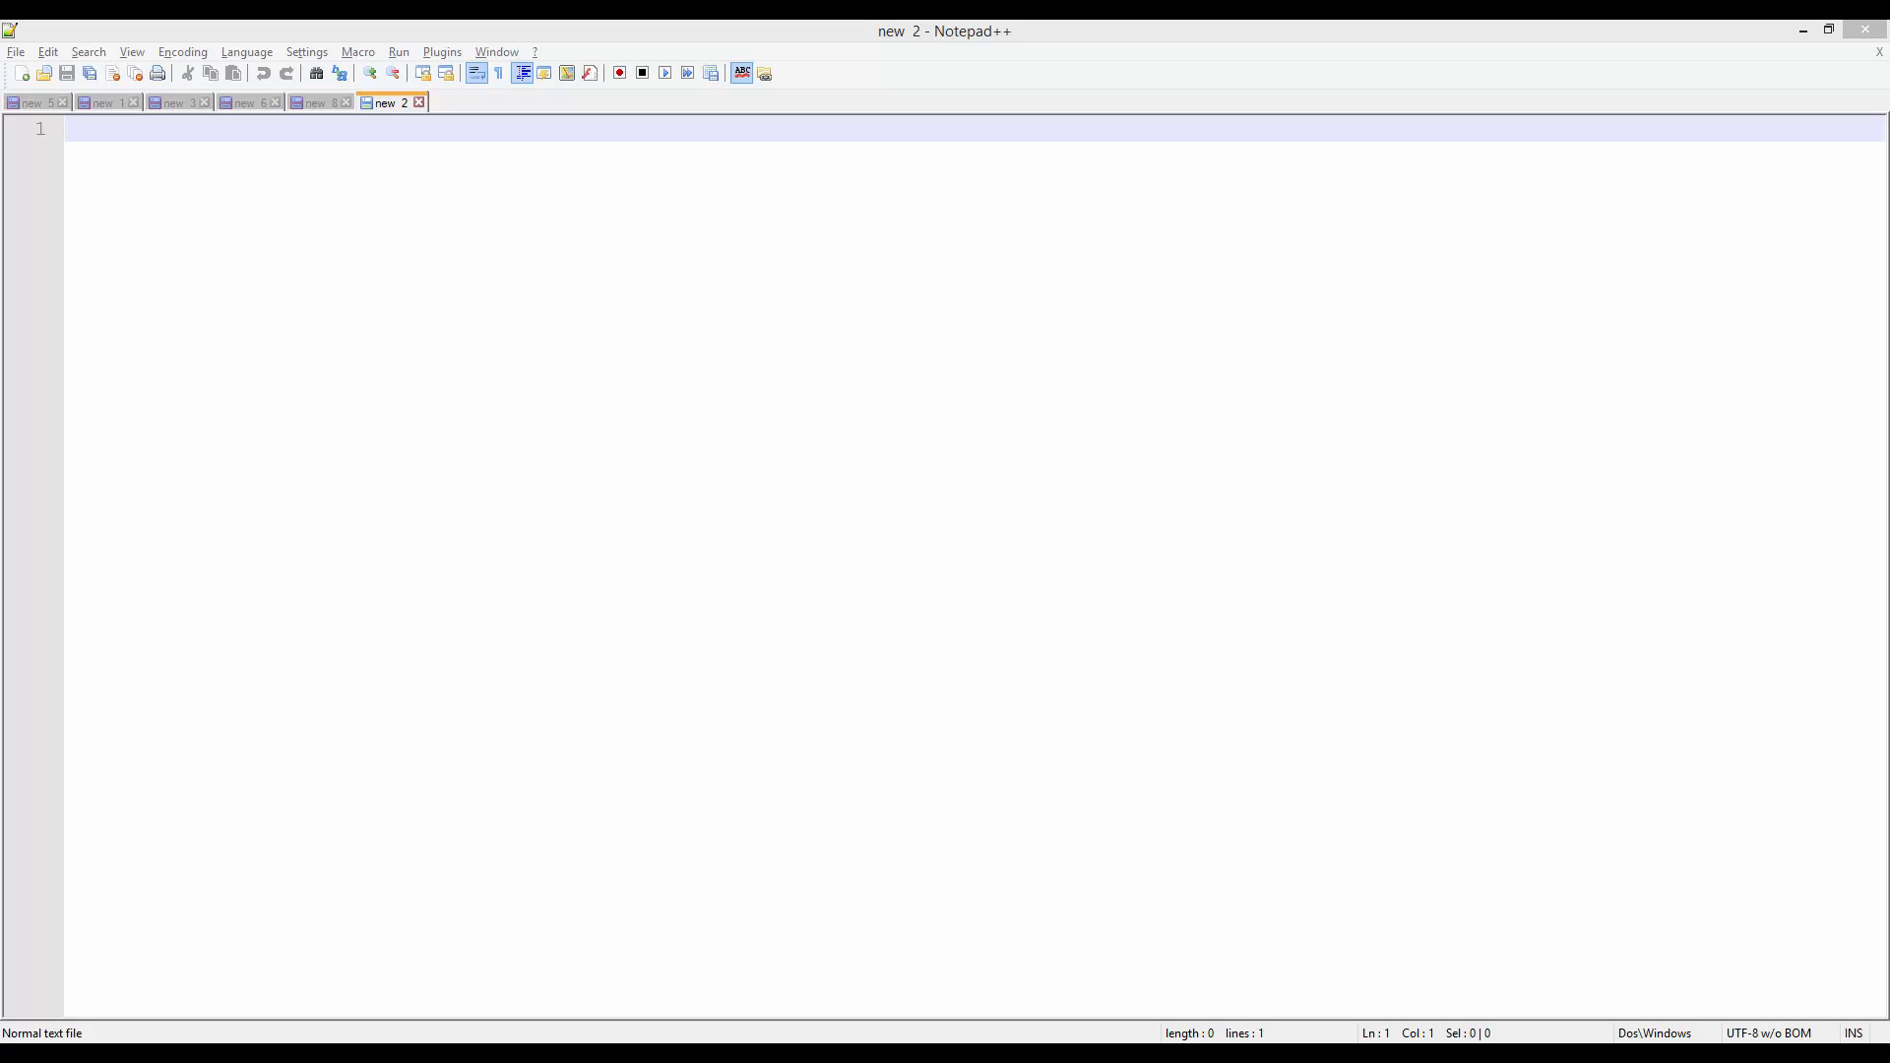
{"action": "mouse_move", "coordinate": [520, 604]}
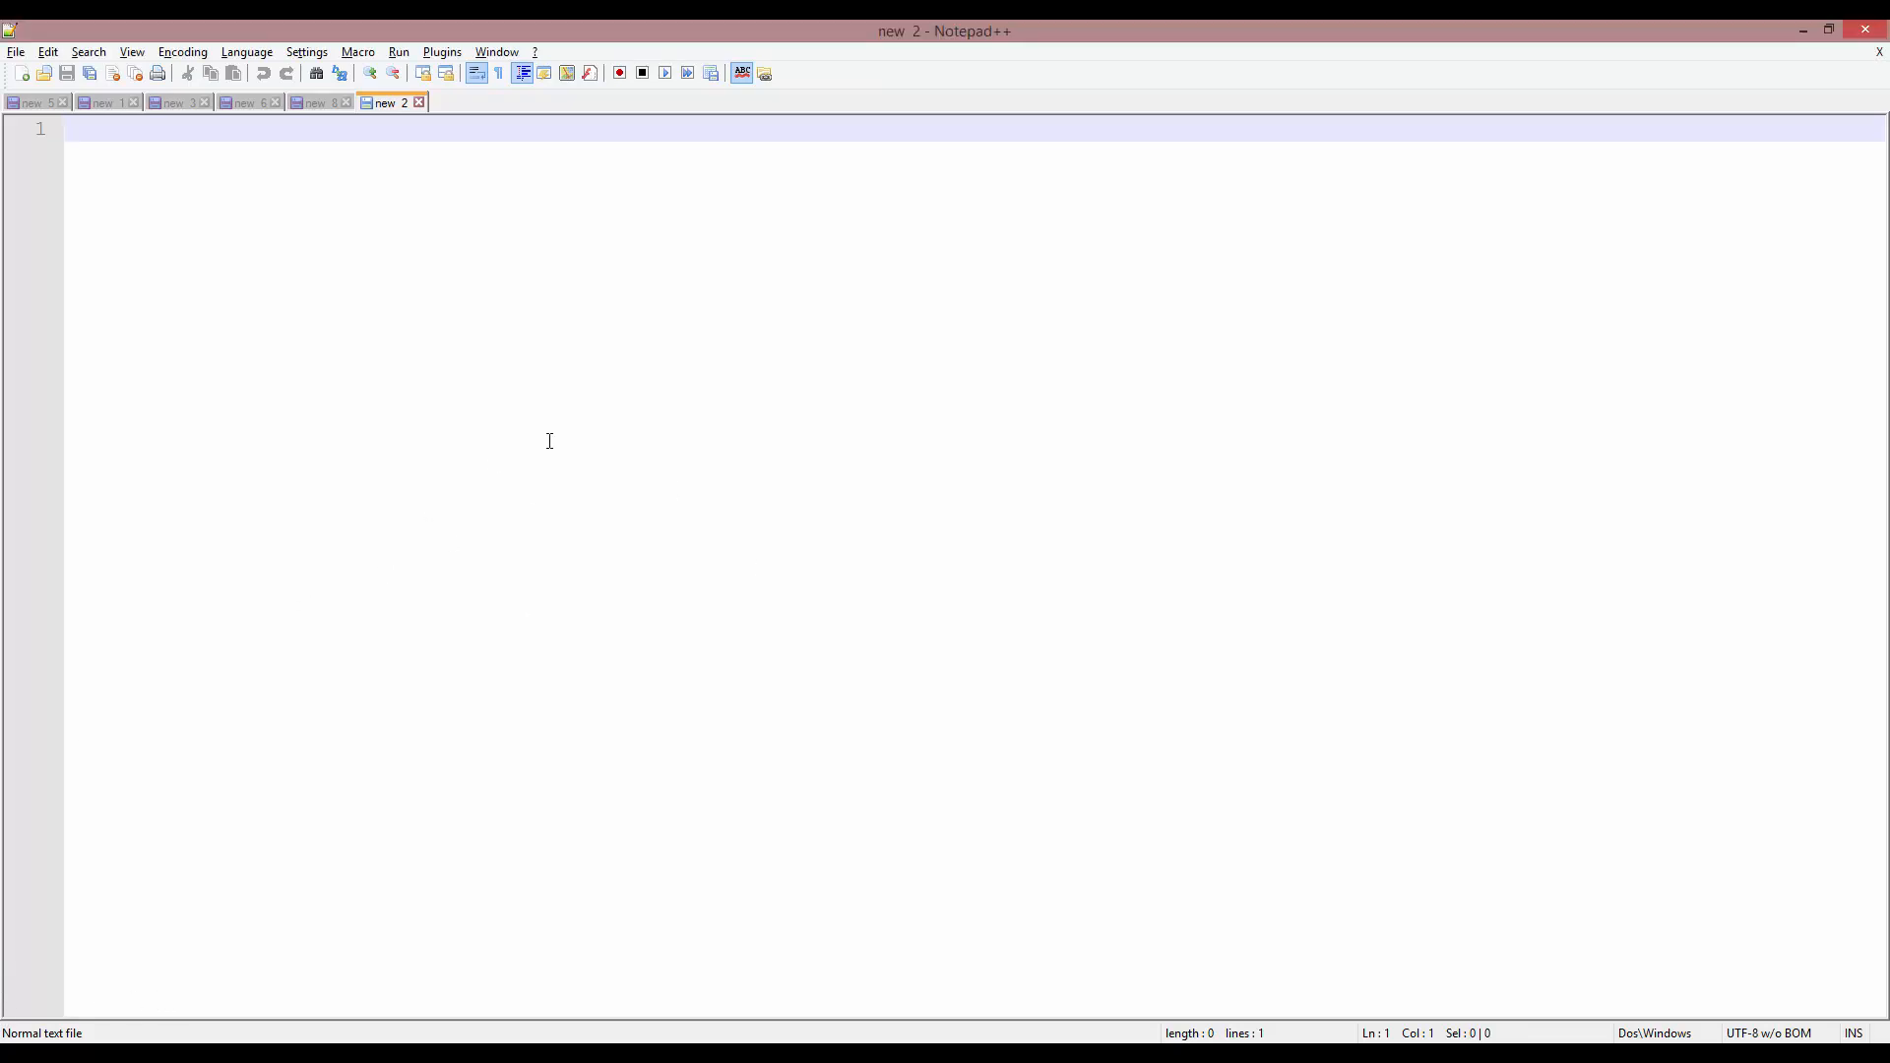
{"action": "mouse_move", "coordinate": [484, 492]}
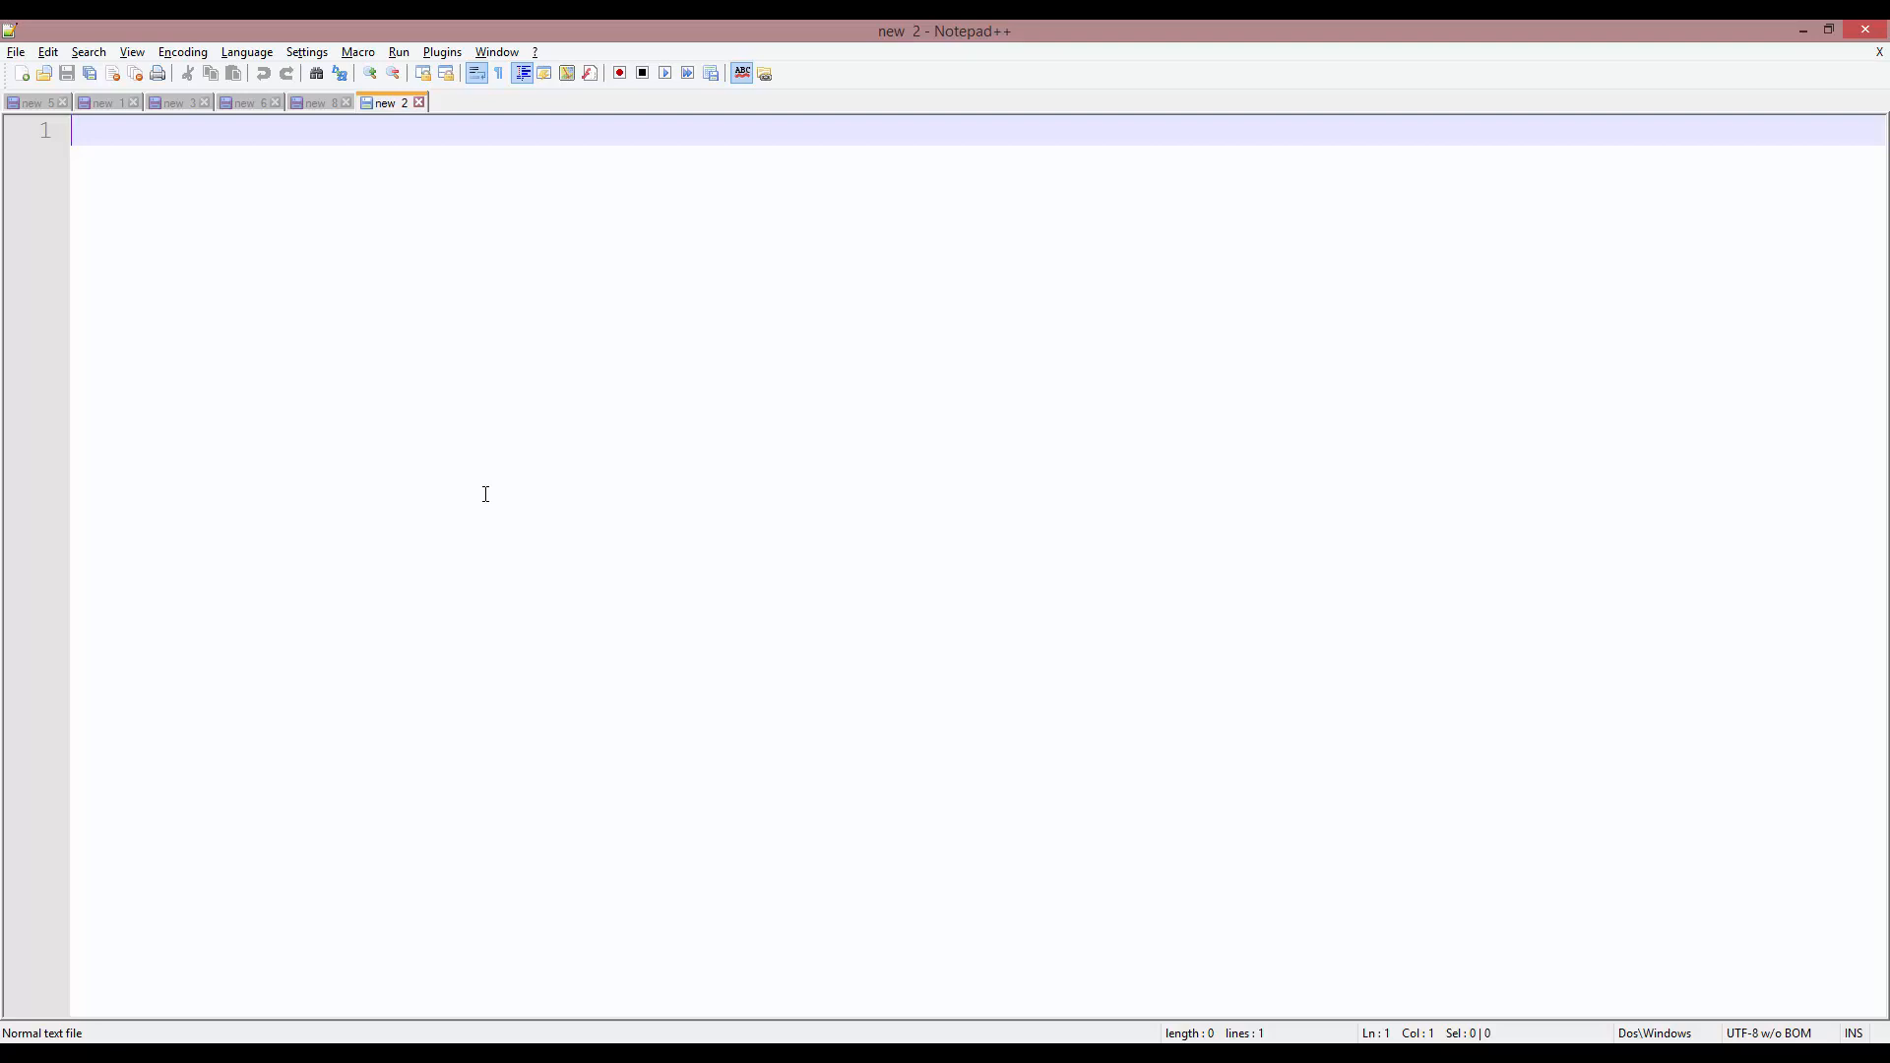
- Write class Human { } with an empty constructor() { } inside its body
{"action": "type", "text": "cal"}
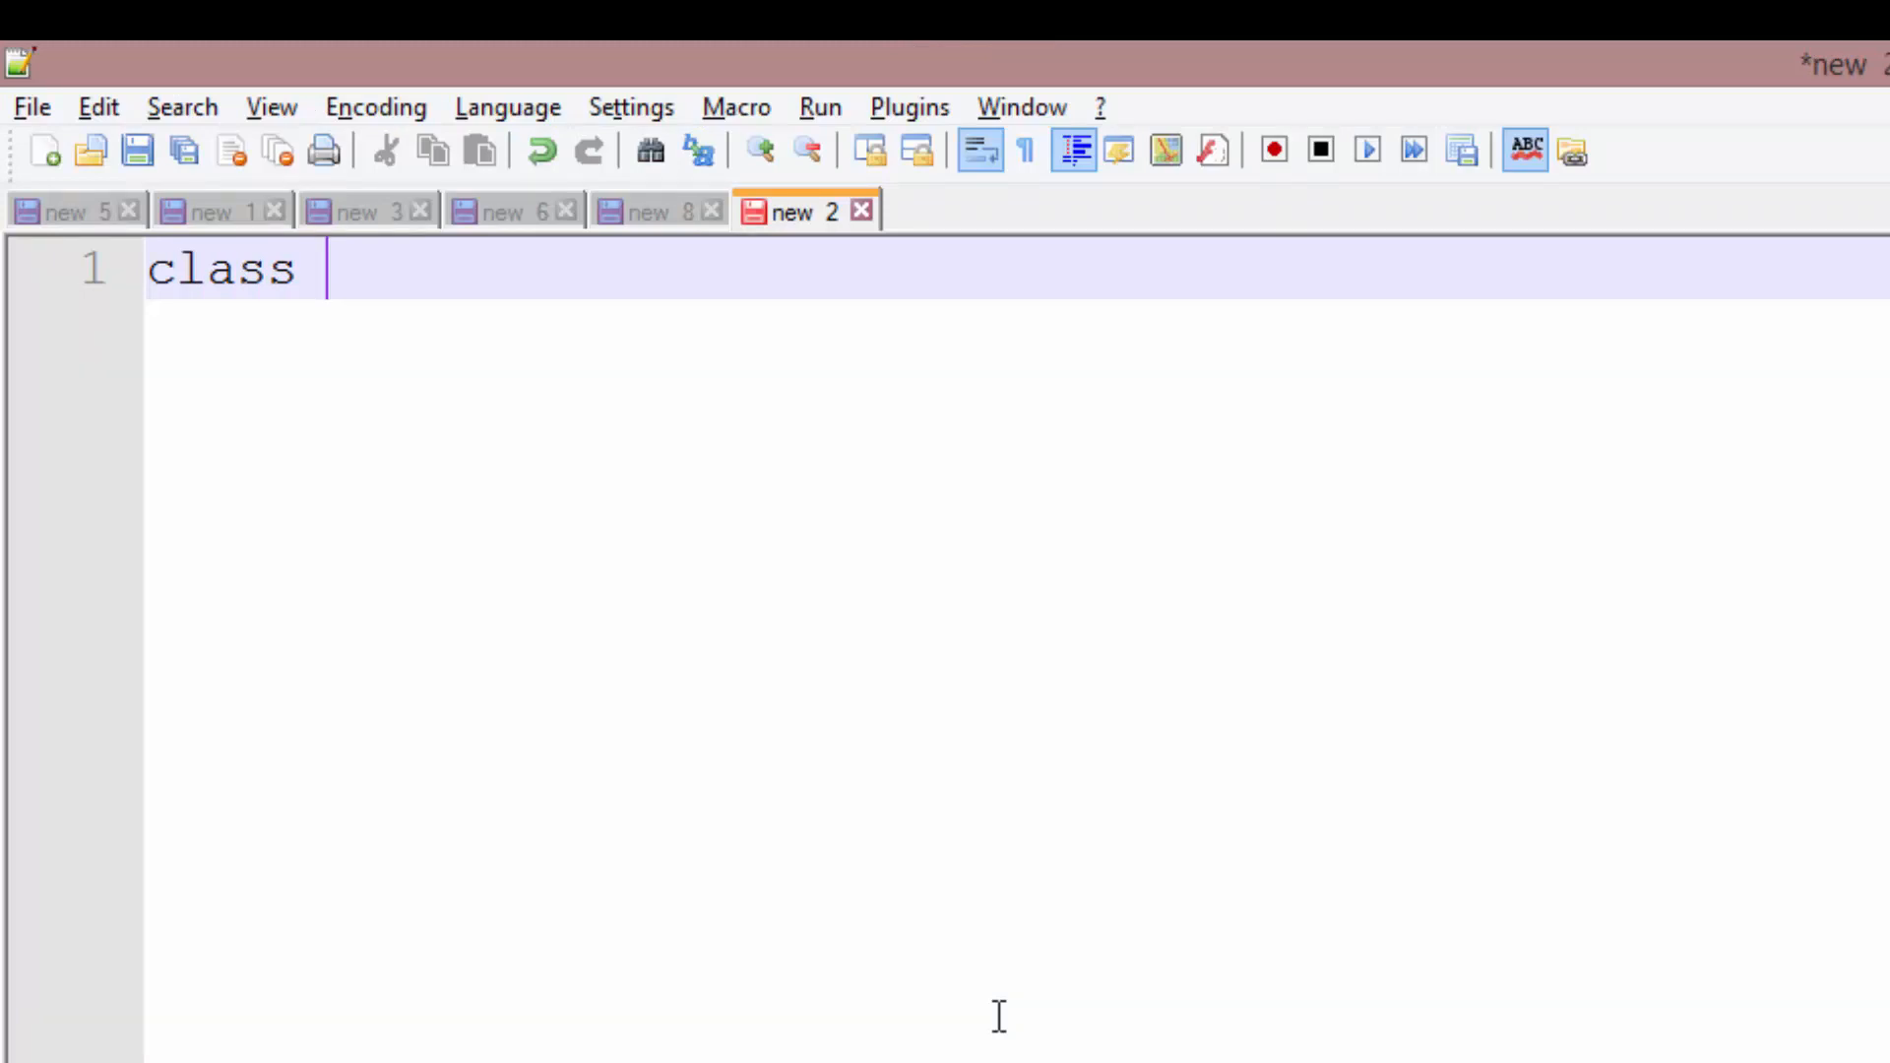
{"action": "type", "text": "Human {"}
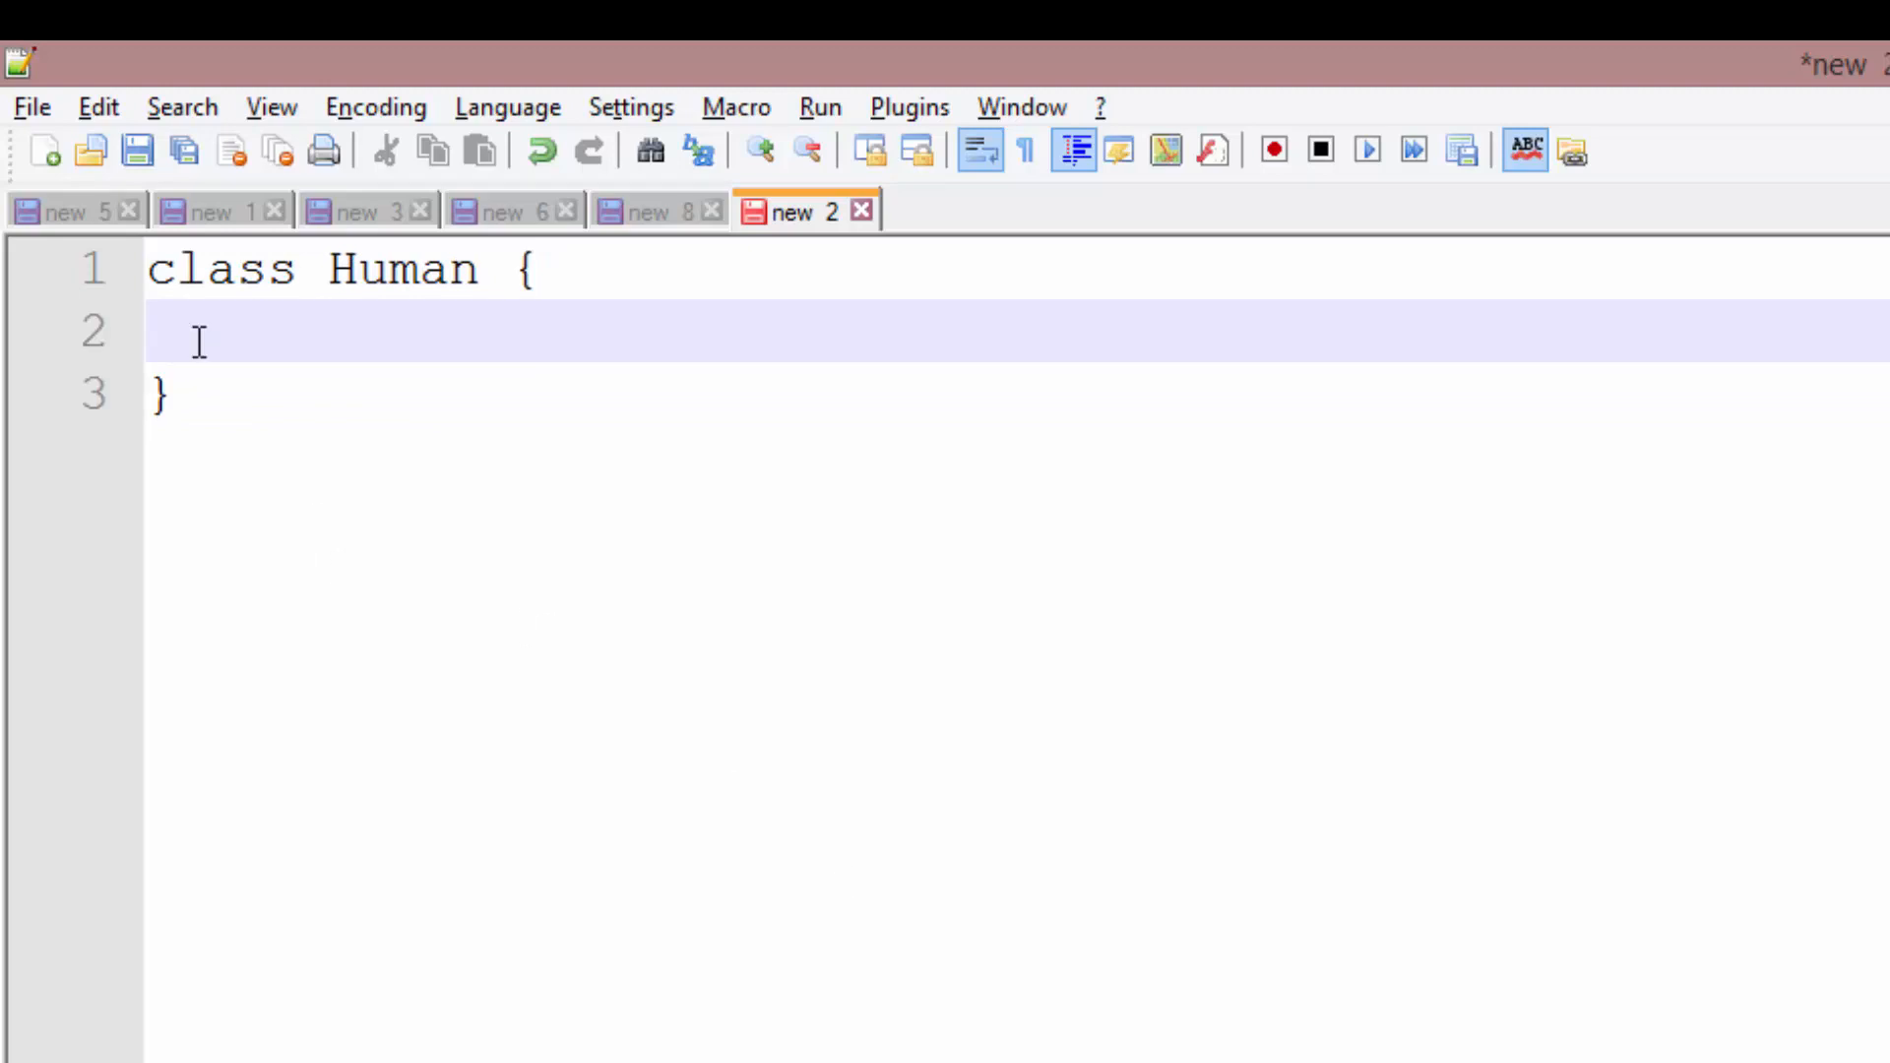
{"action": "double_click", "coordinate": [401, 268]}
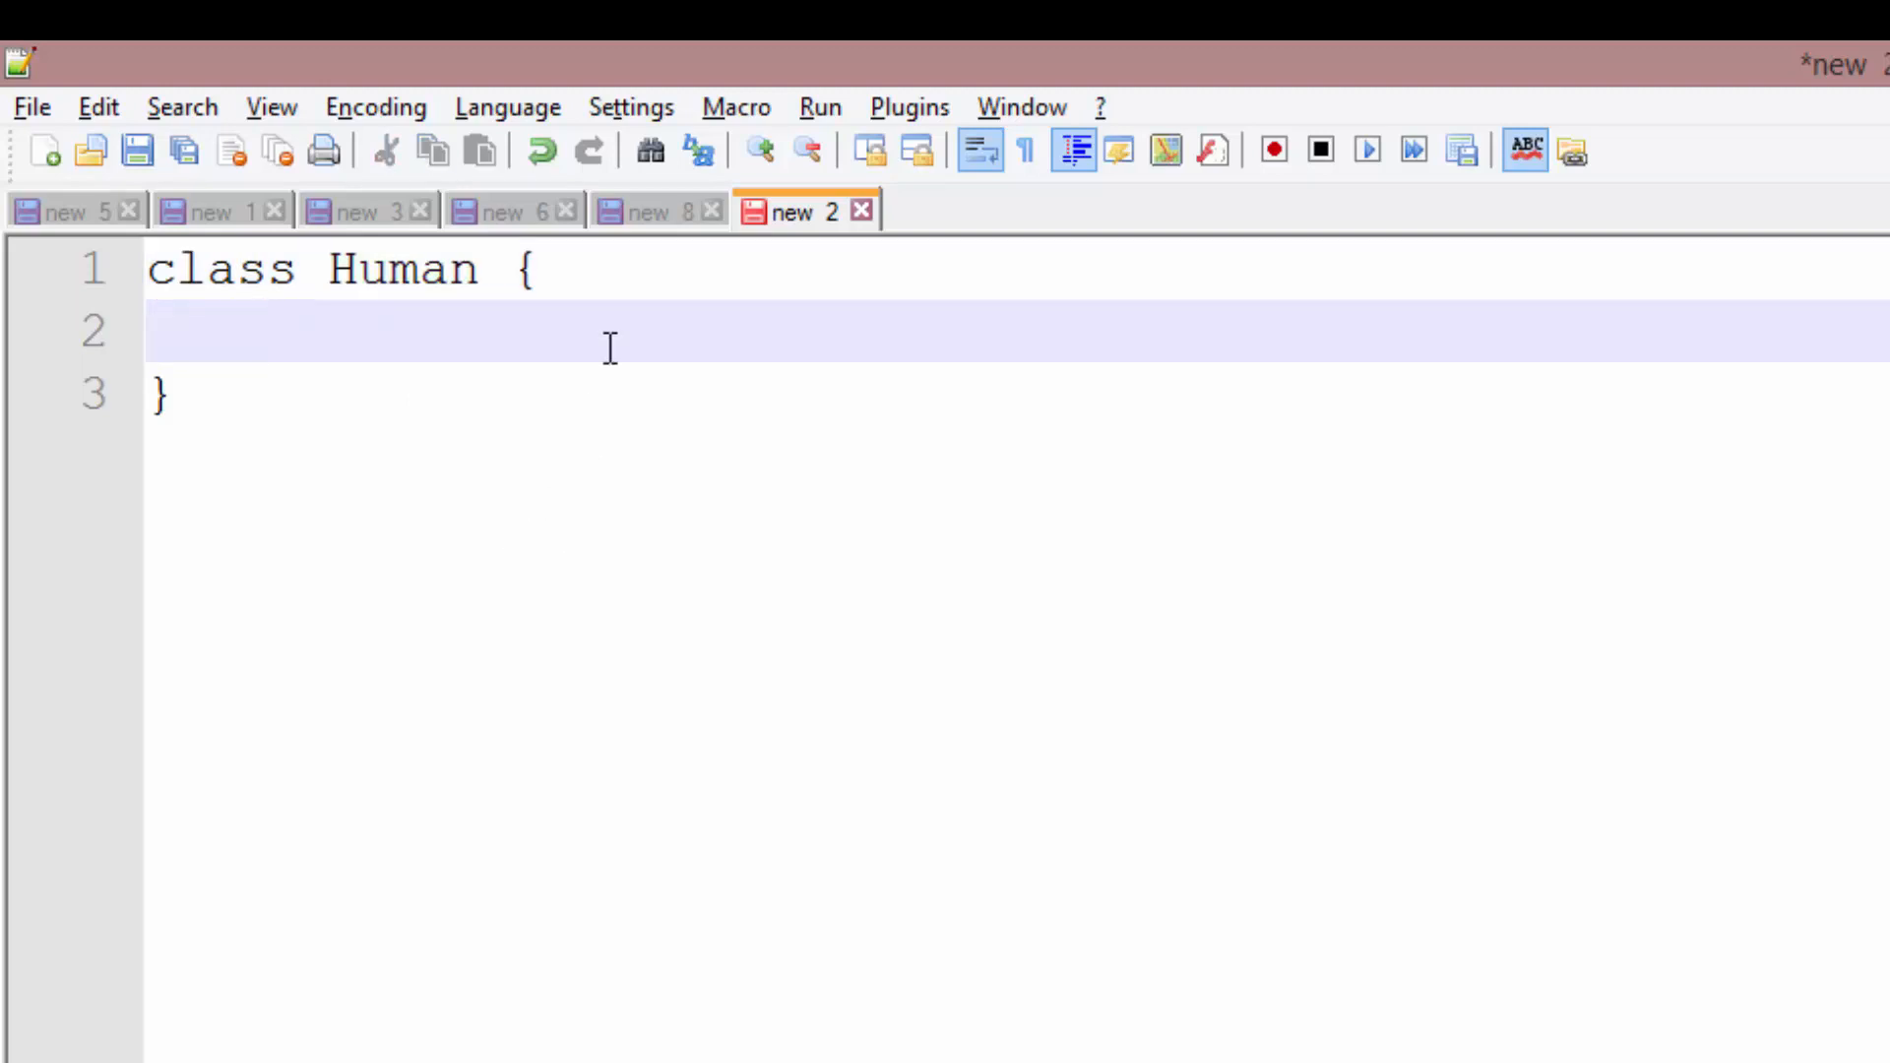
{"action": "type", "text": "c"}
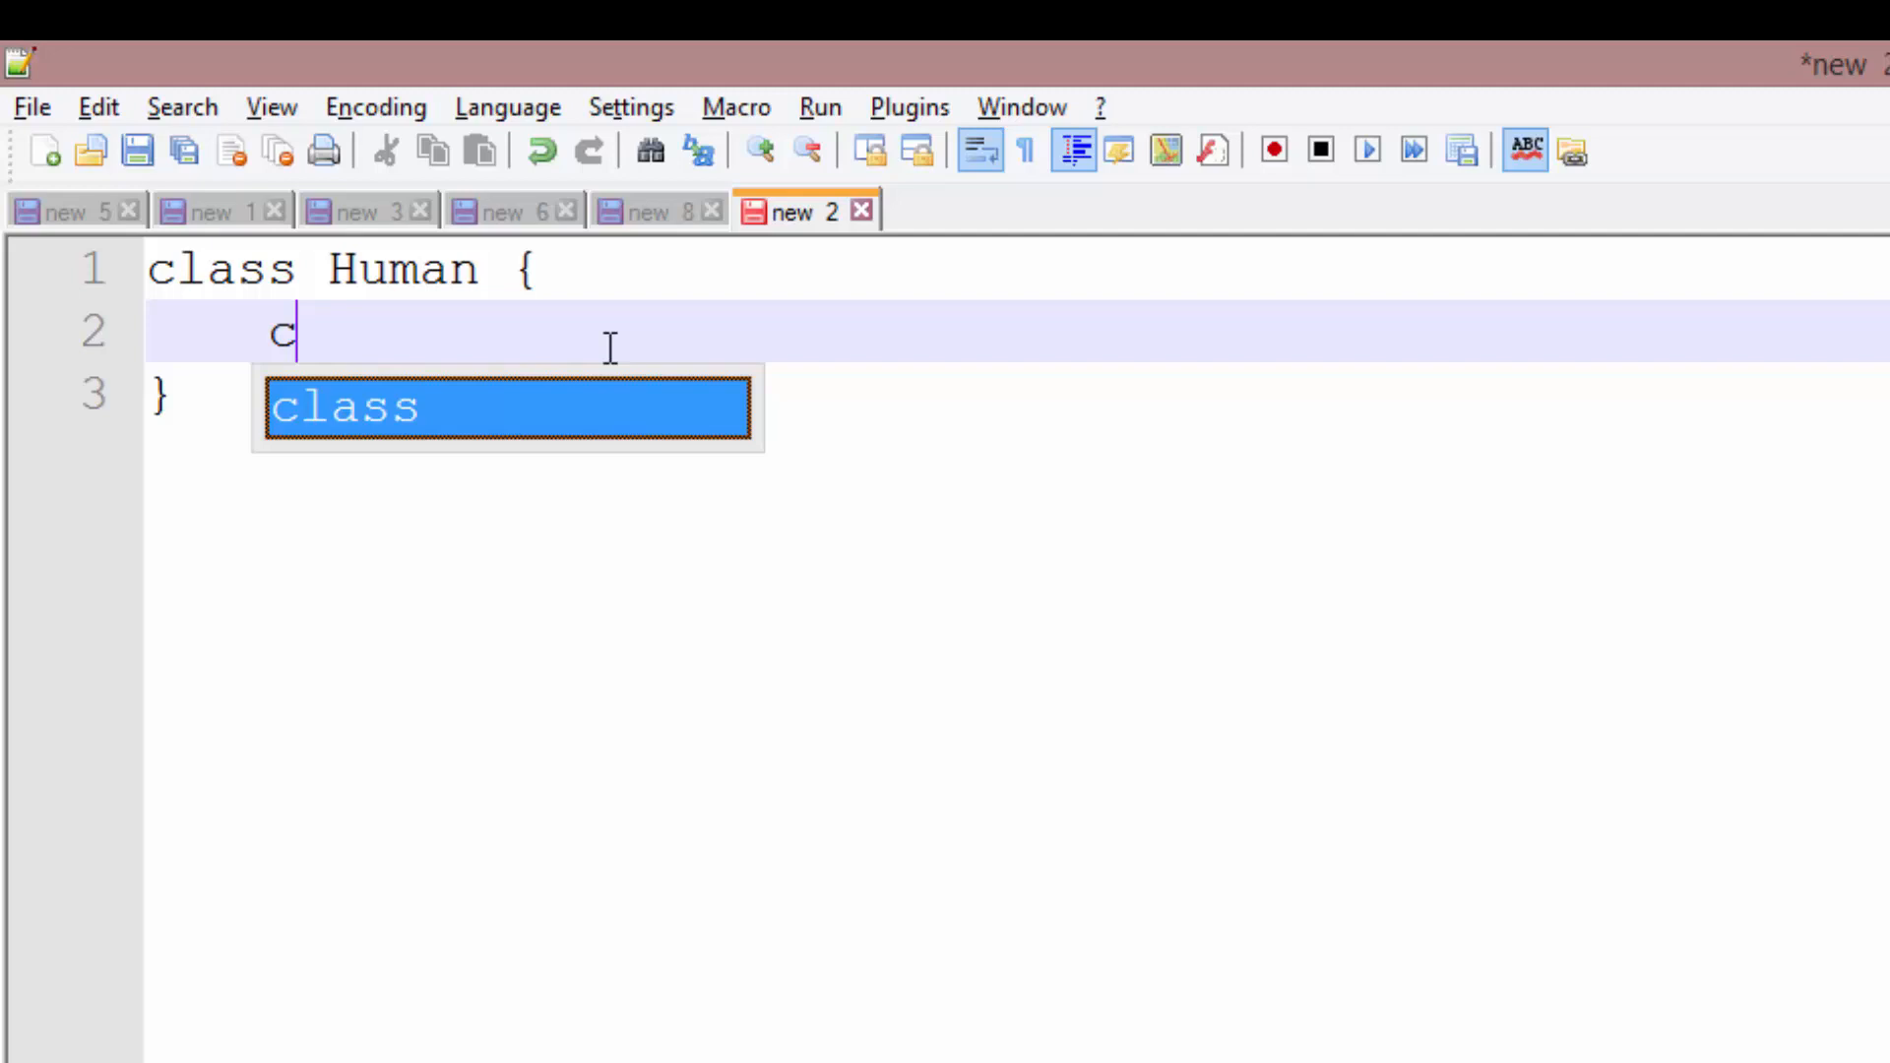
{"action": "type", "text": "onstructor() P"}
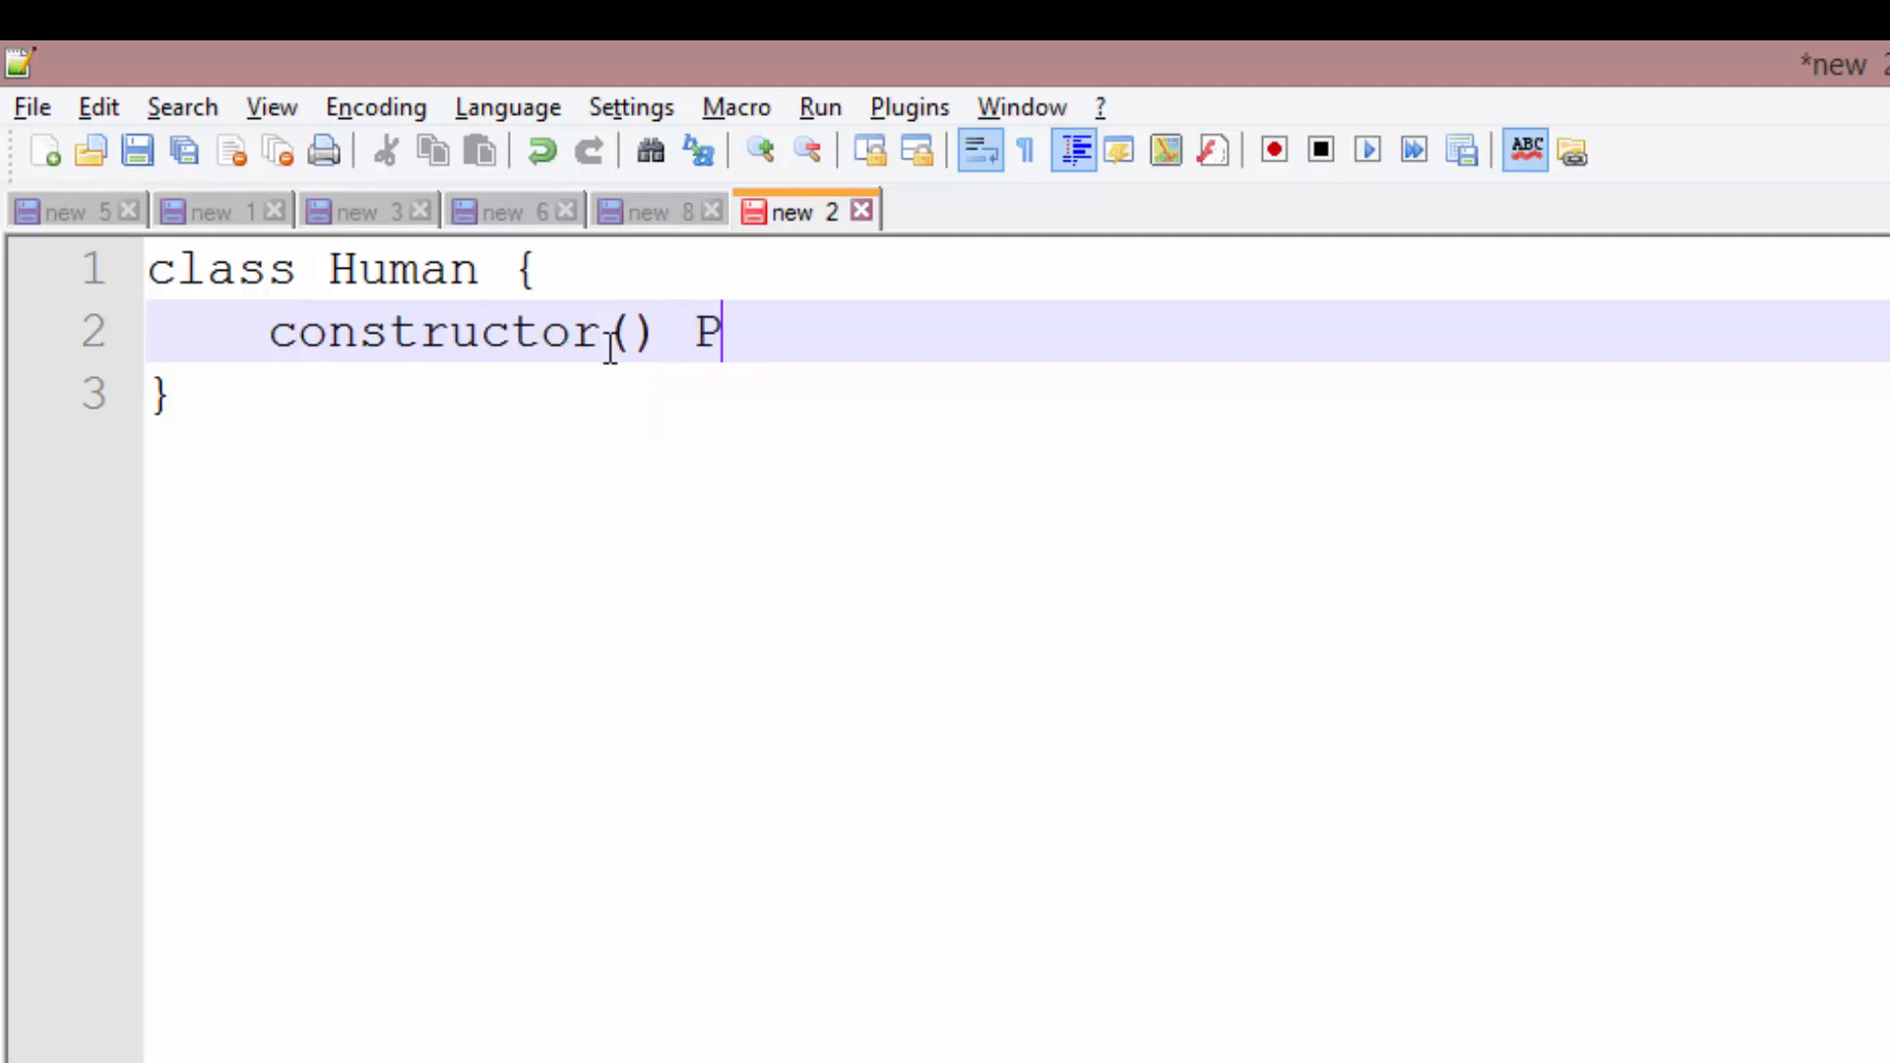
{"action": "type", "text": "{"}
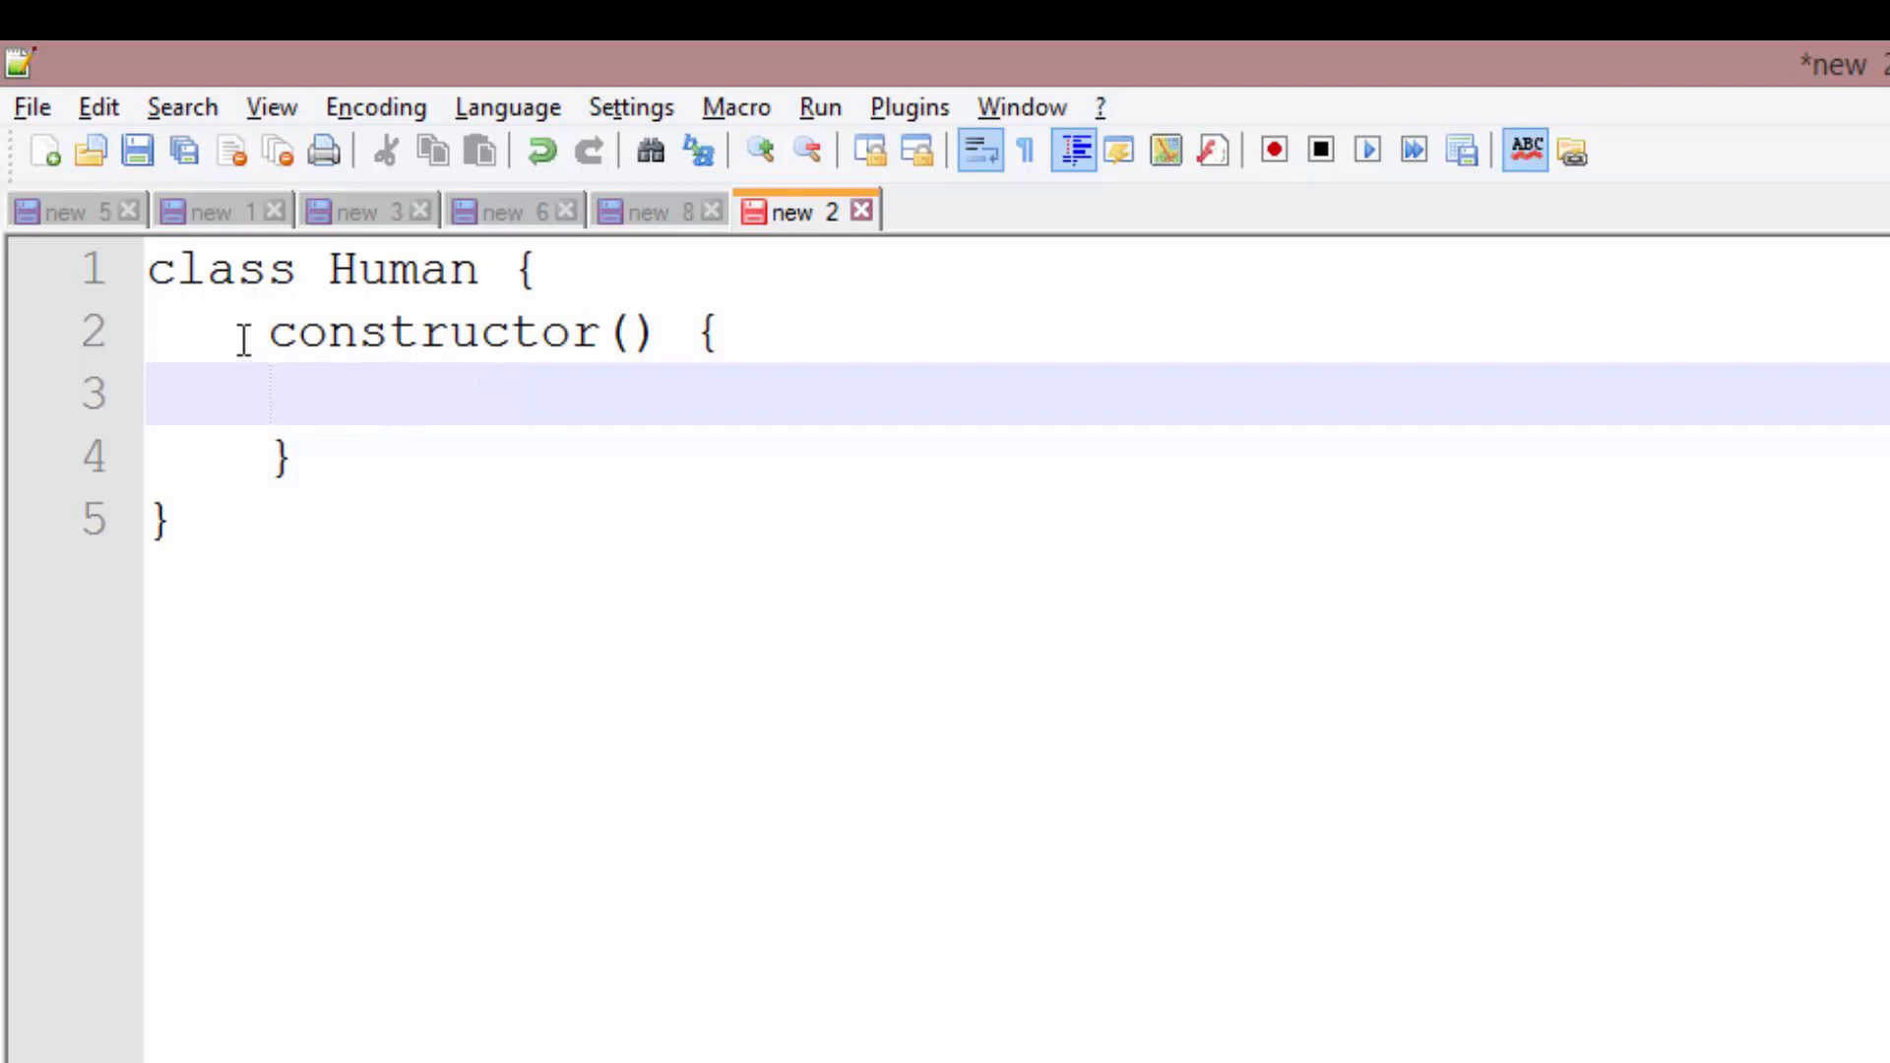
{"action": "left_click", "coordinate": [673, 332]}
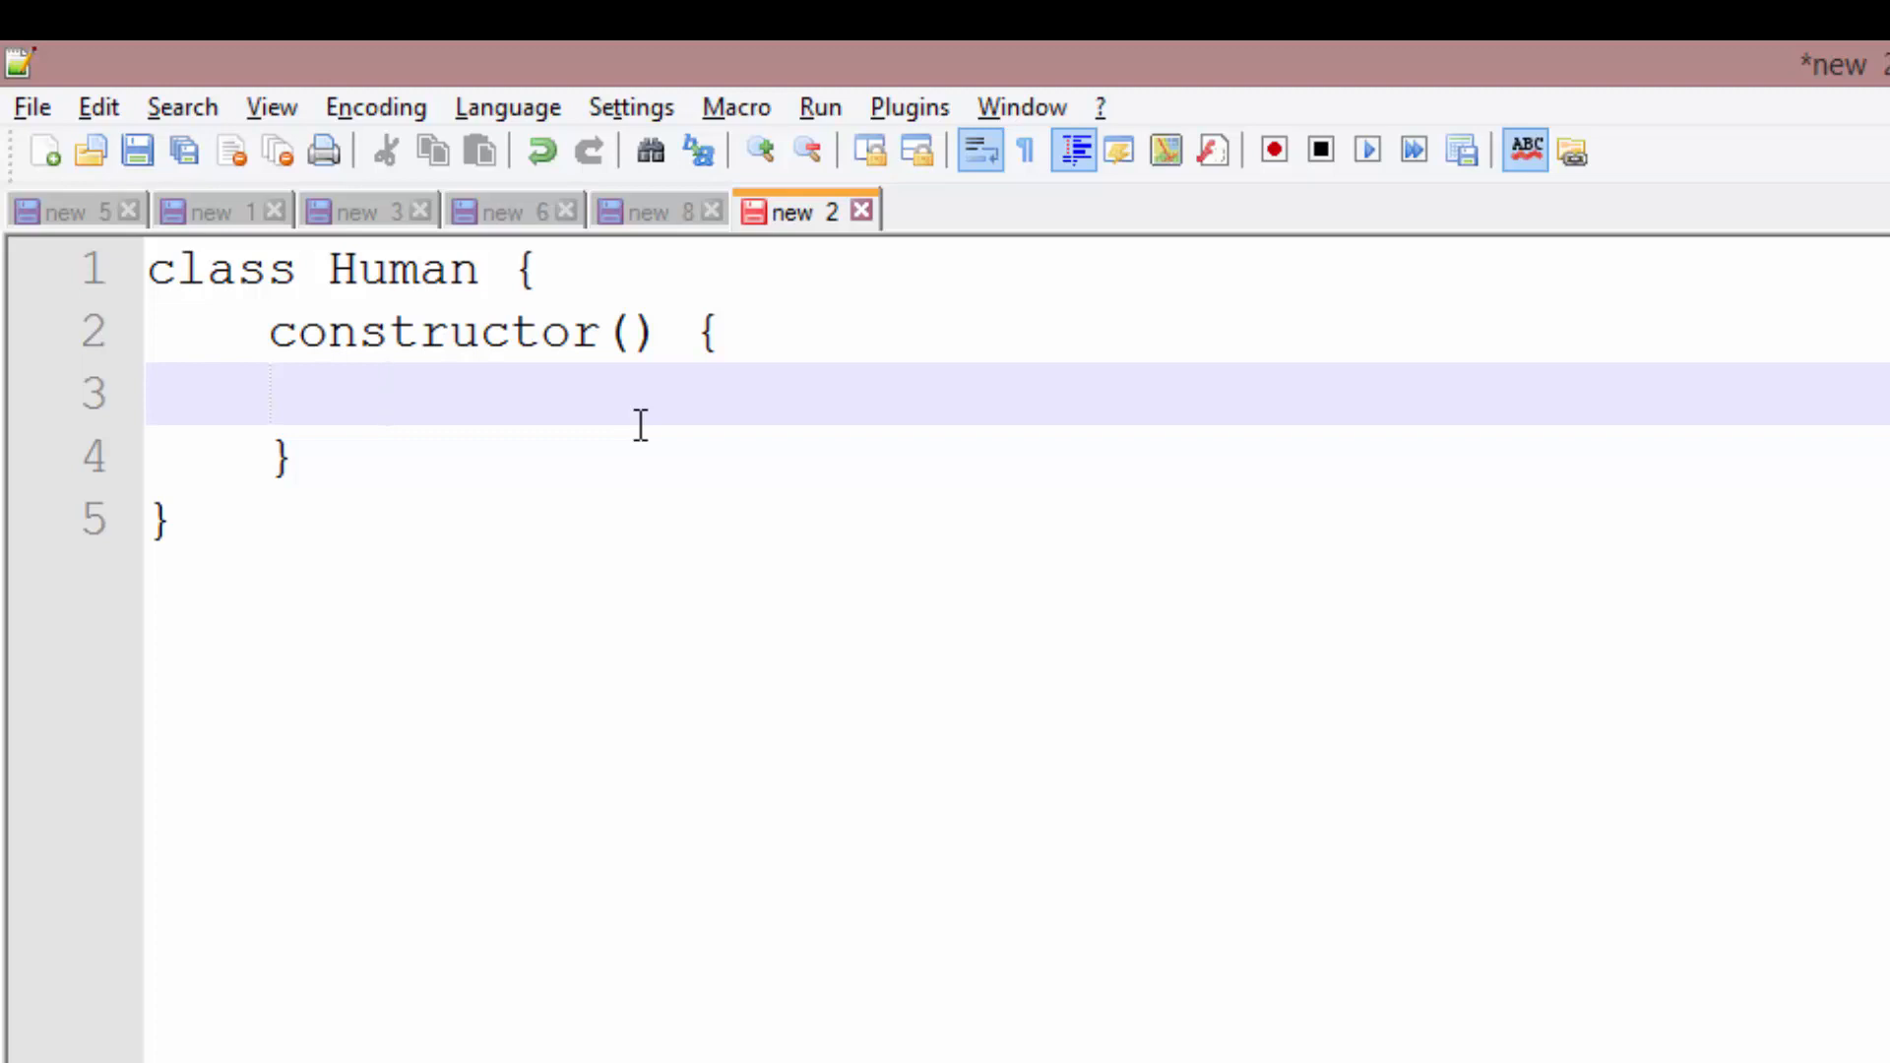
- Give the constructor a name parameter, store it as this.name, and leave blank lines below
{"action": "left_click", "coordinate": [482, 334]}
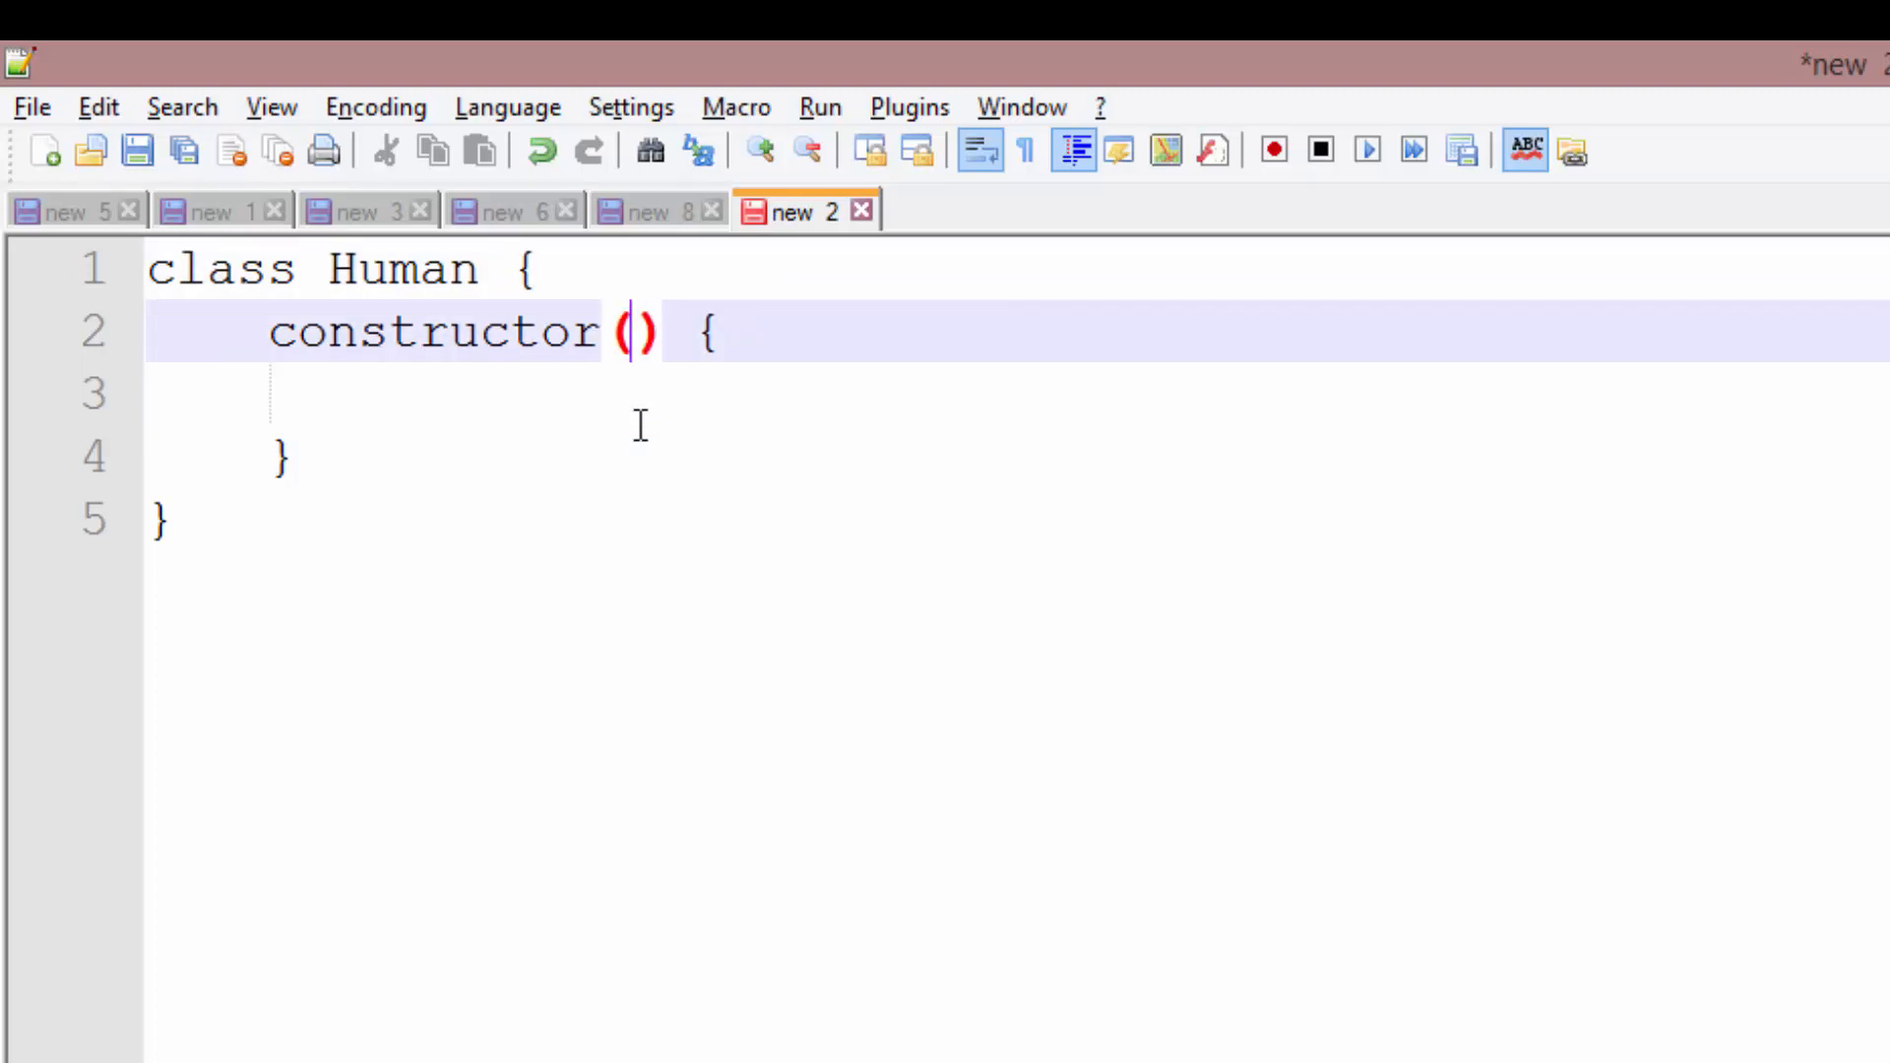
{"action": "type", "text": "name"}
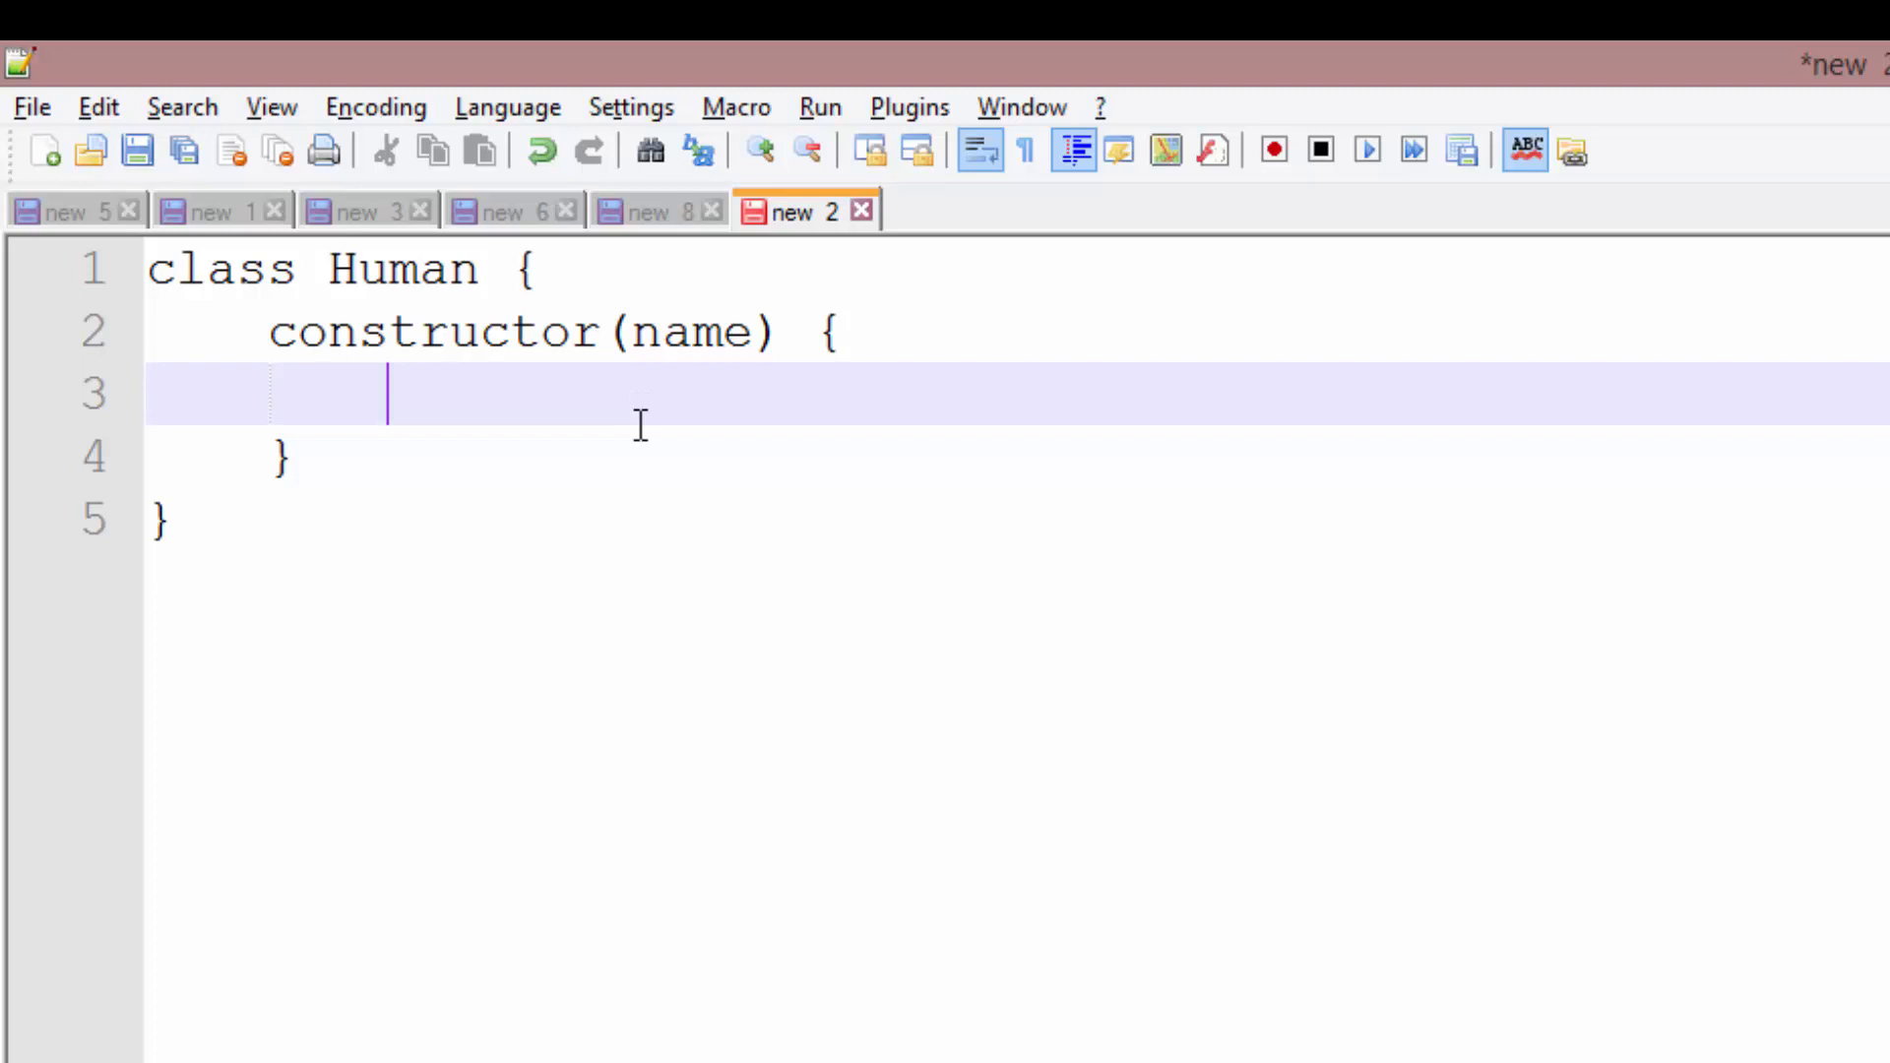
{"action": "type", "text": "this.name = name;"}
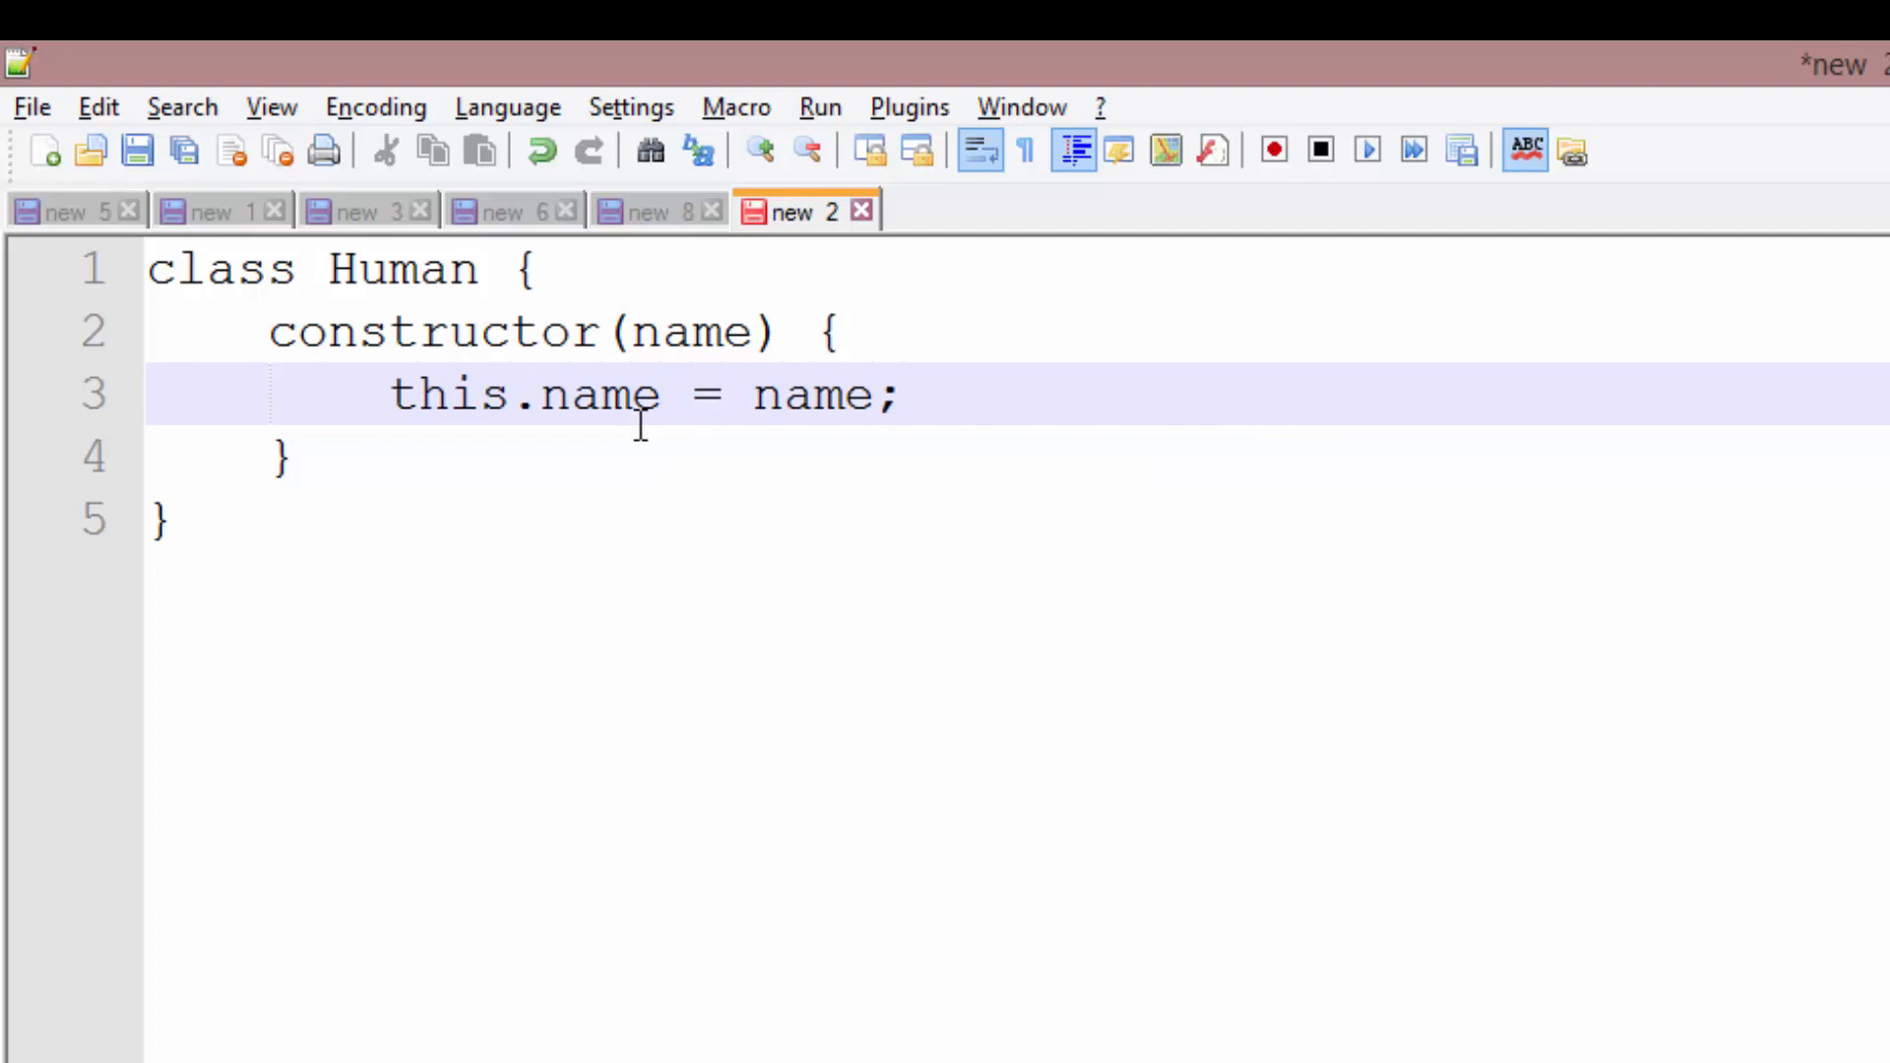
{"action": "left_click", "coordinate": [897, 396]}
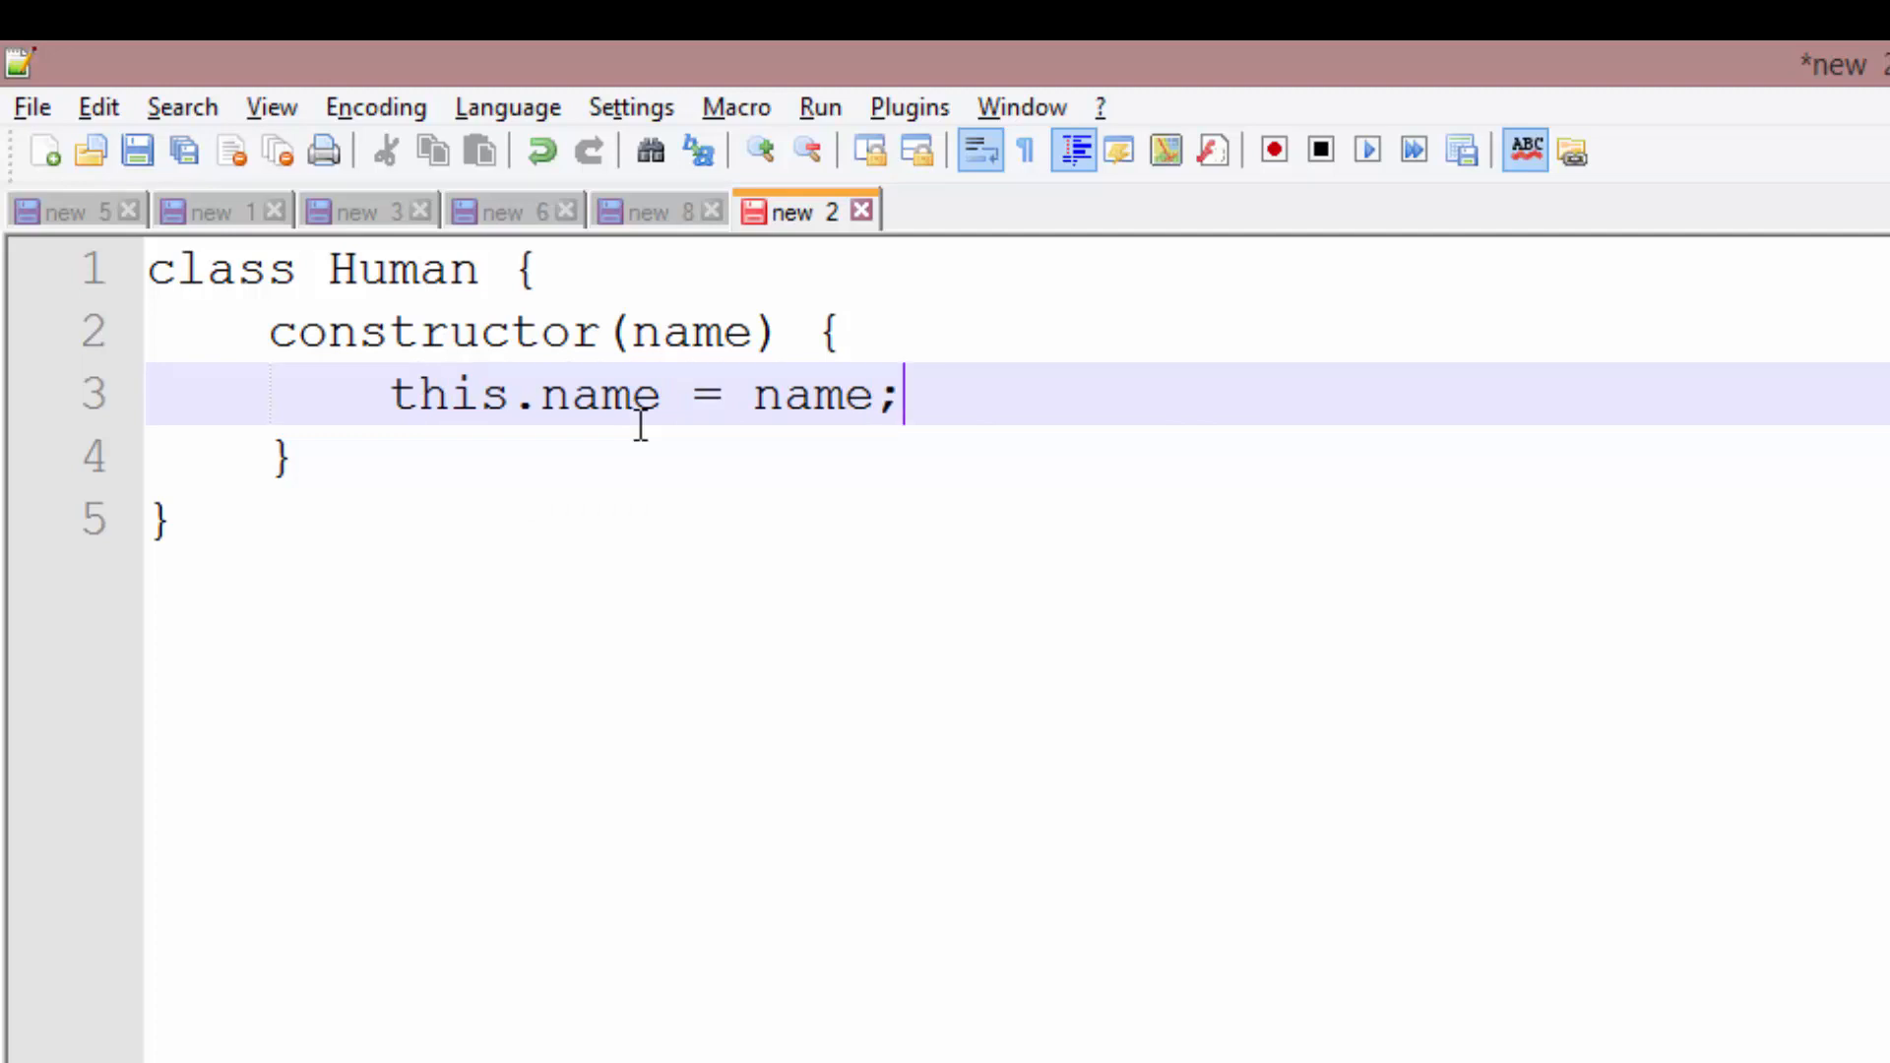
{"action": "key", "text": "Enter"}
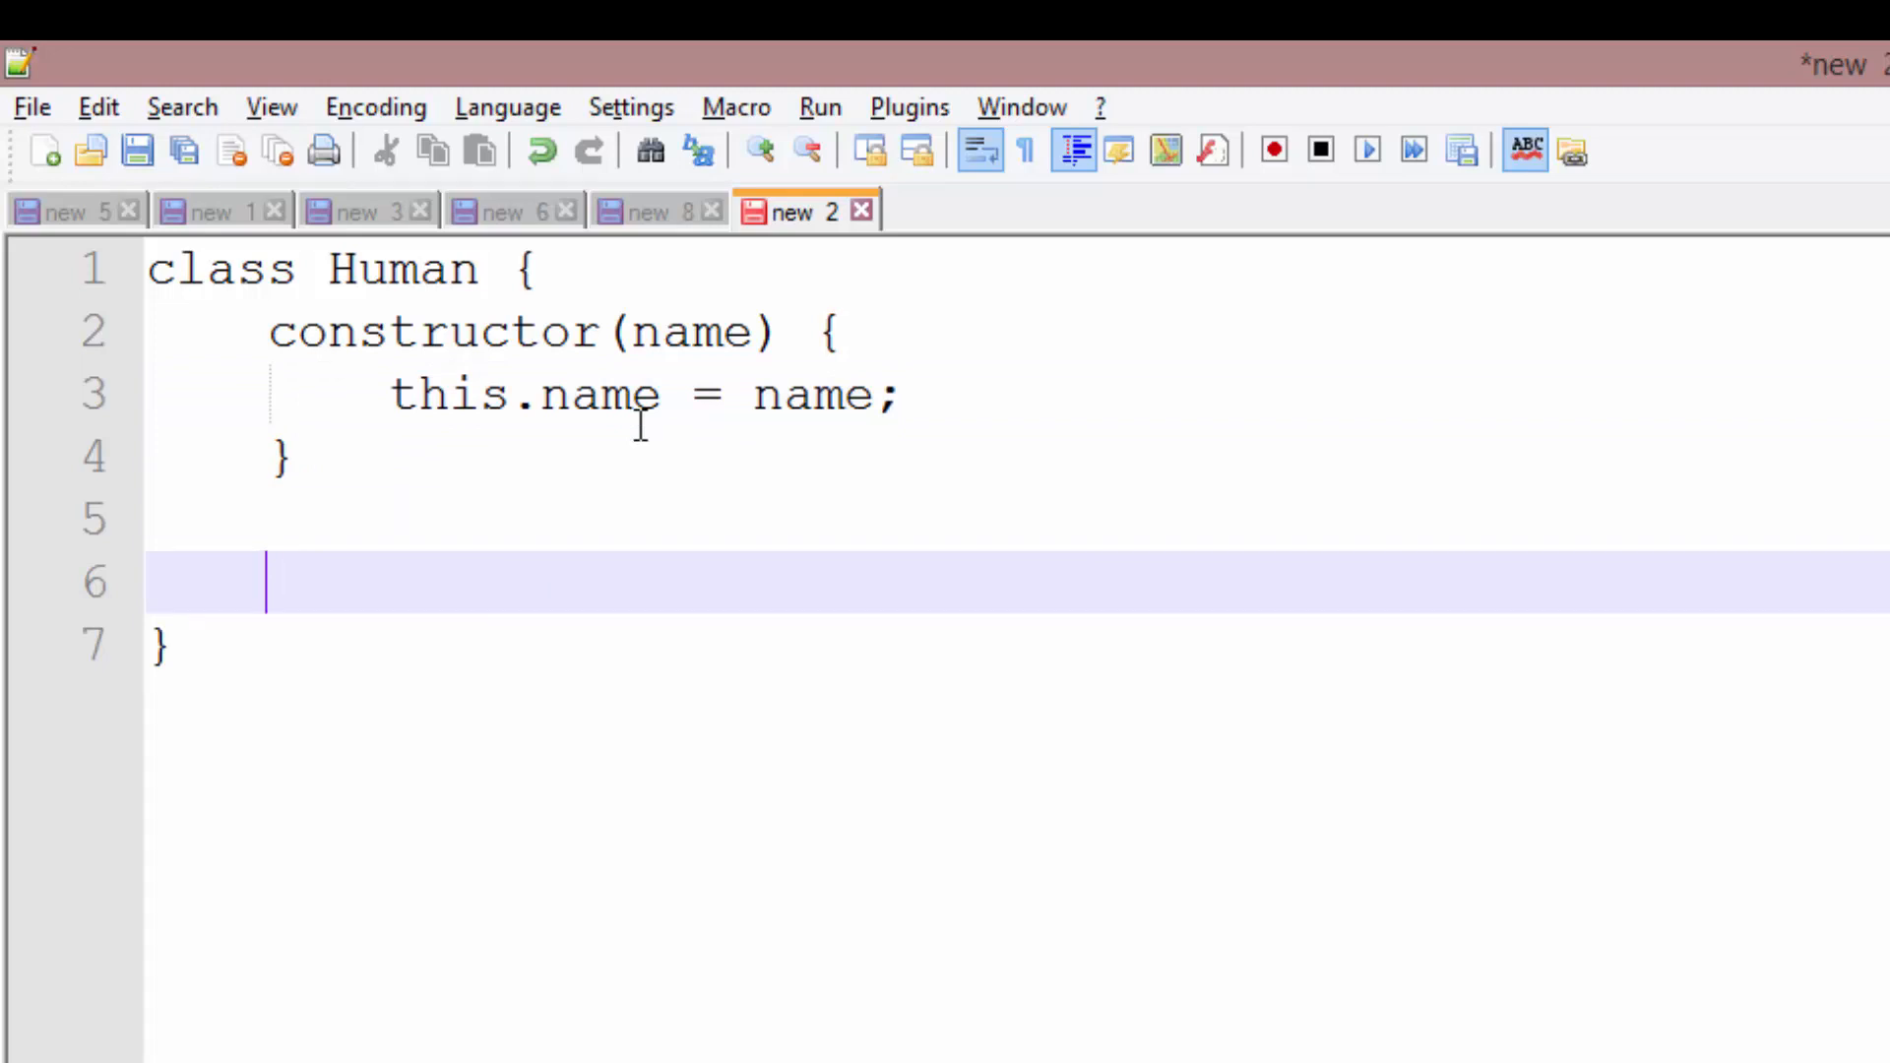
{"action": "type", "text": "toString"}
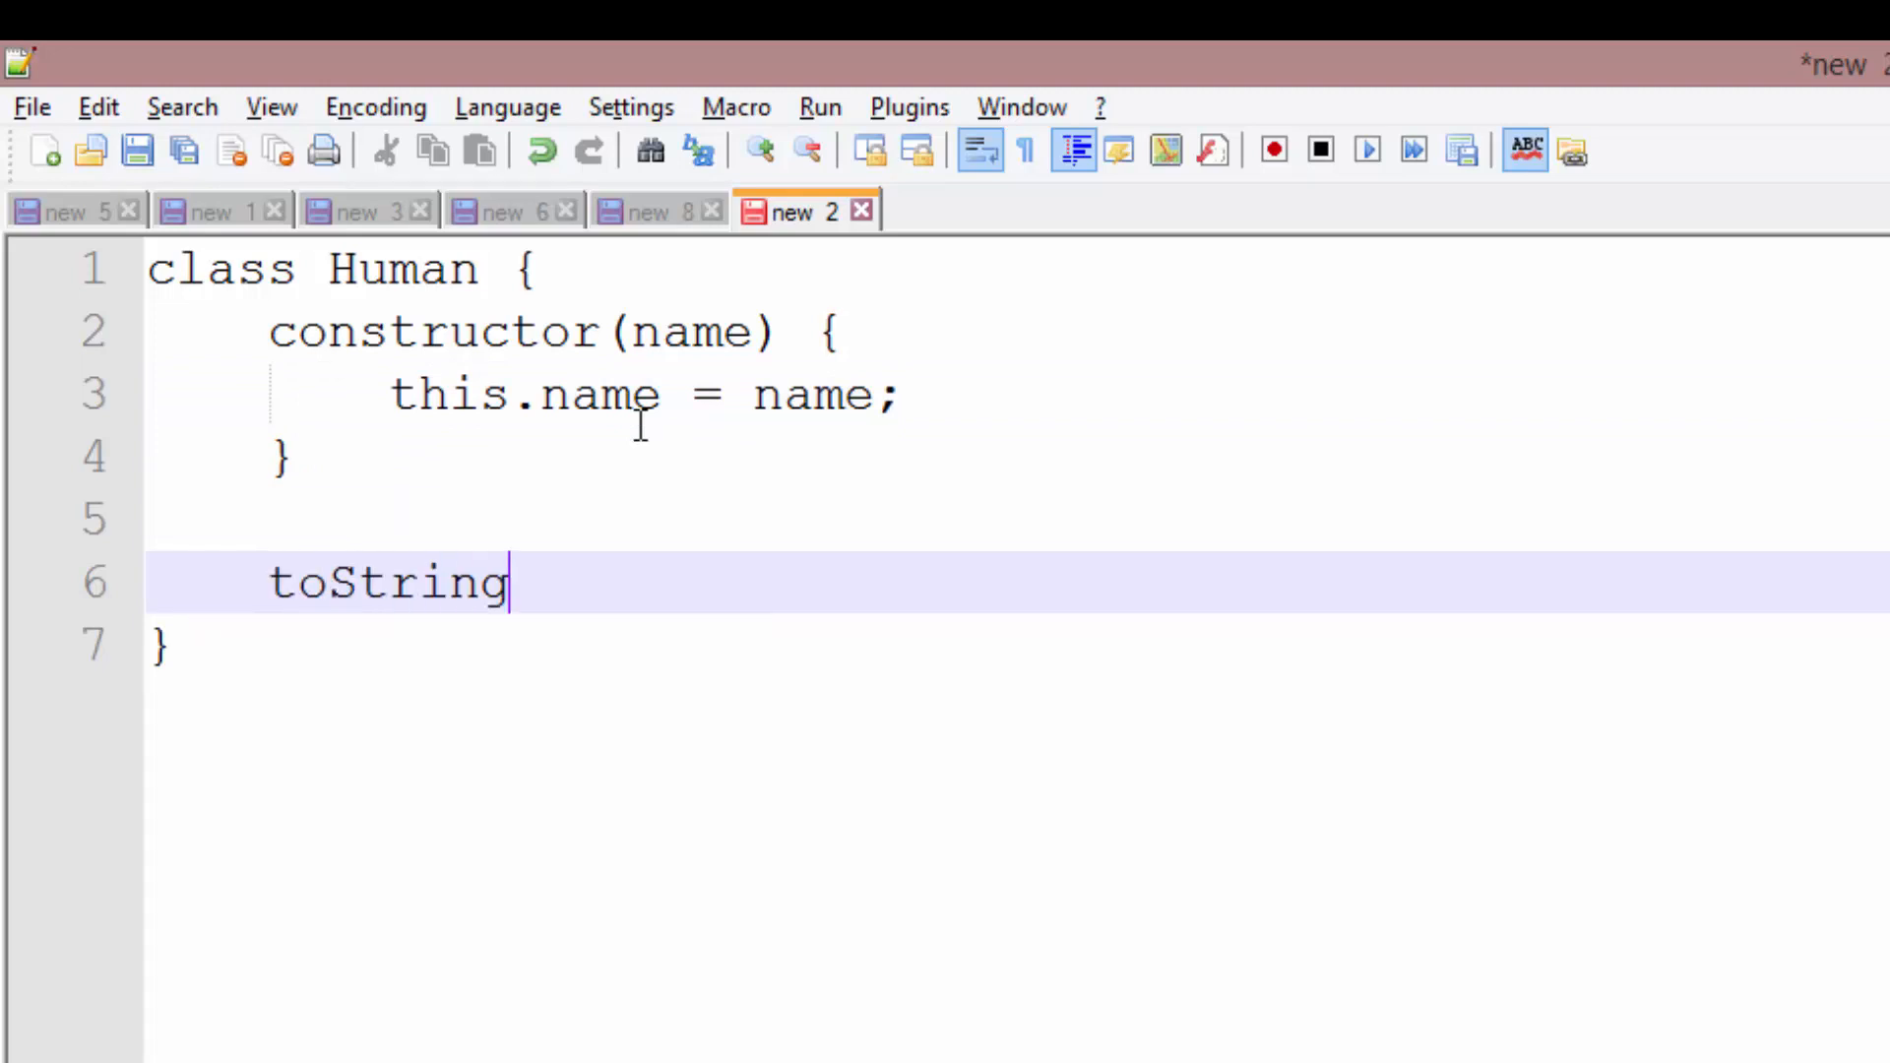
{"action": "type", "text": "() {"}
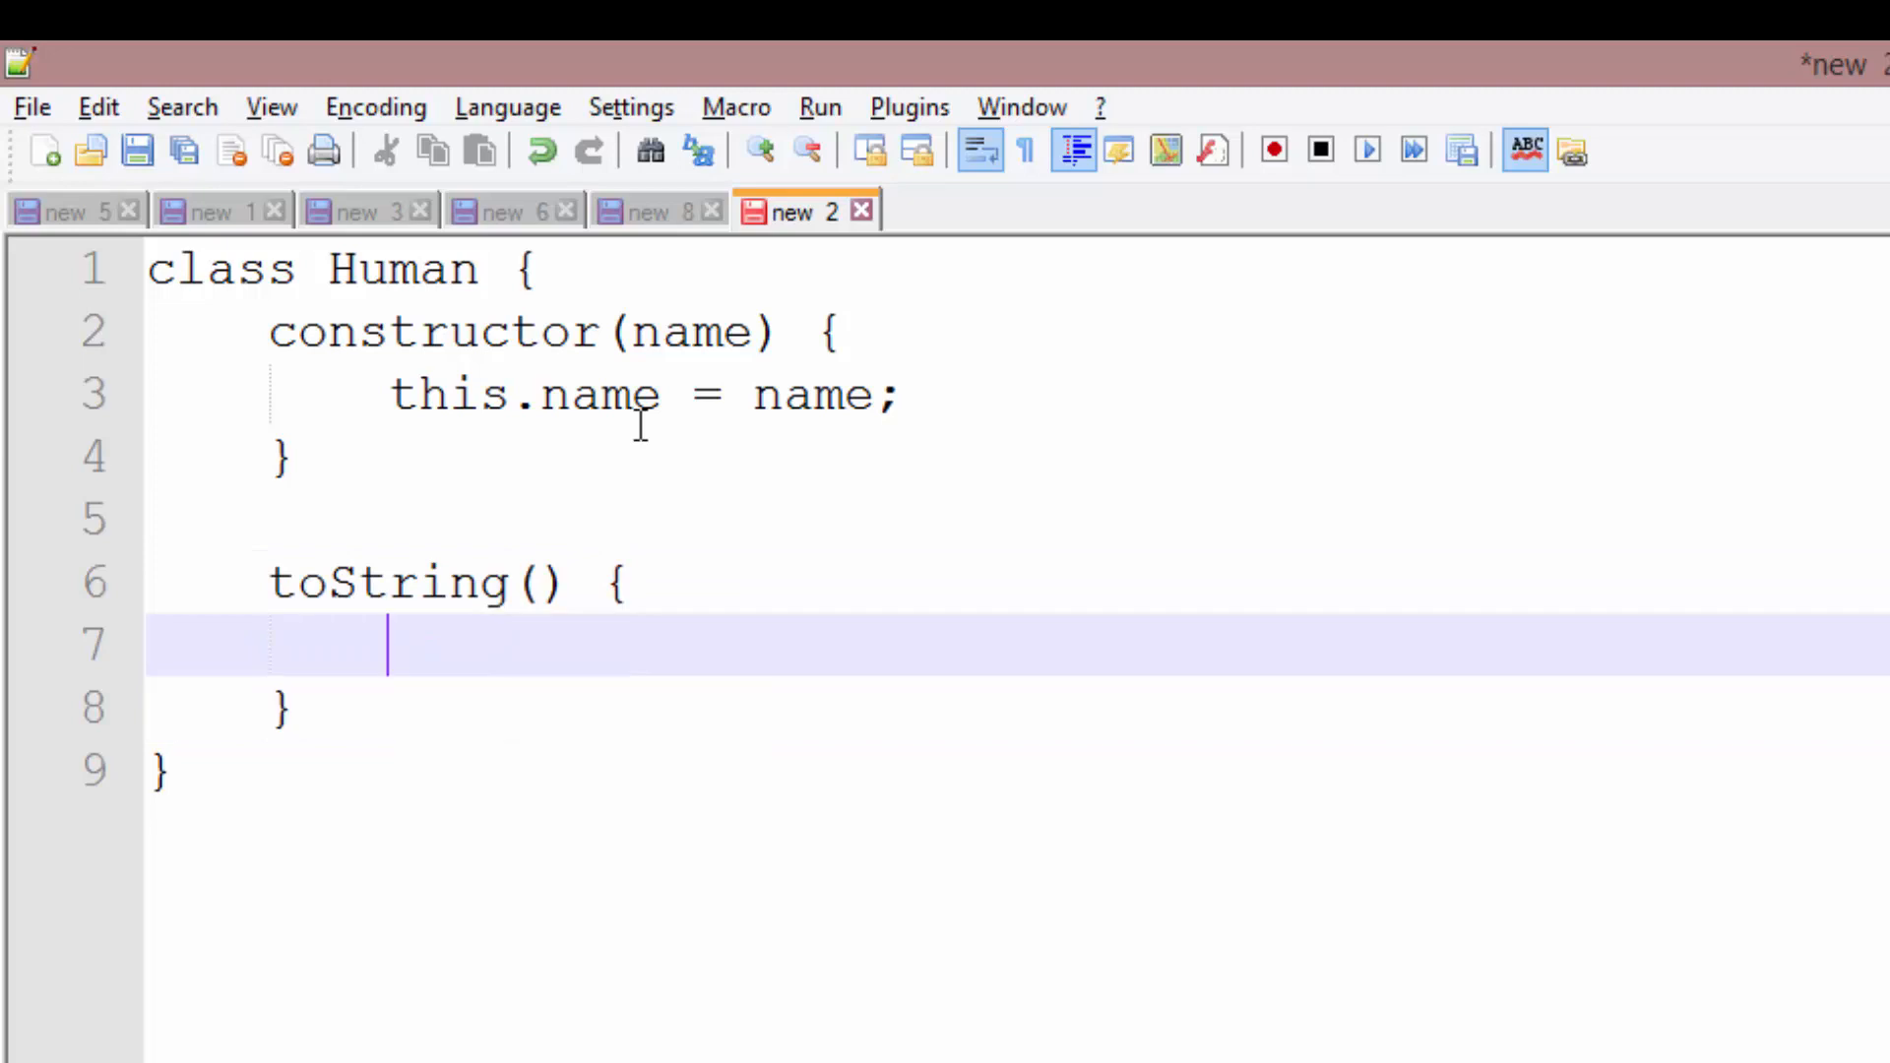
{"action": "double_click", "coordinate": [386, 583]}
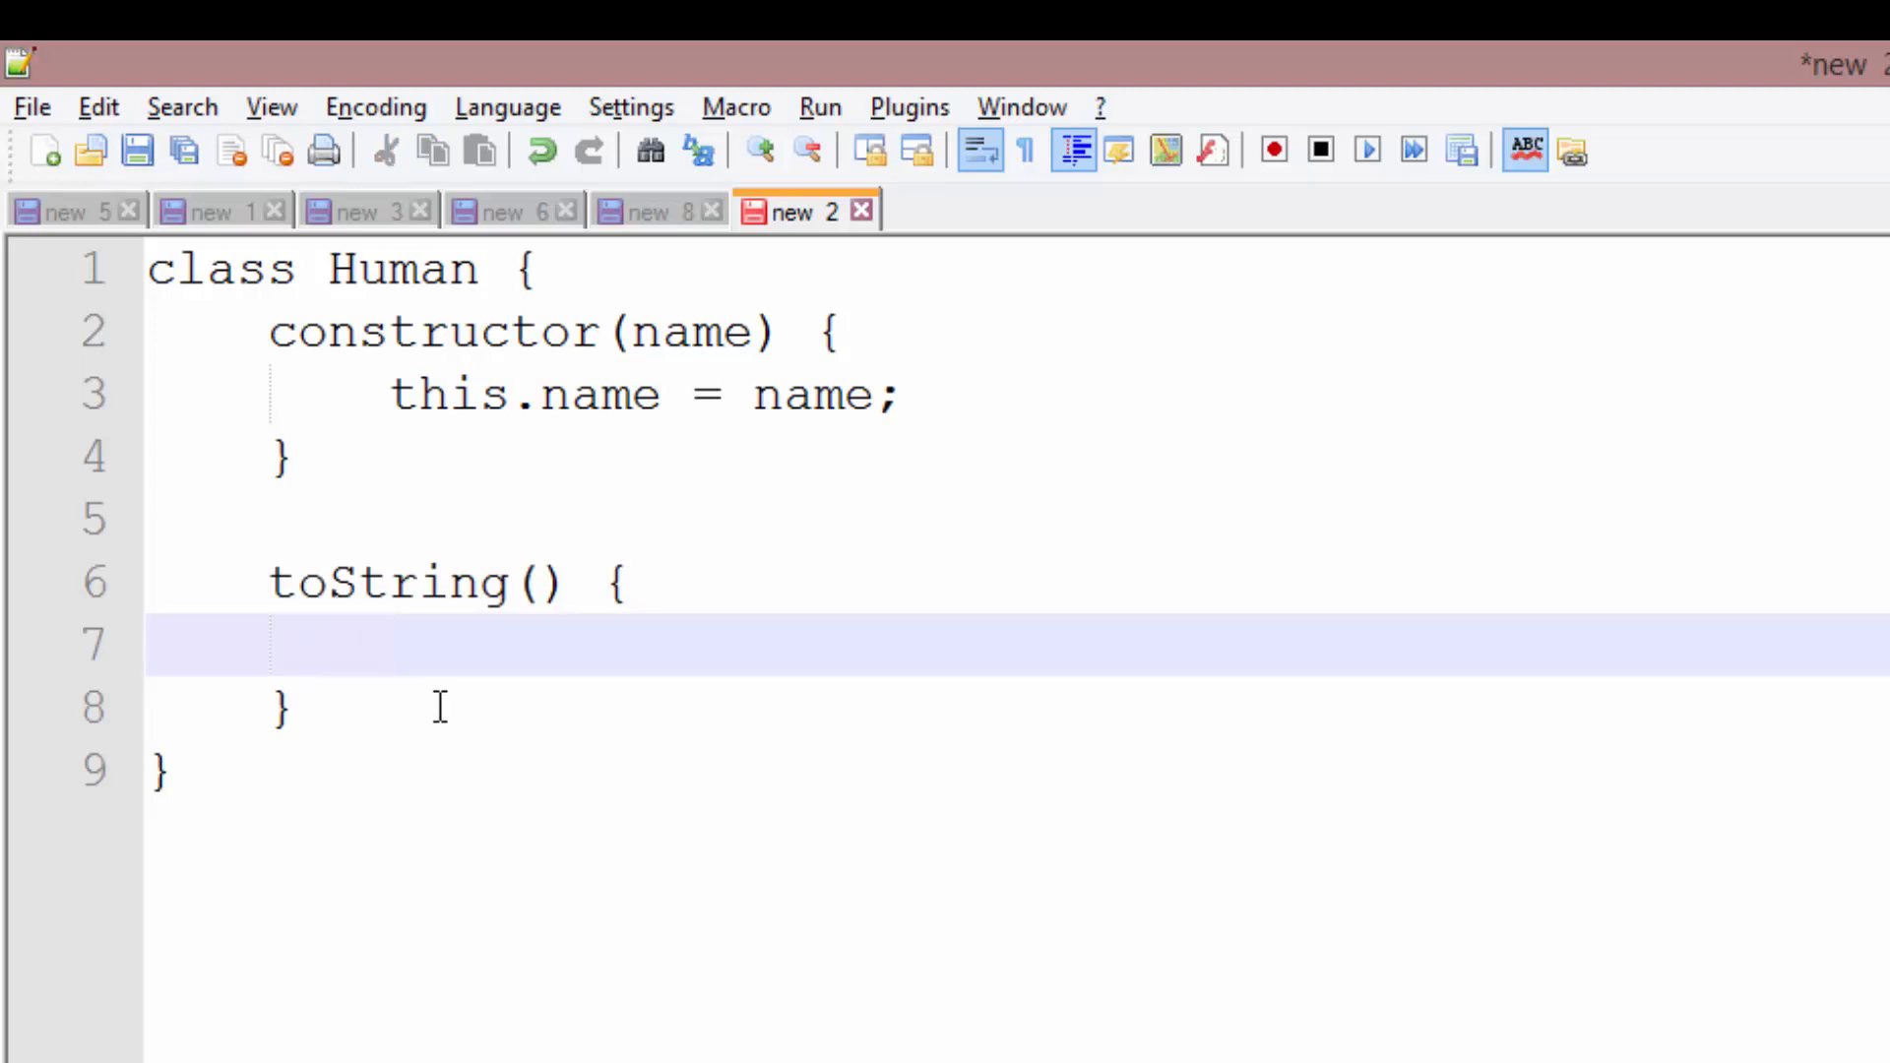
{"action": "type", "text": "return \"Hel"}
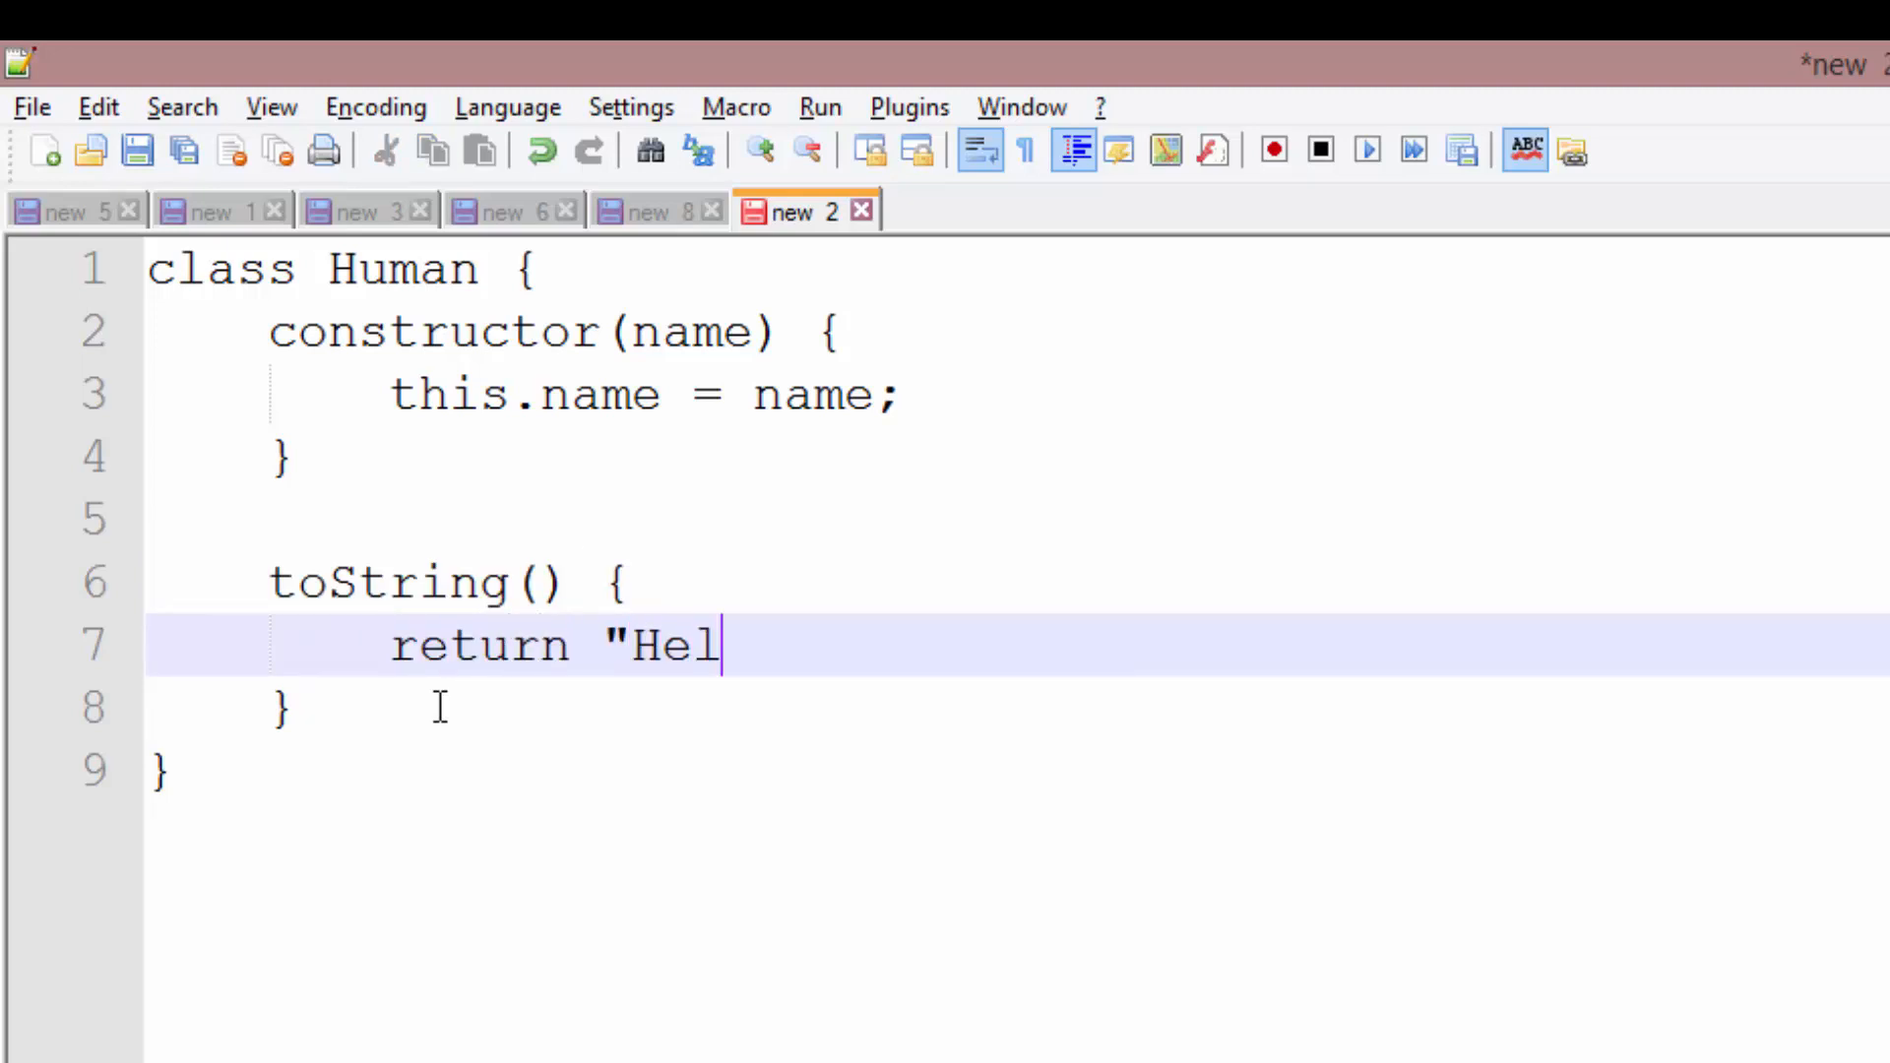
{"action": "type", "text": "lo, my name"}
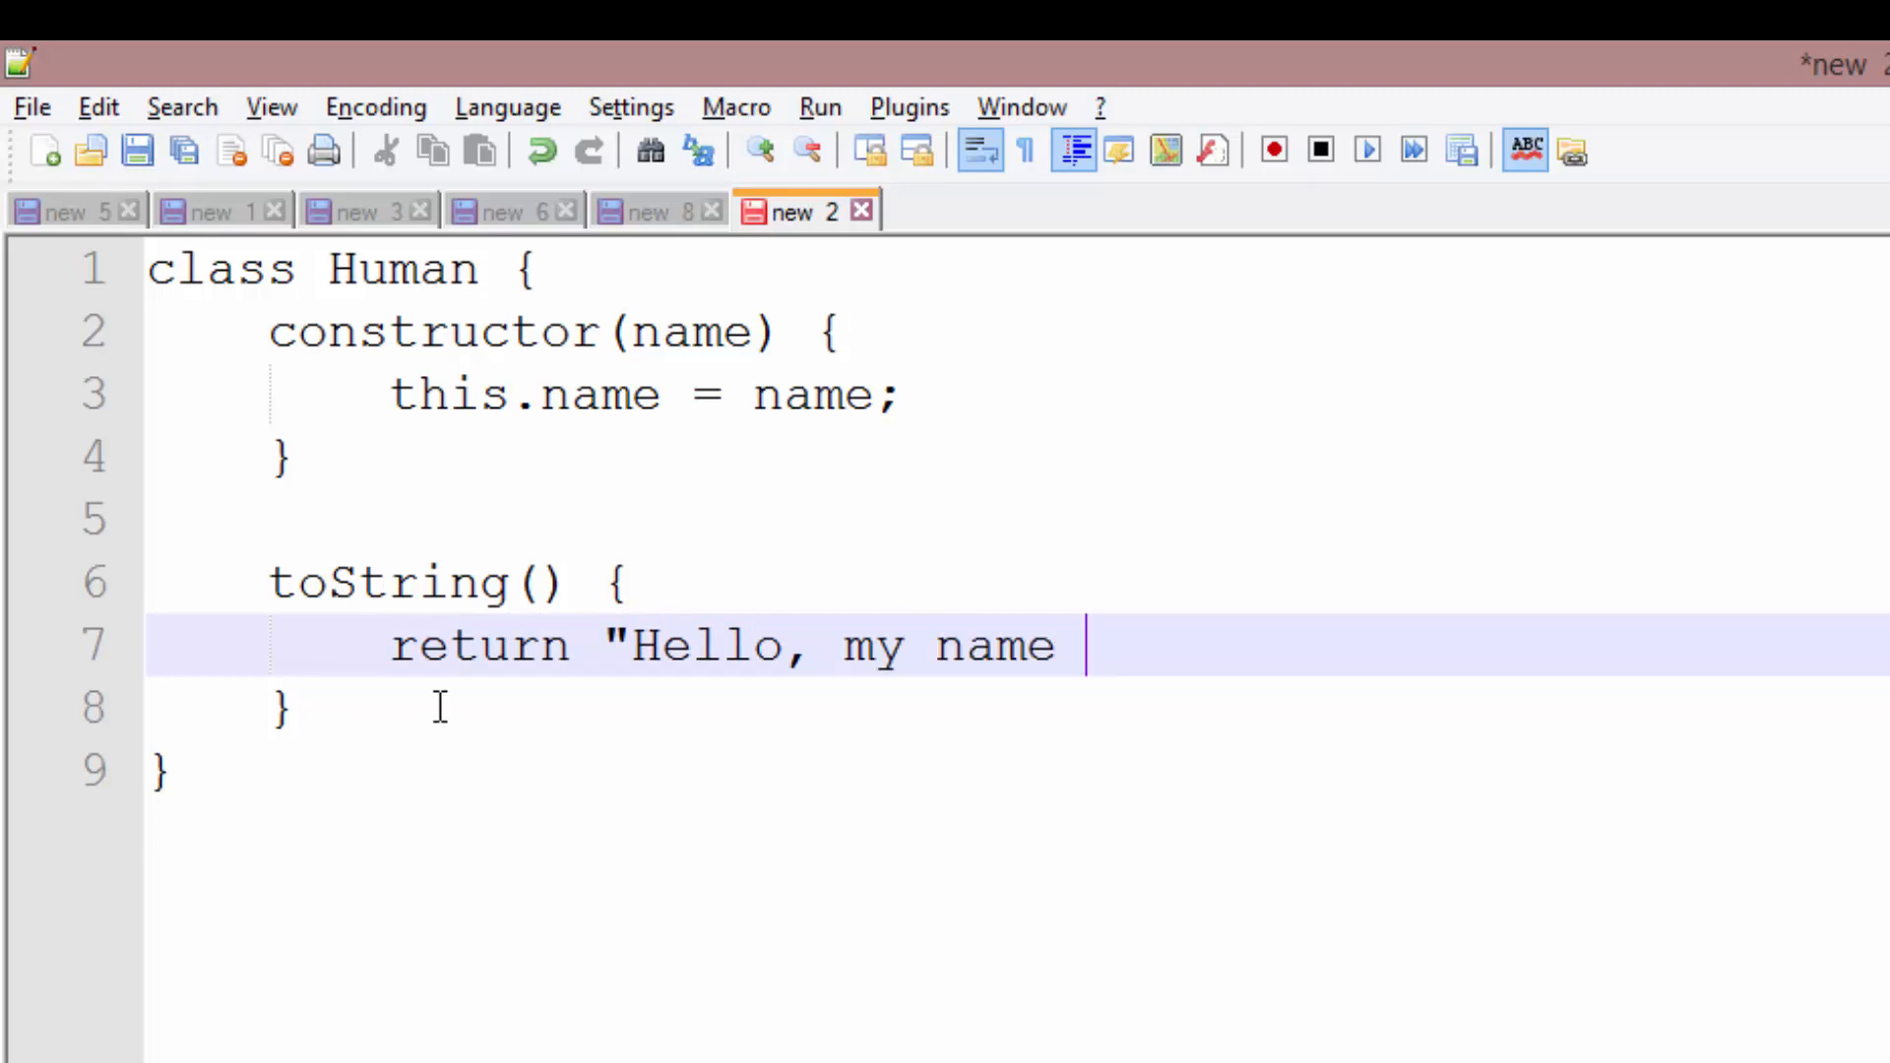
{"action": "type", "text": "is \" + this."}
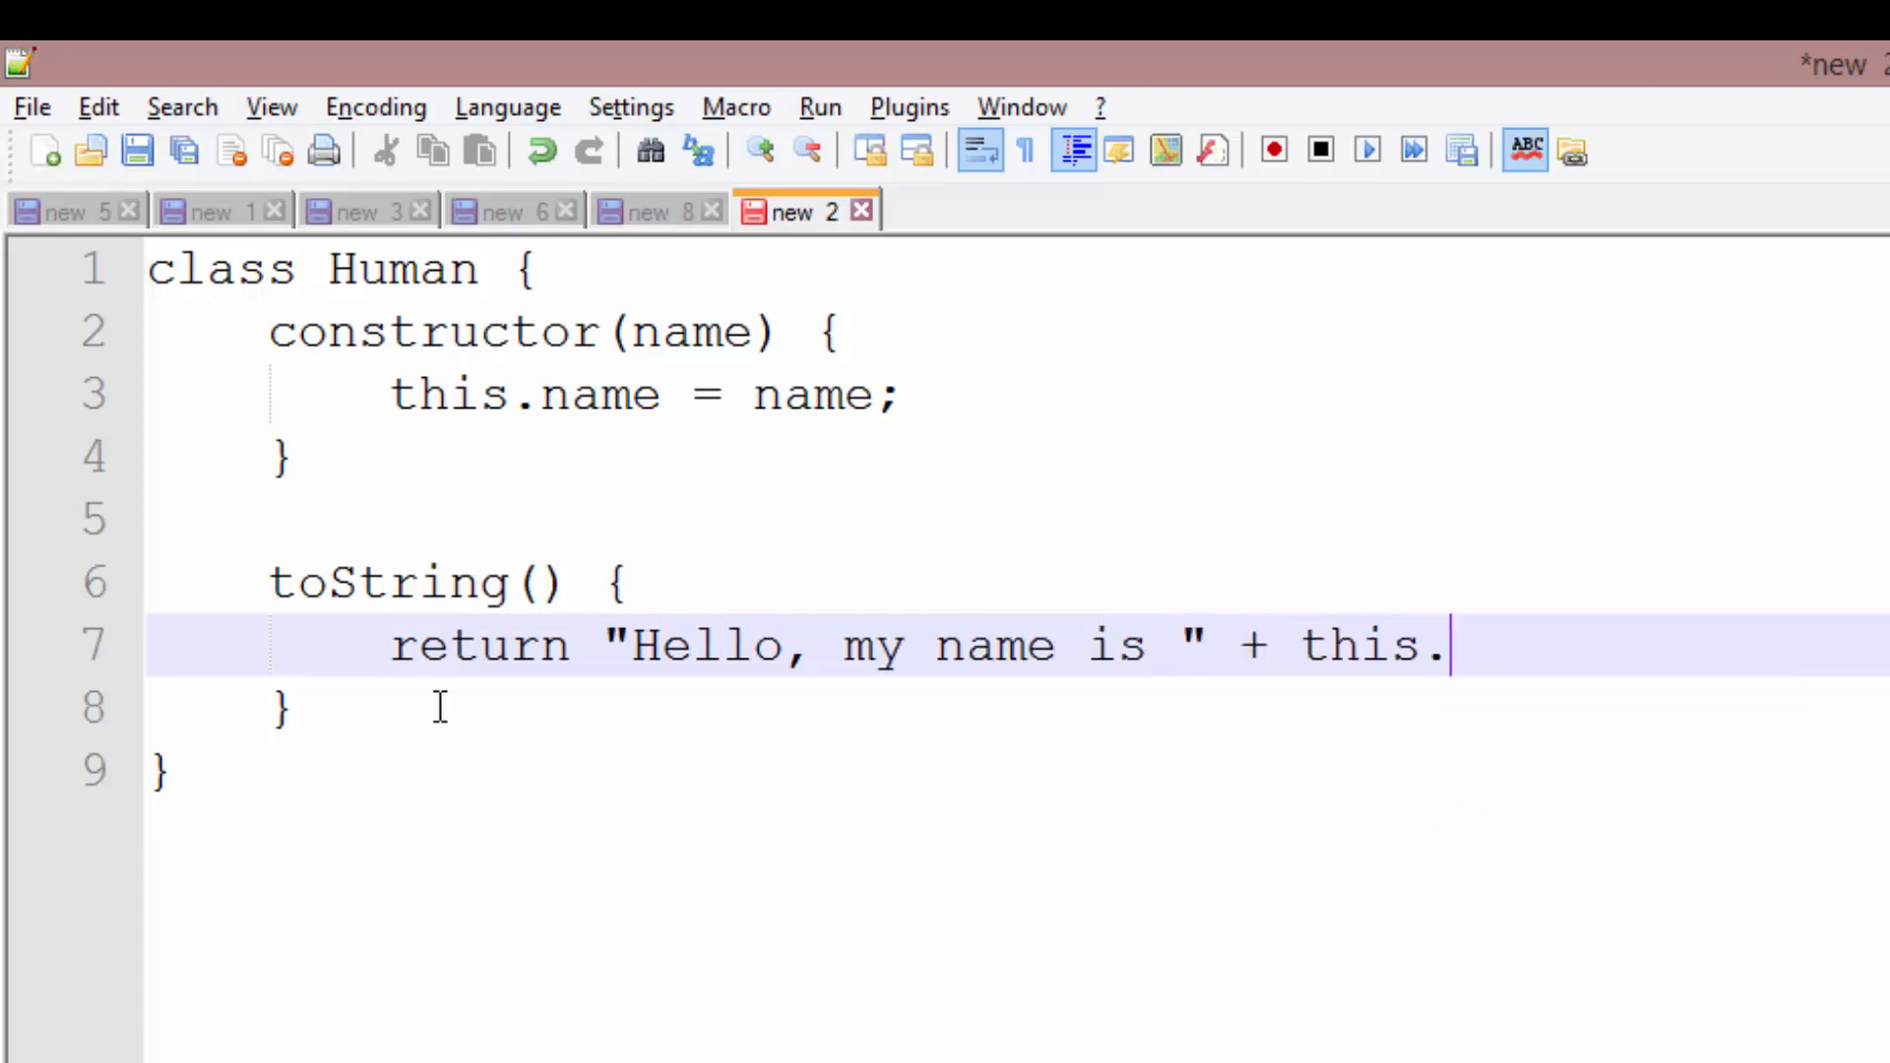
{"action": "type", "text": "name +"}
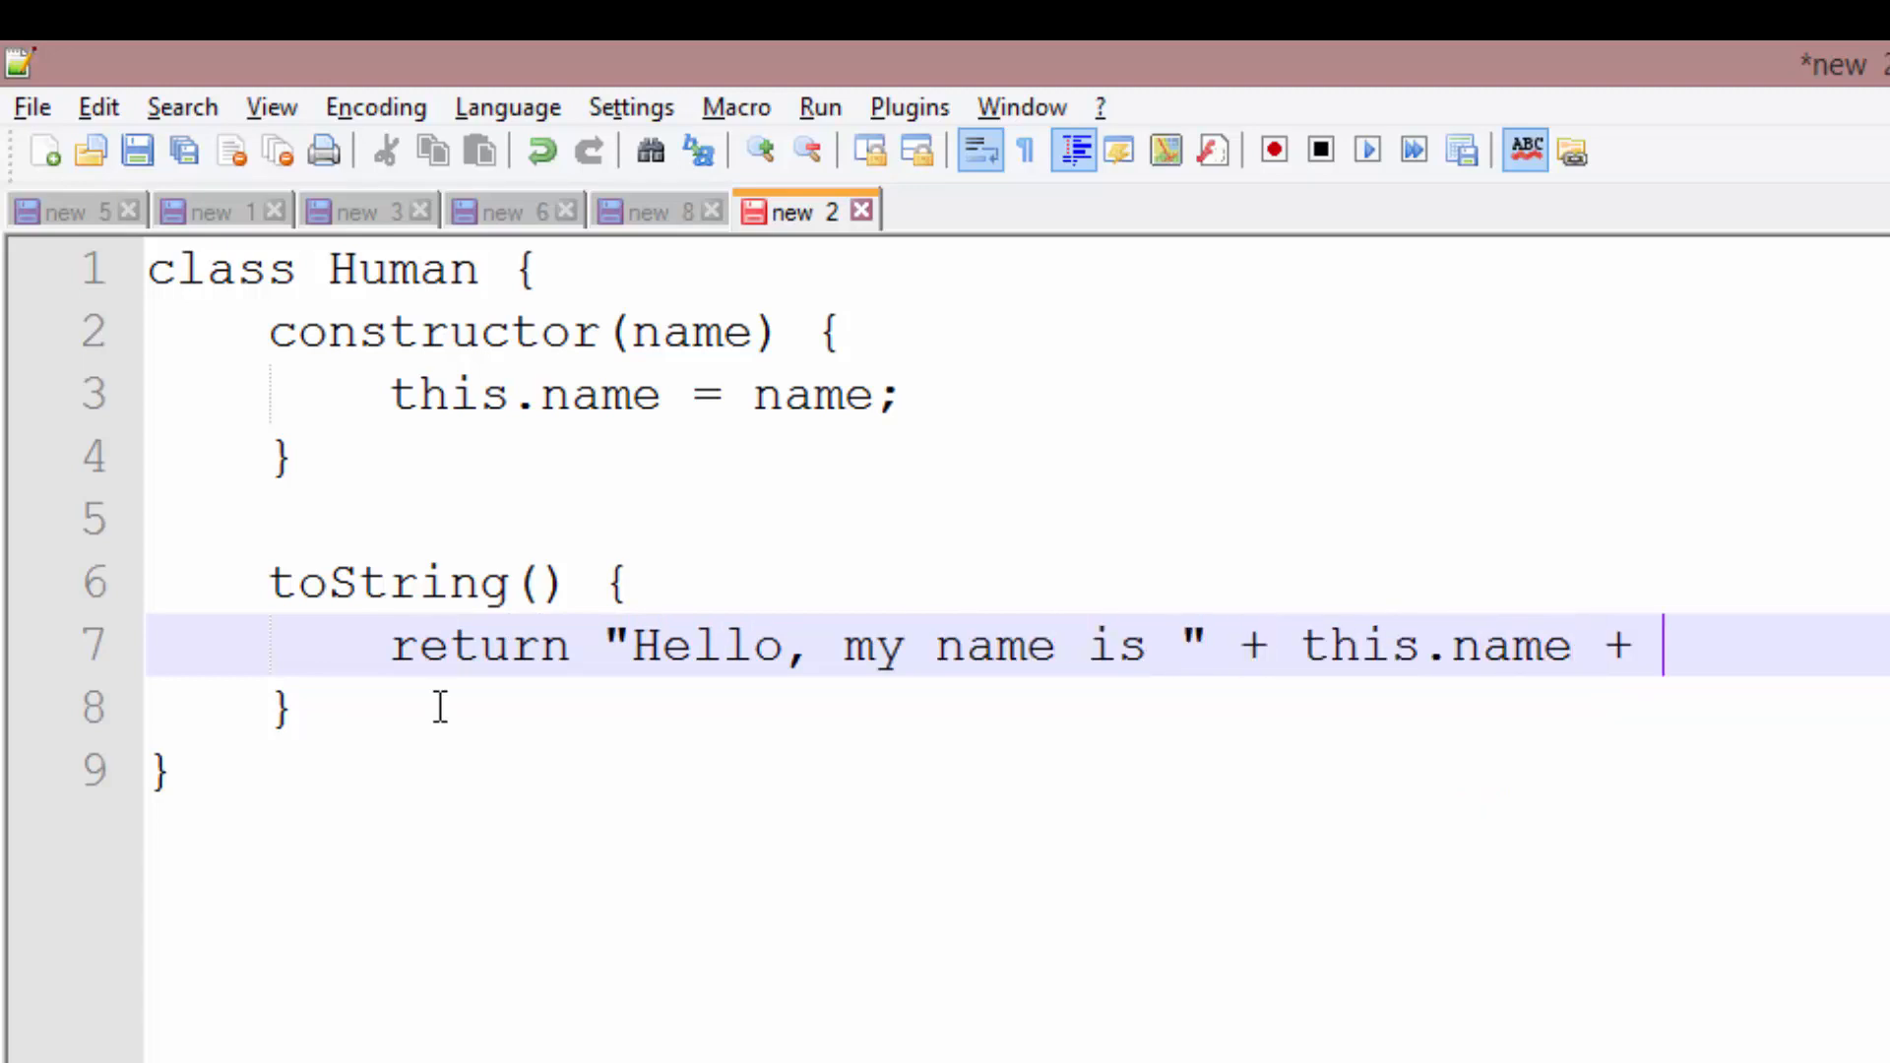
{"action": "type", "text": "\".\";"}
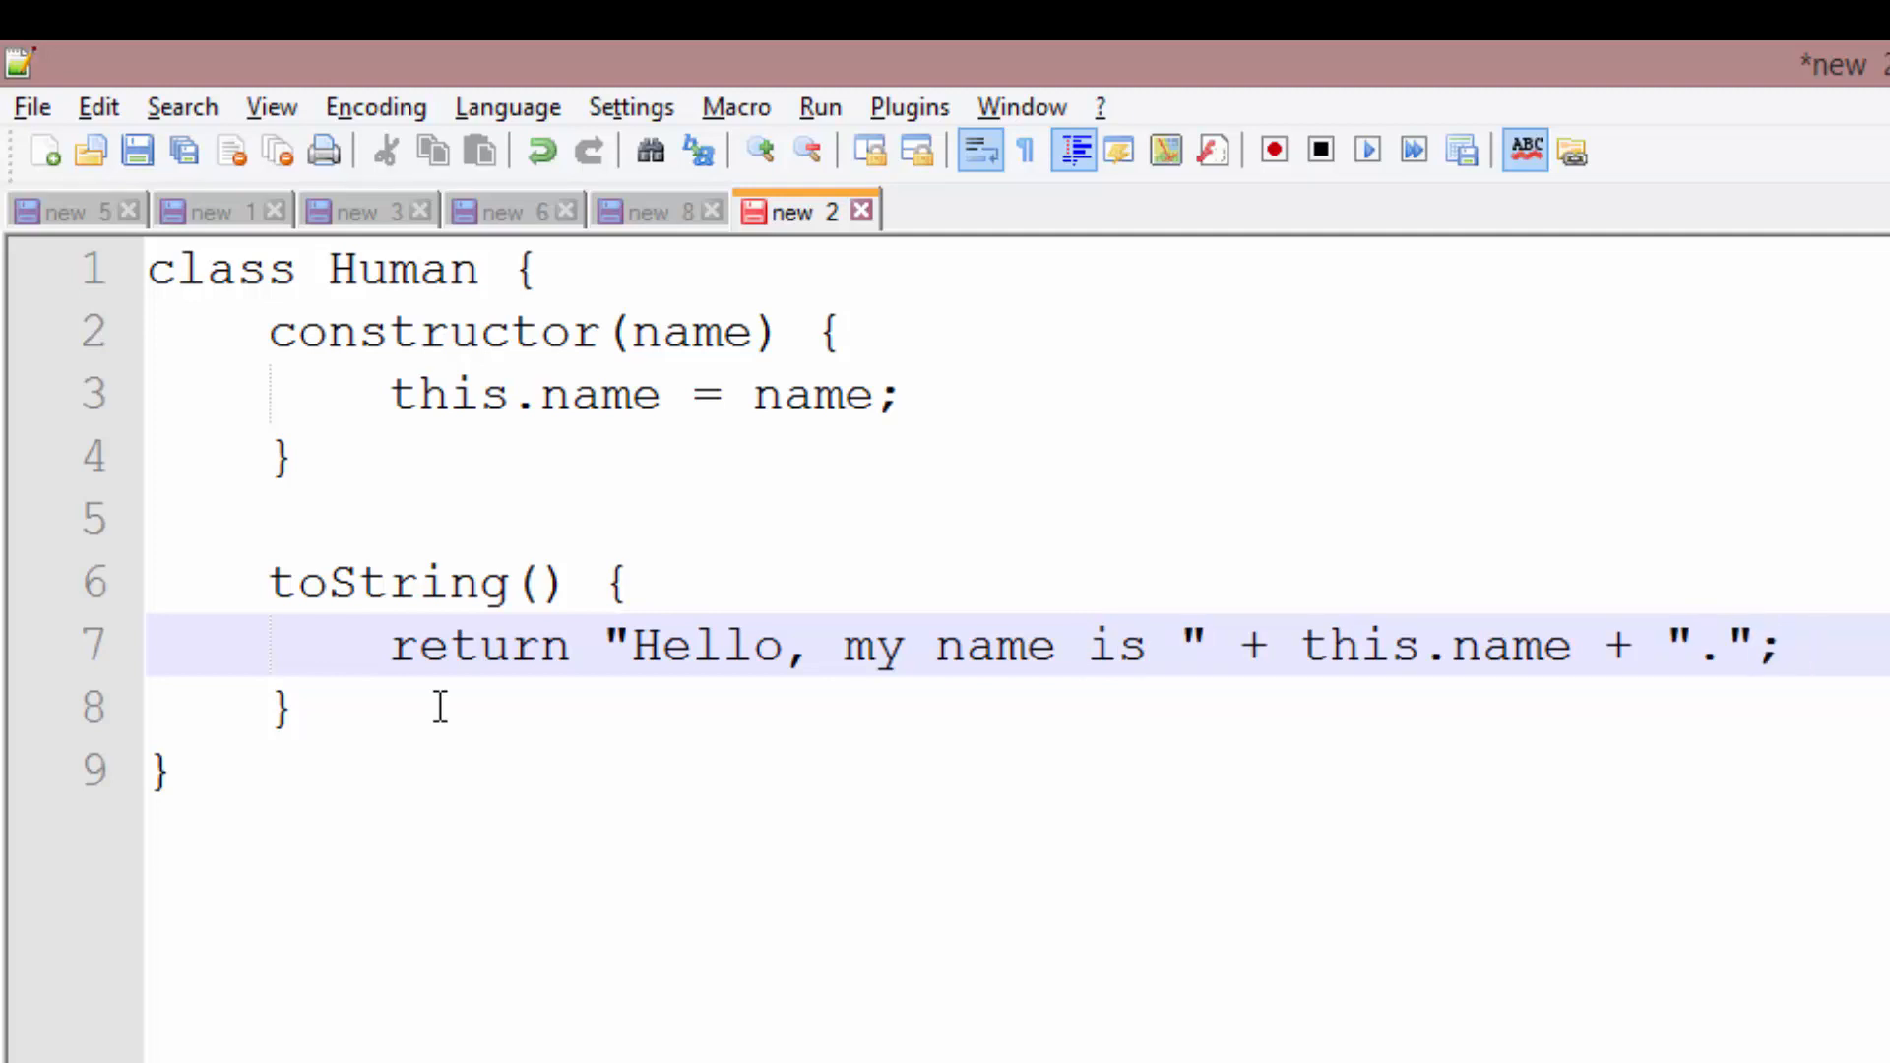
{"action": "left_click", "coordinate": [1819, 648]}
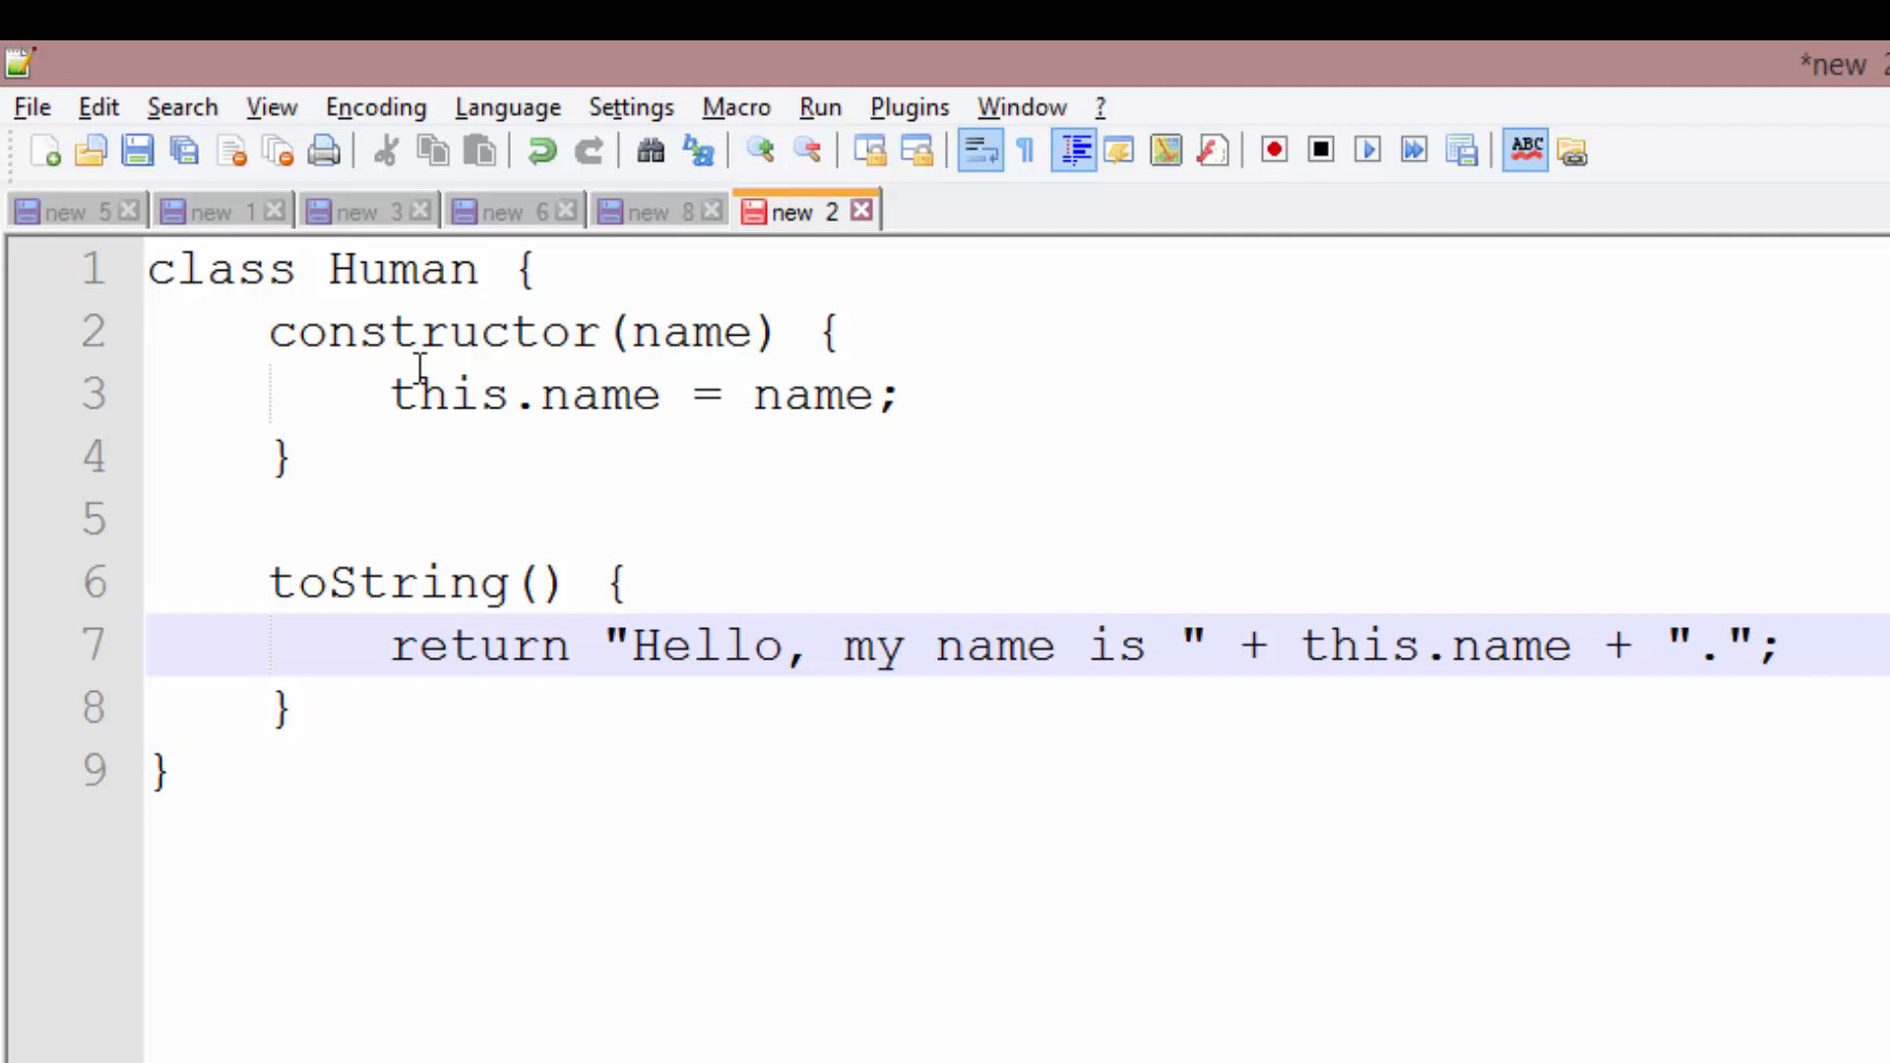
{"action": "mouse_move", "coordinate": [681, 342]}
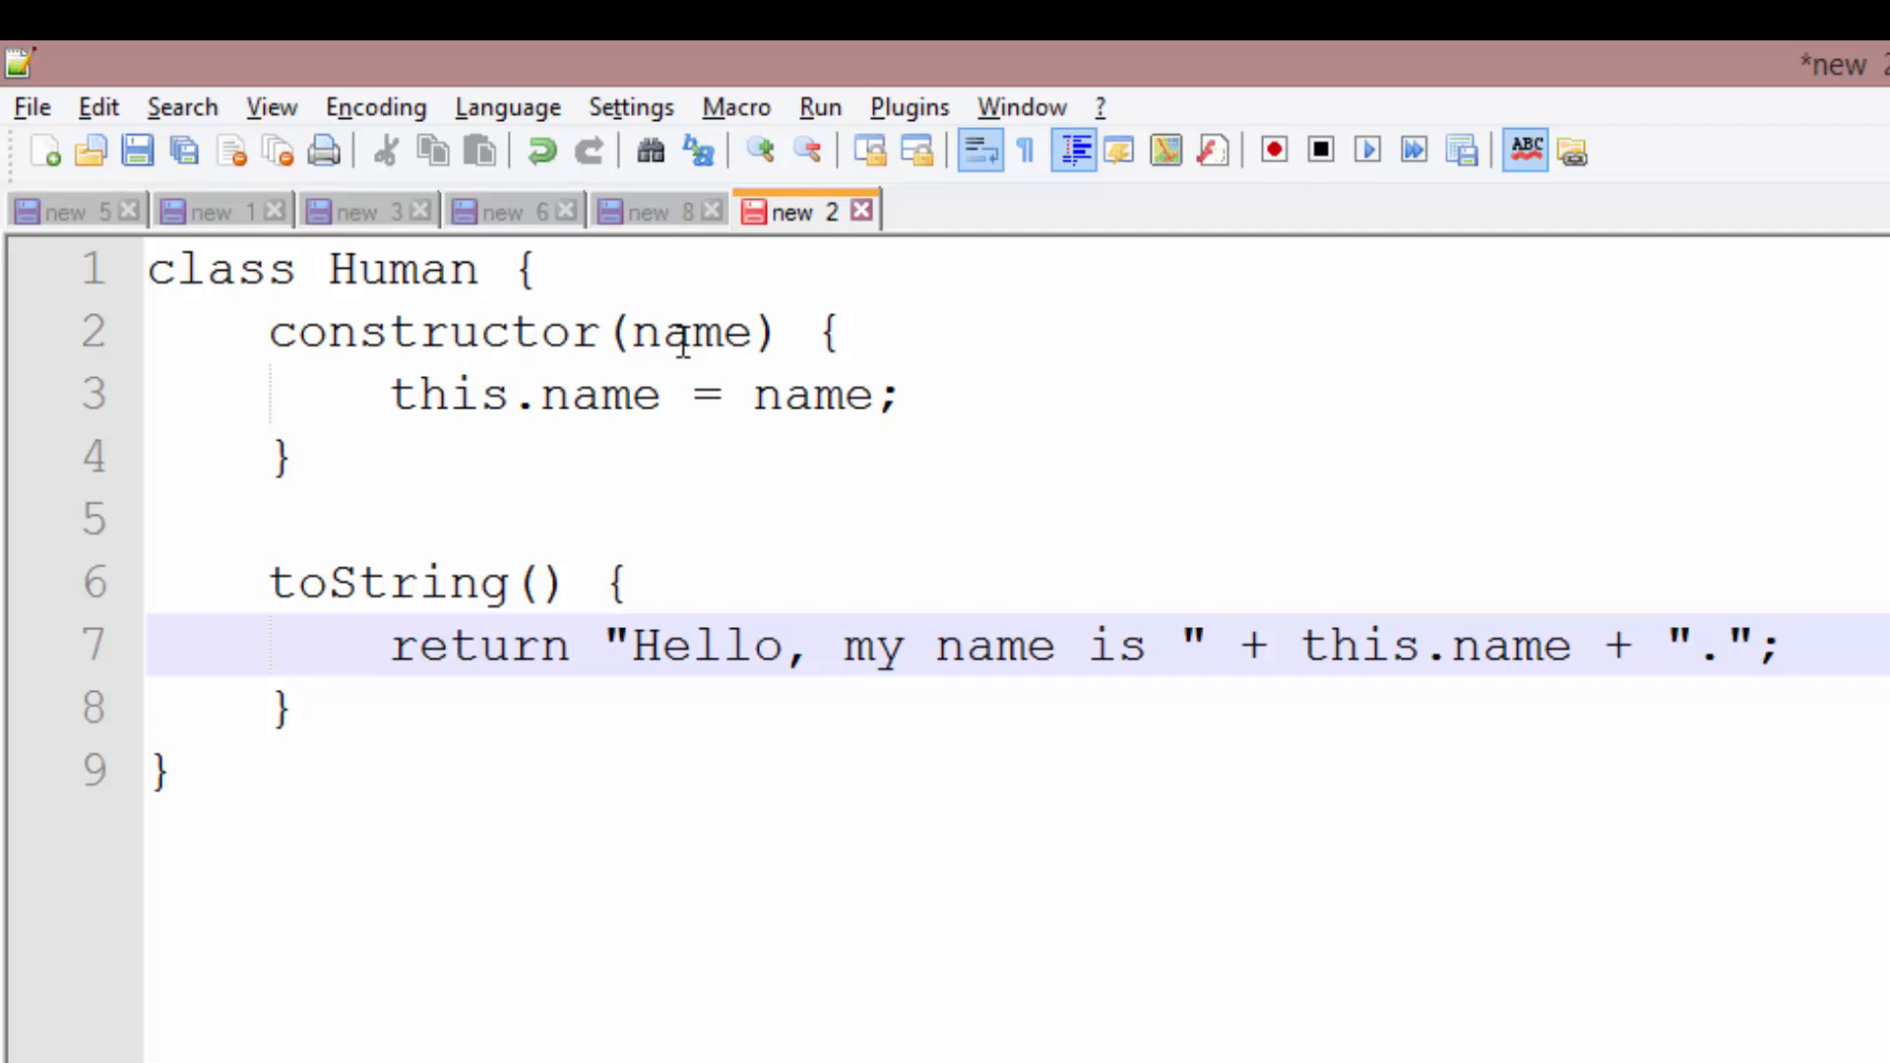
{"action": "mouse_move", "coordinate": [658, 332]}
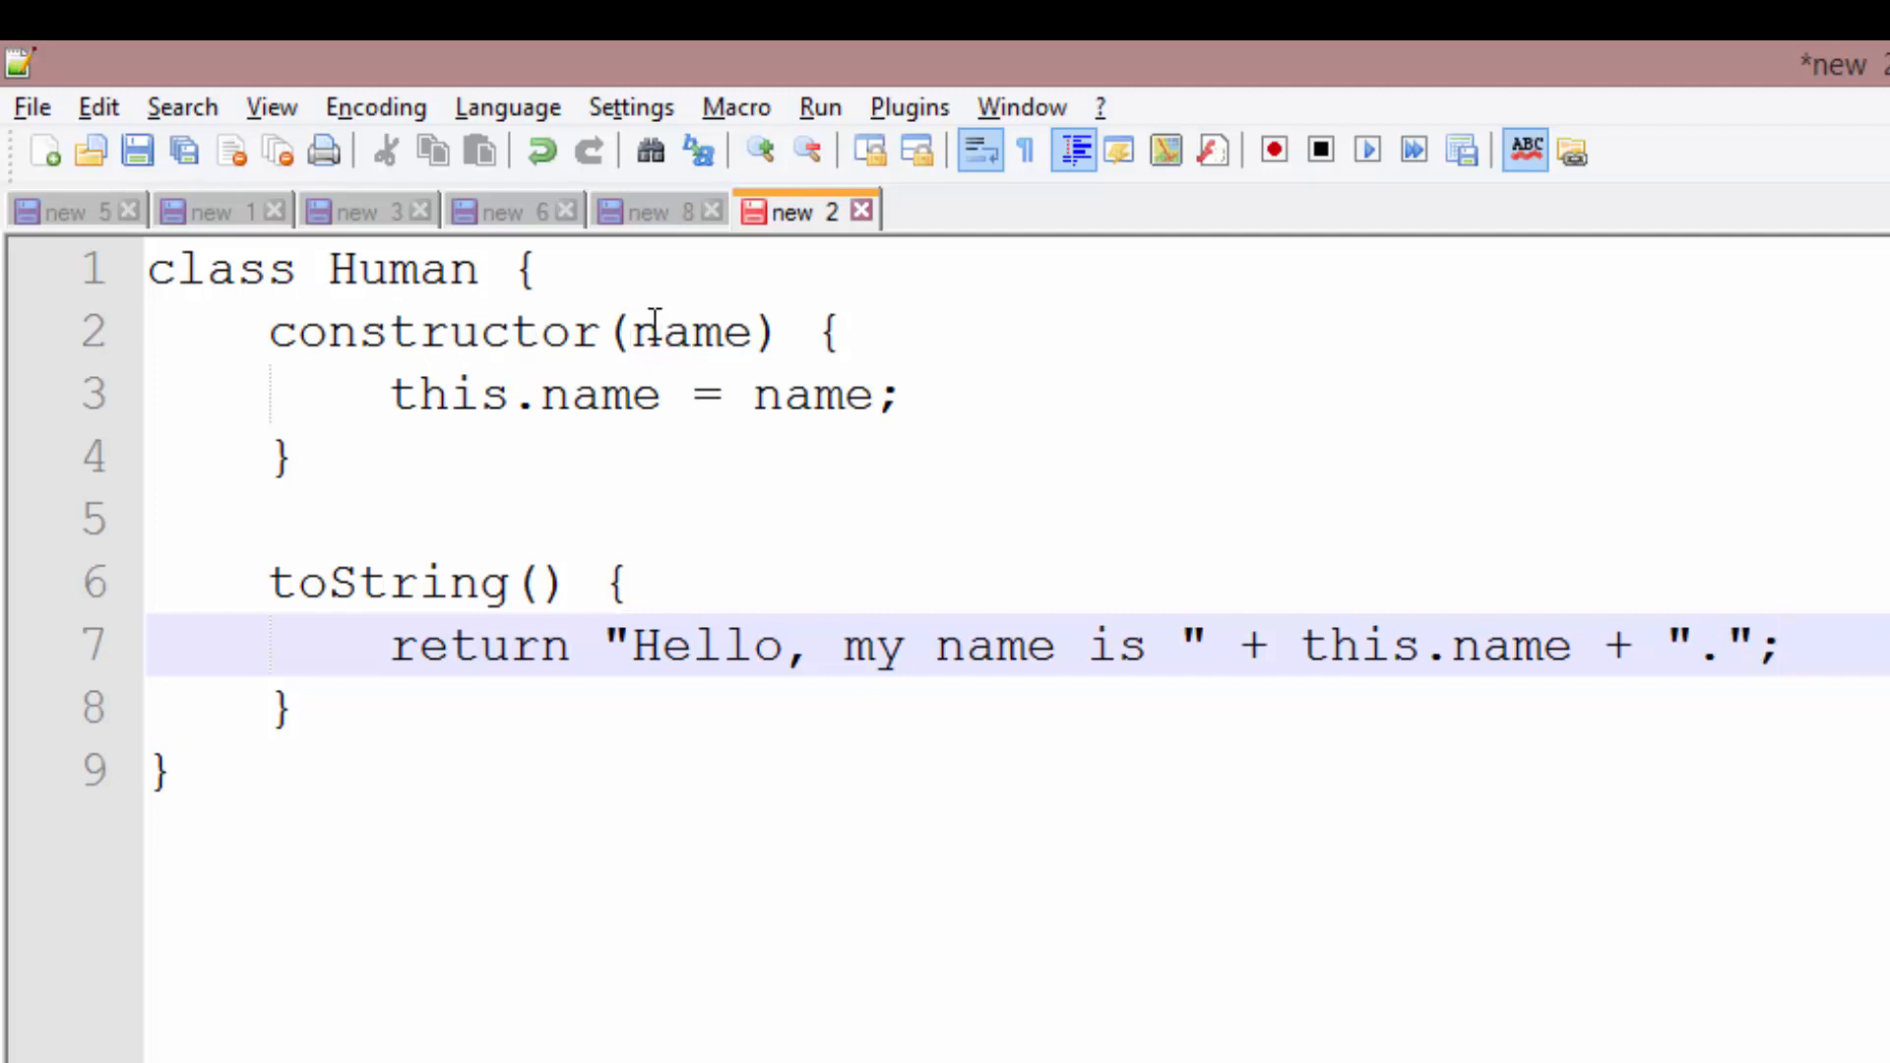
{"action": "mouse_move", "coordinate": [620, 396]}
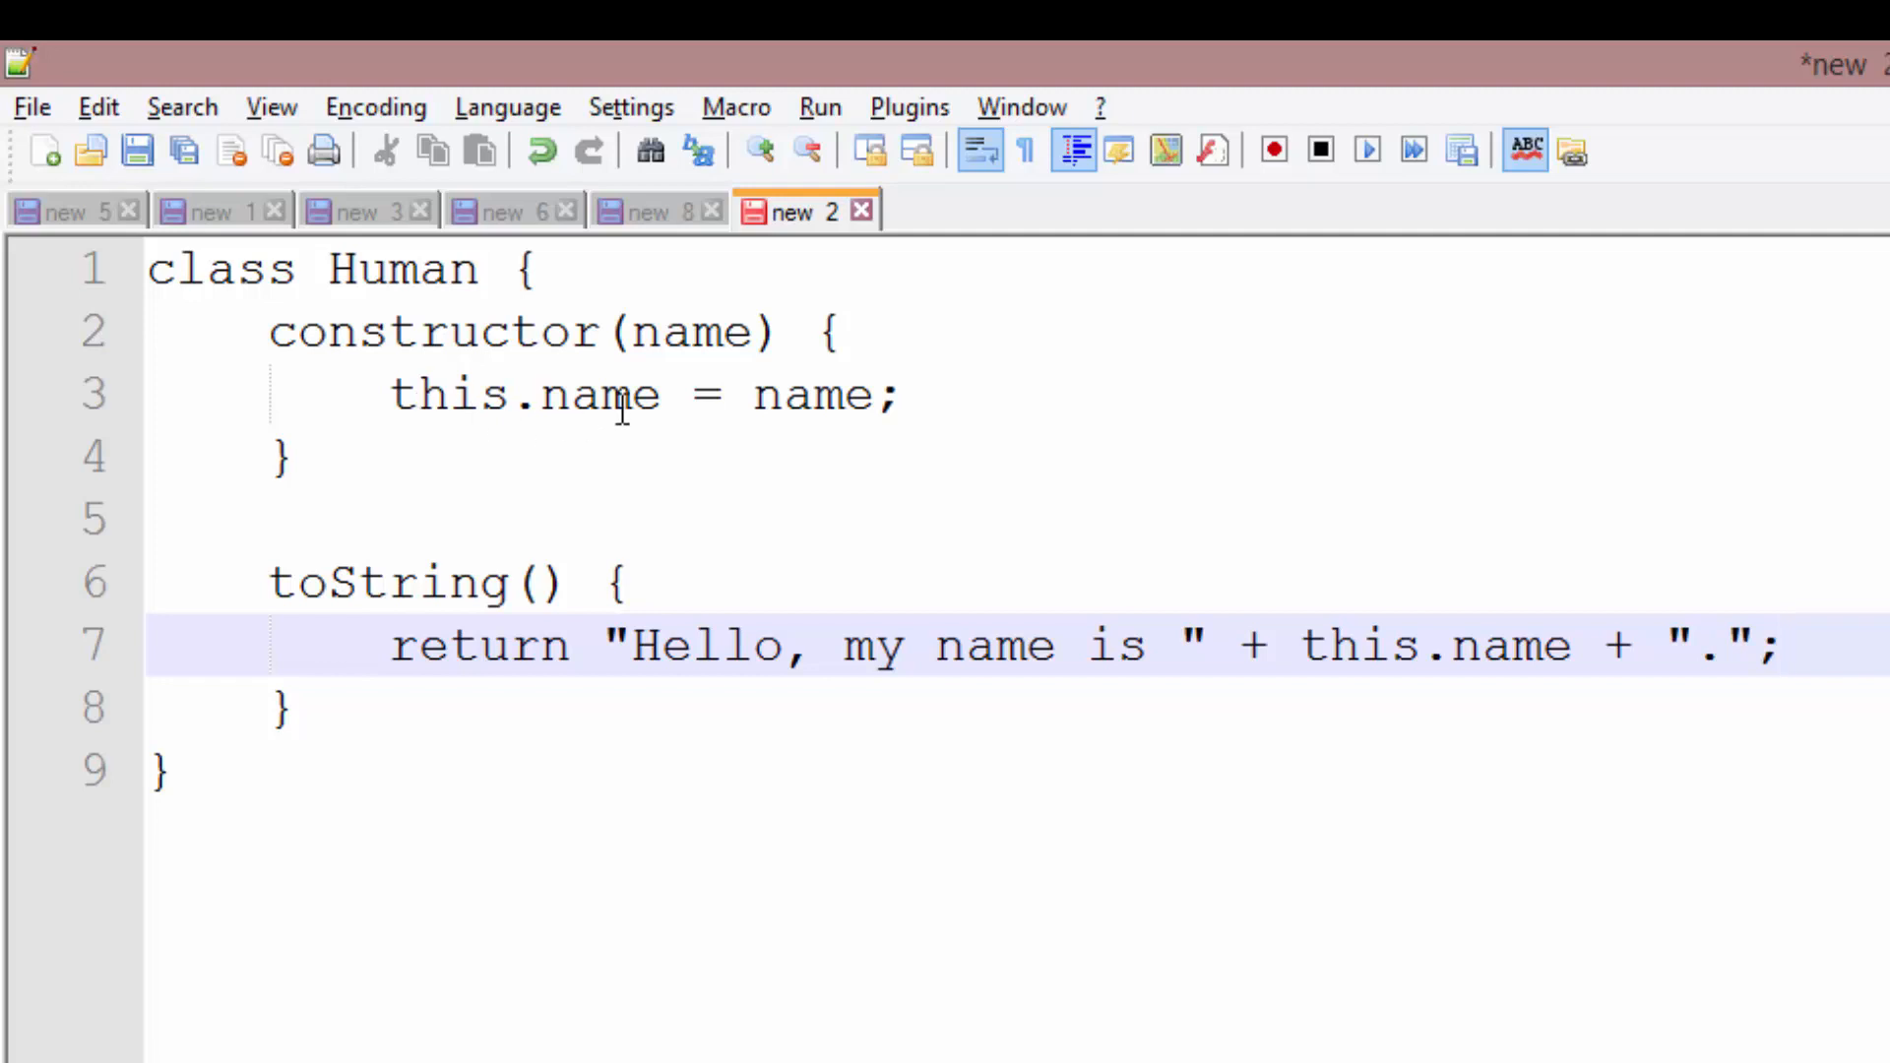
{"action": "mouse_move", "coordinate": [624, 437]}
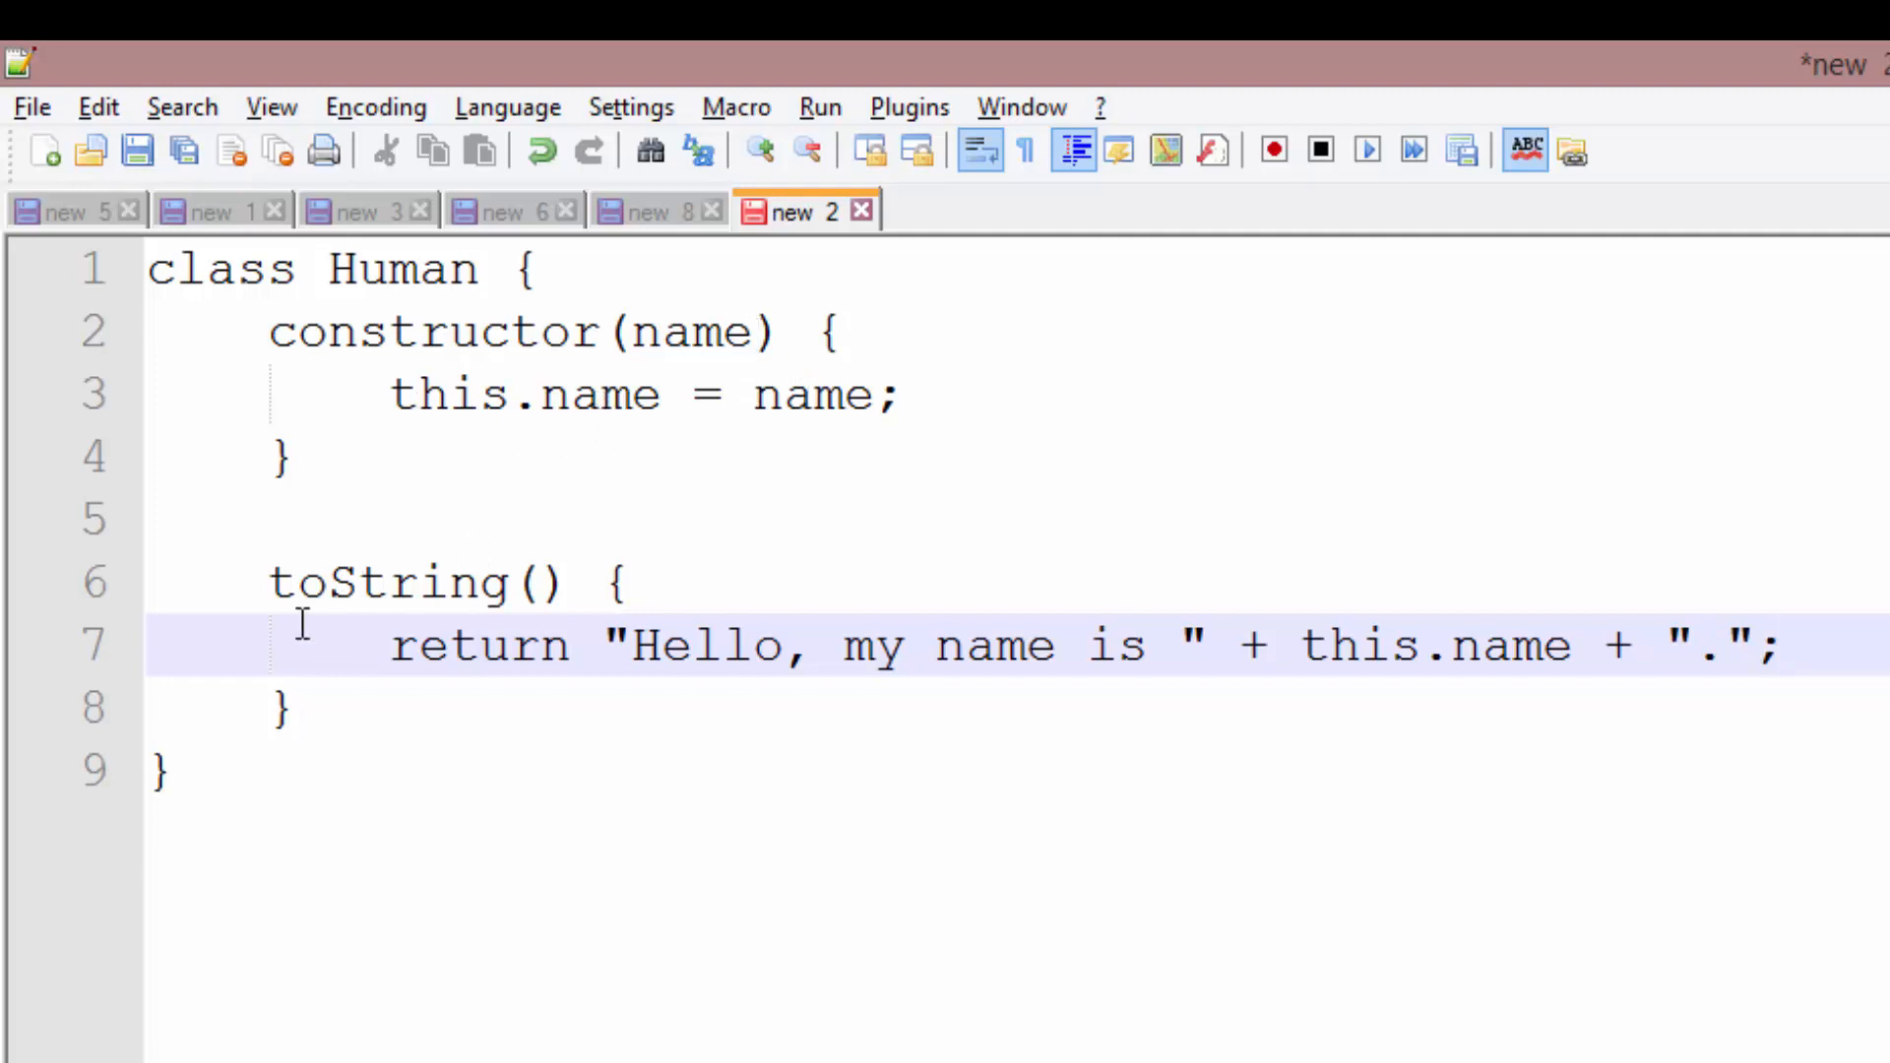
{"action": "mouse_move", "coordinate": [518, 675]}
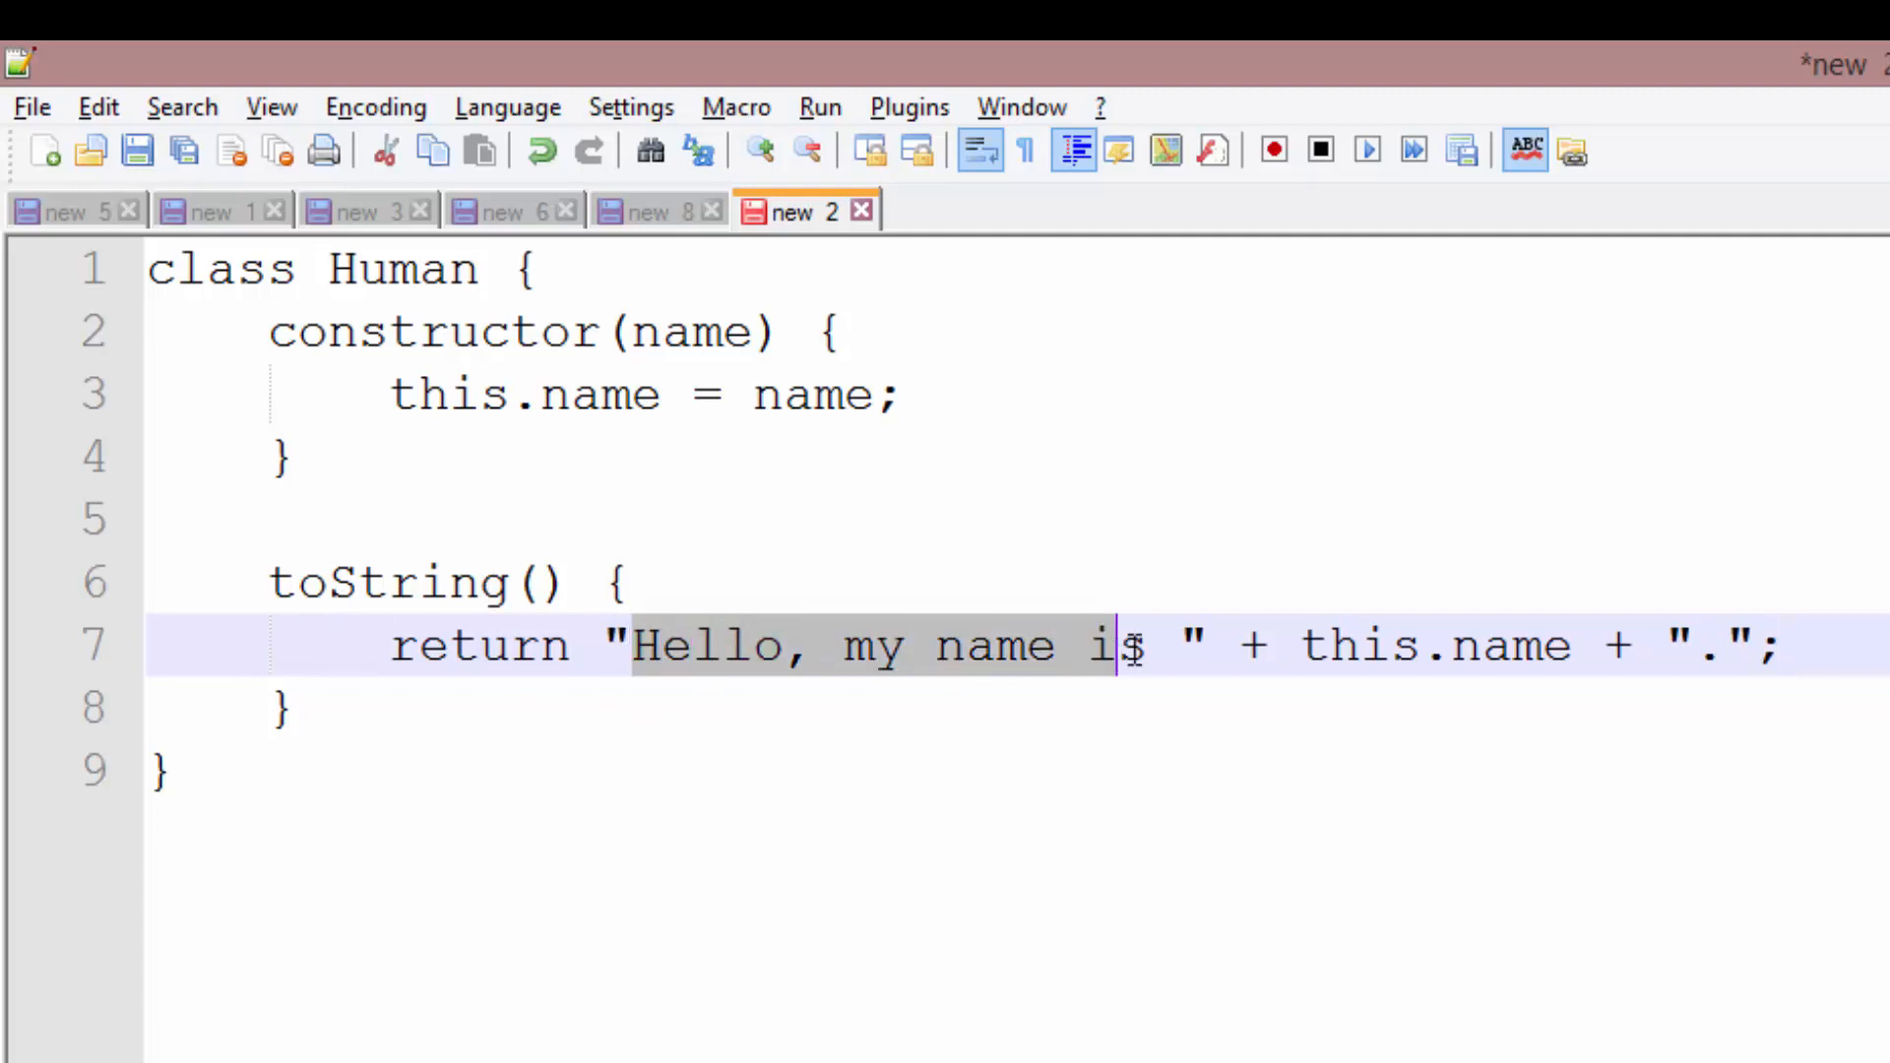
{"action": "left_click", "coordinate": [175, 772]}
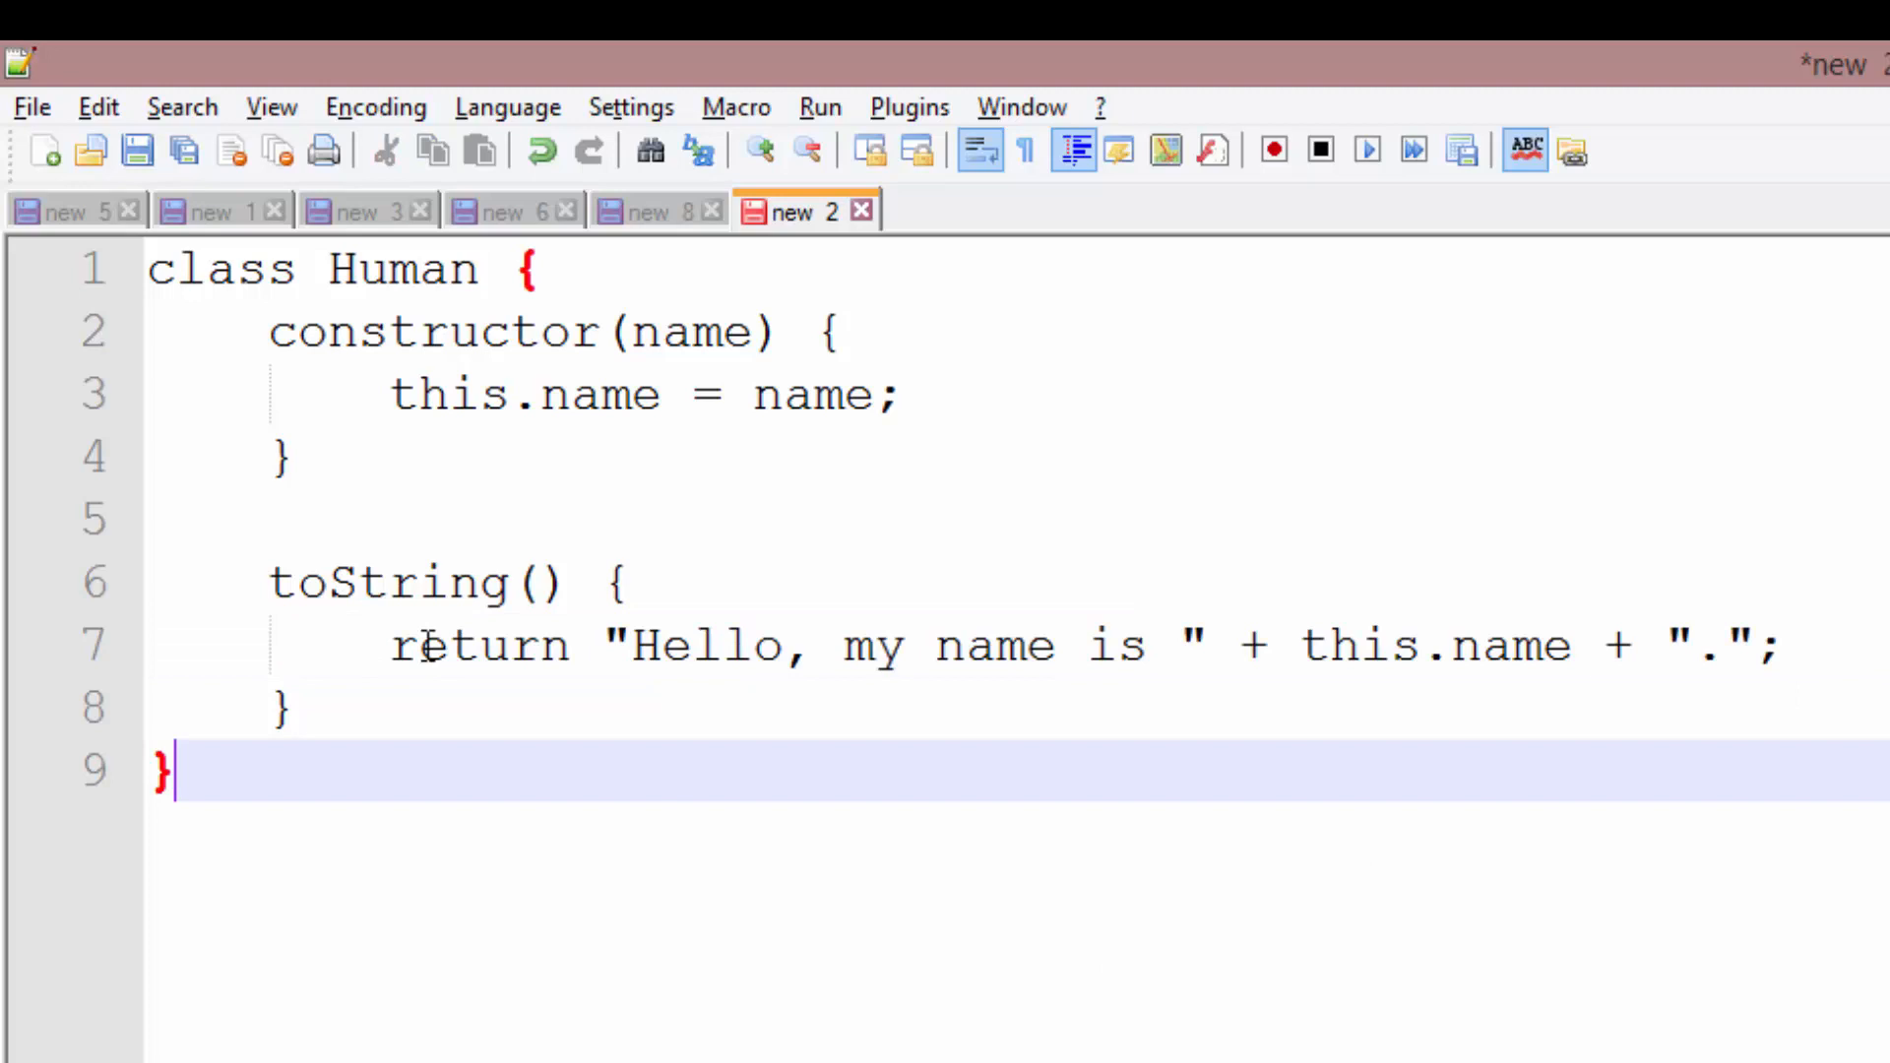
- Select all the class code, switch to Firefox Nightly and clear its web console
{"action": "key", "text": "ctrl+a"}
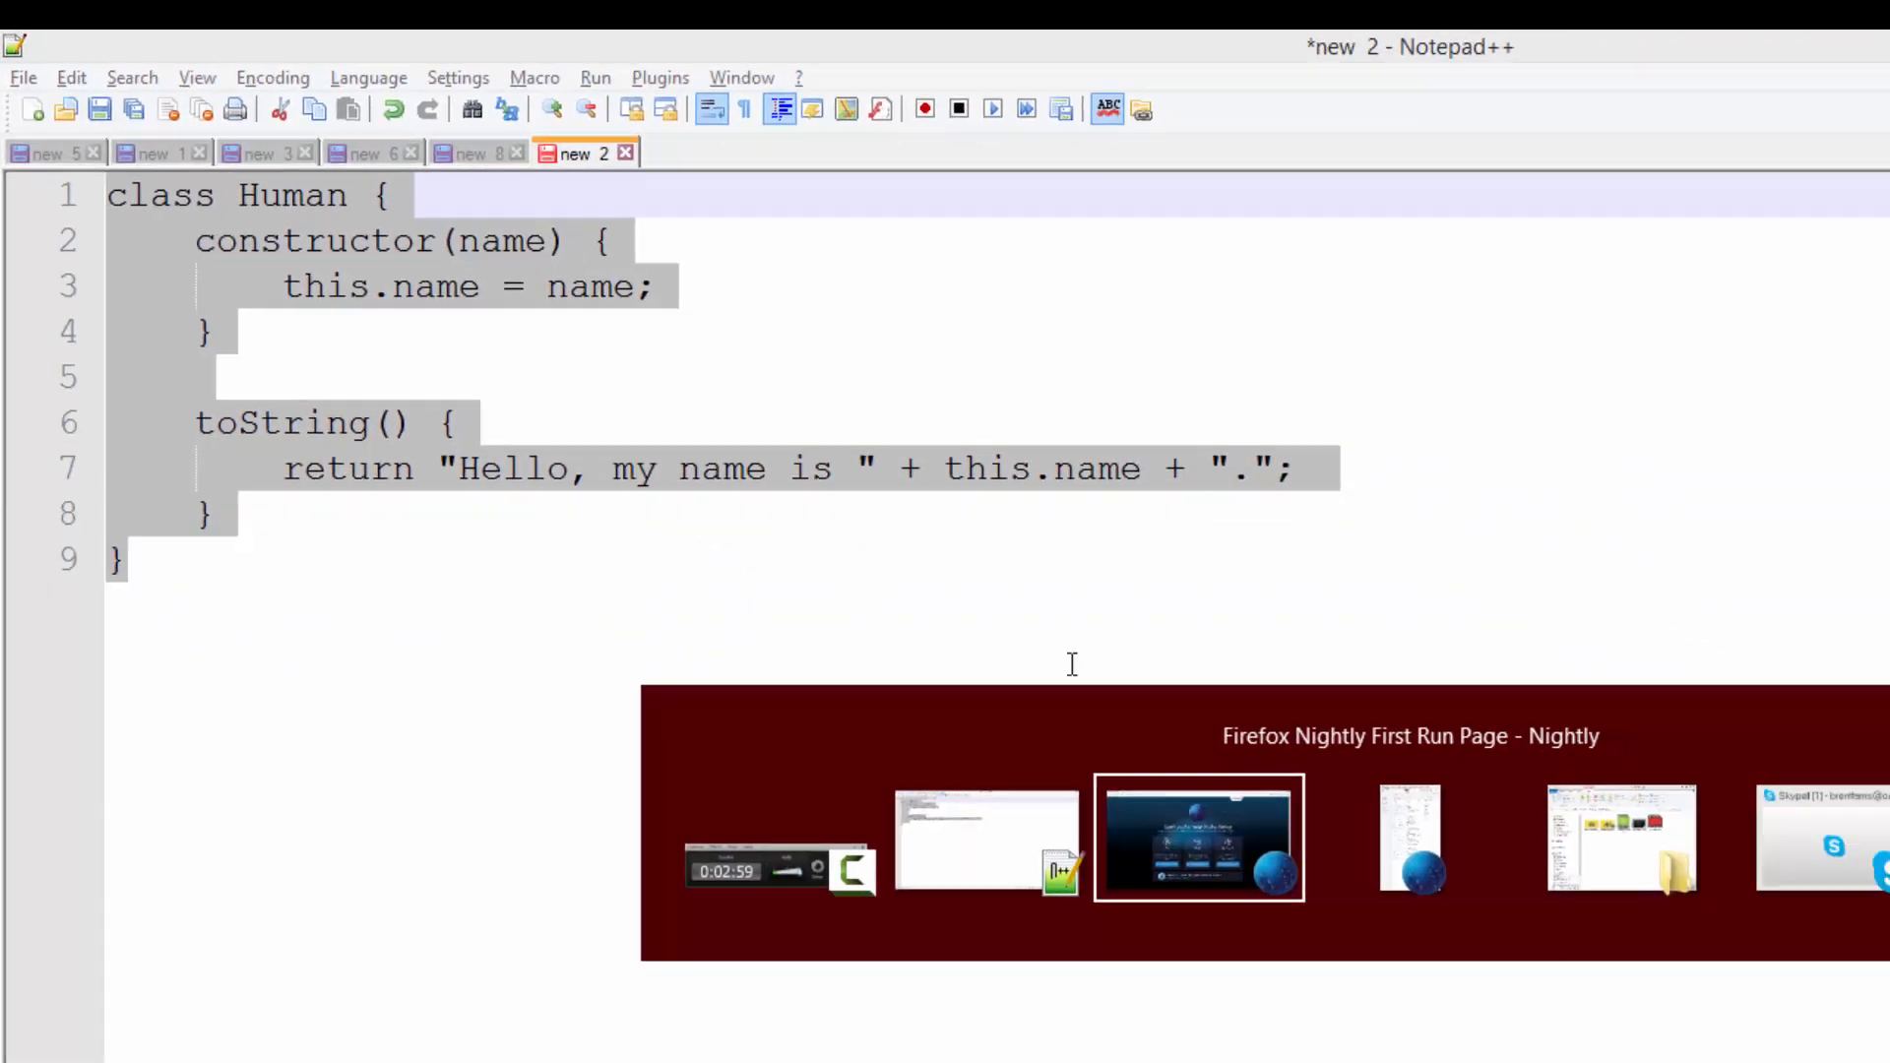
{"action": "left_click", "coordinate": [1199, 839]}
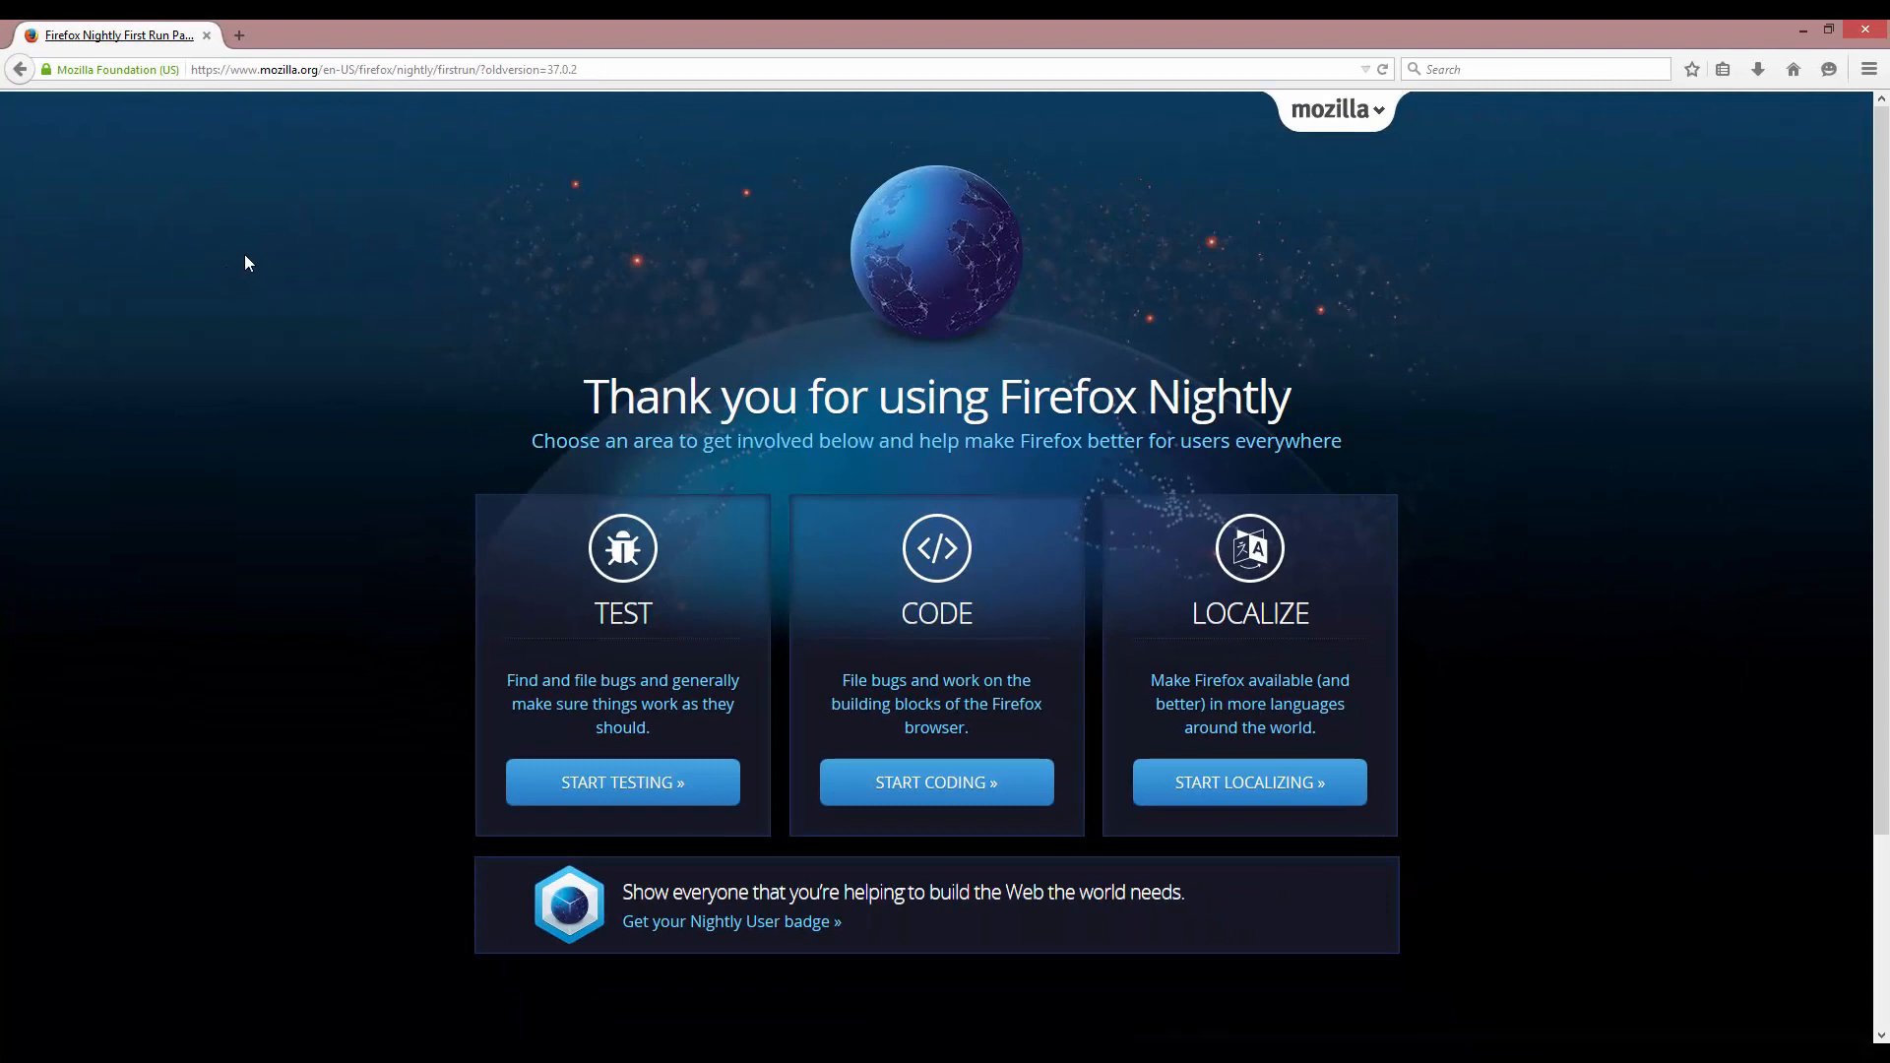
{"action": "key", "text": "F12"}
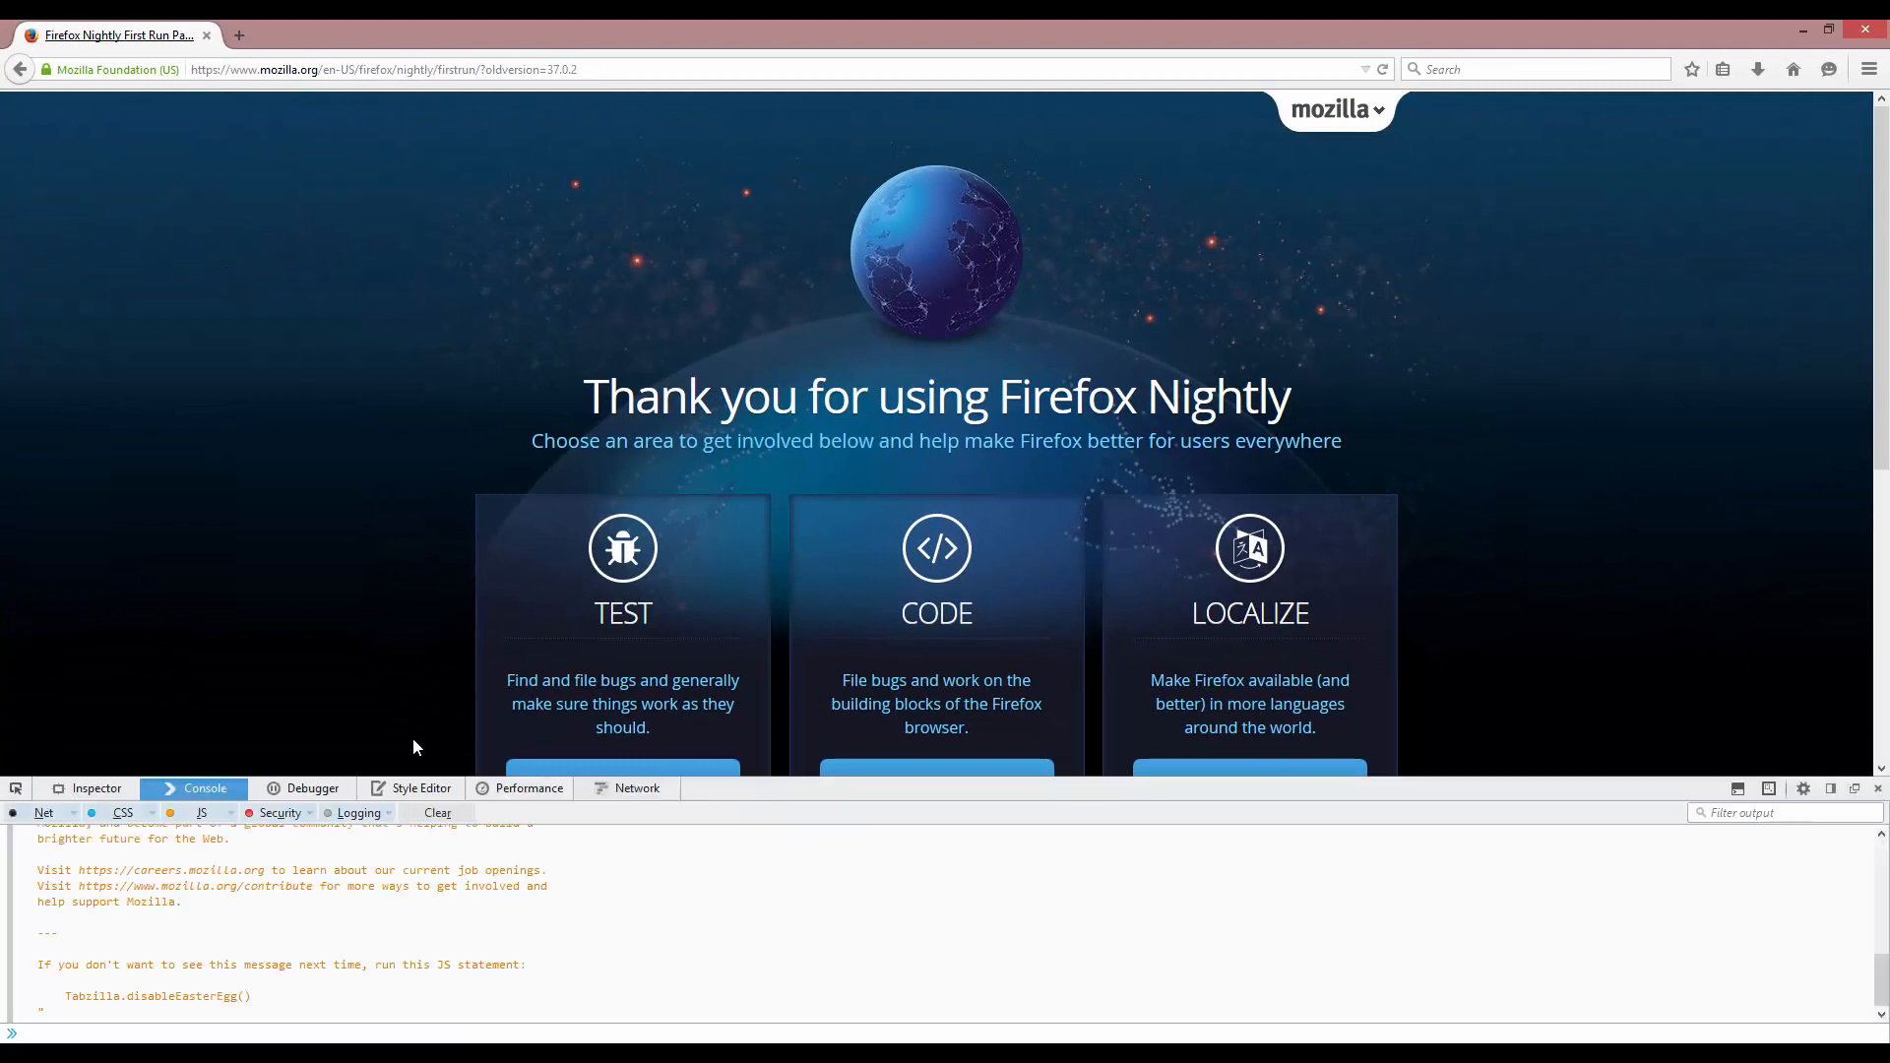
{"action": "left_click", "coordinate": [437, 814]}
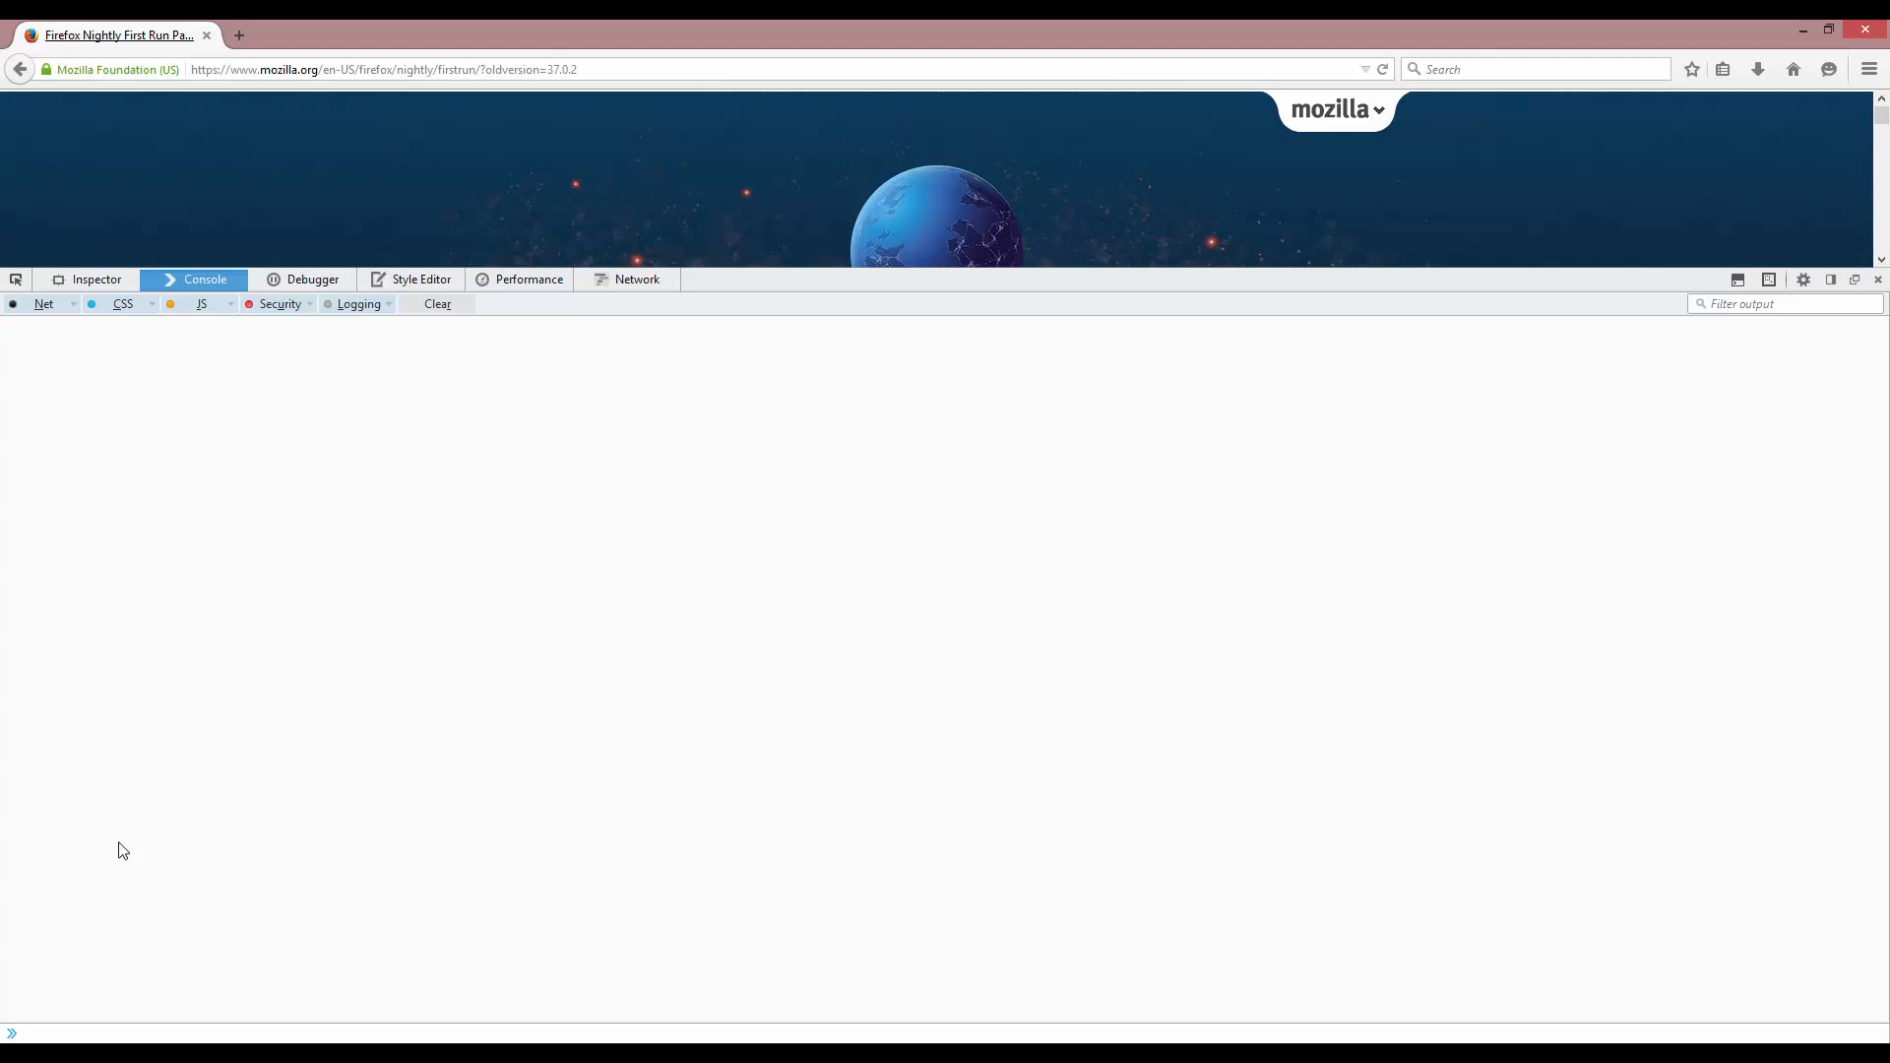
{"action": "left_click", "coordinate": [1869, 69]}
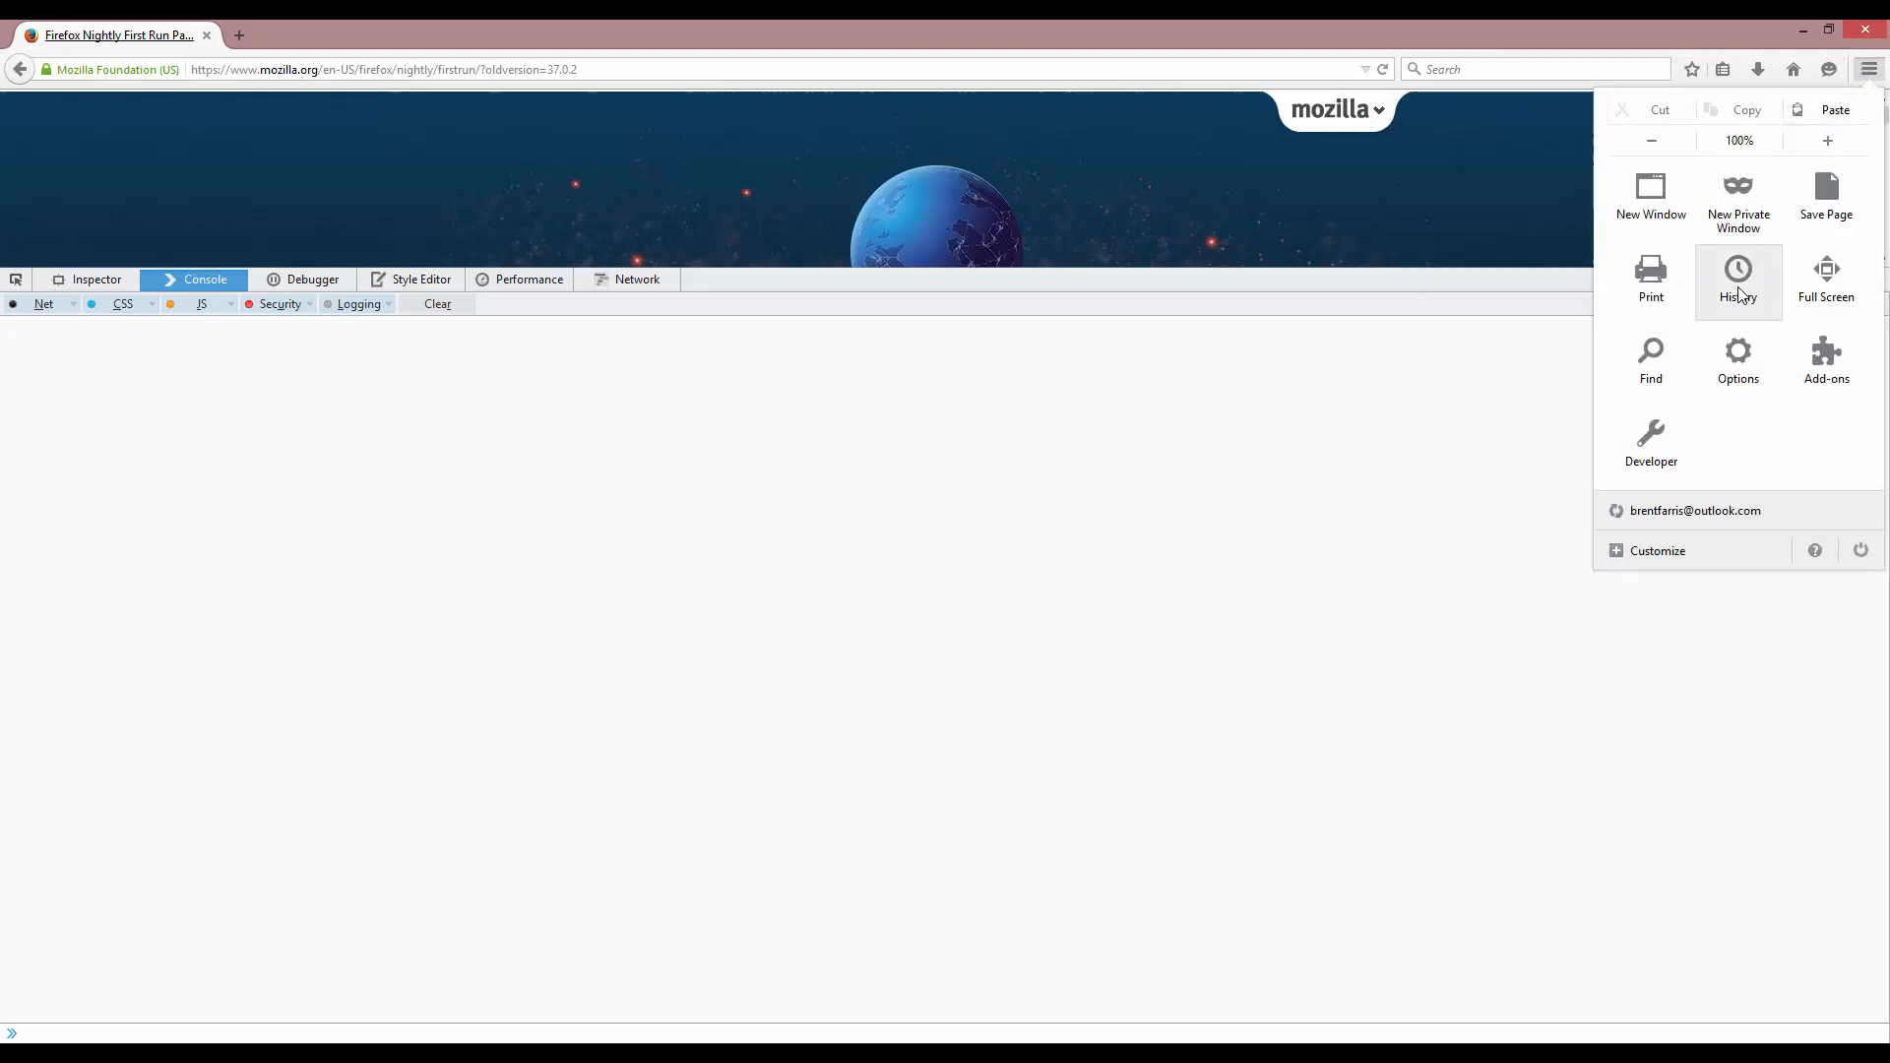
{"action": "mouse_move", "coordinate": [1650, 439]}
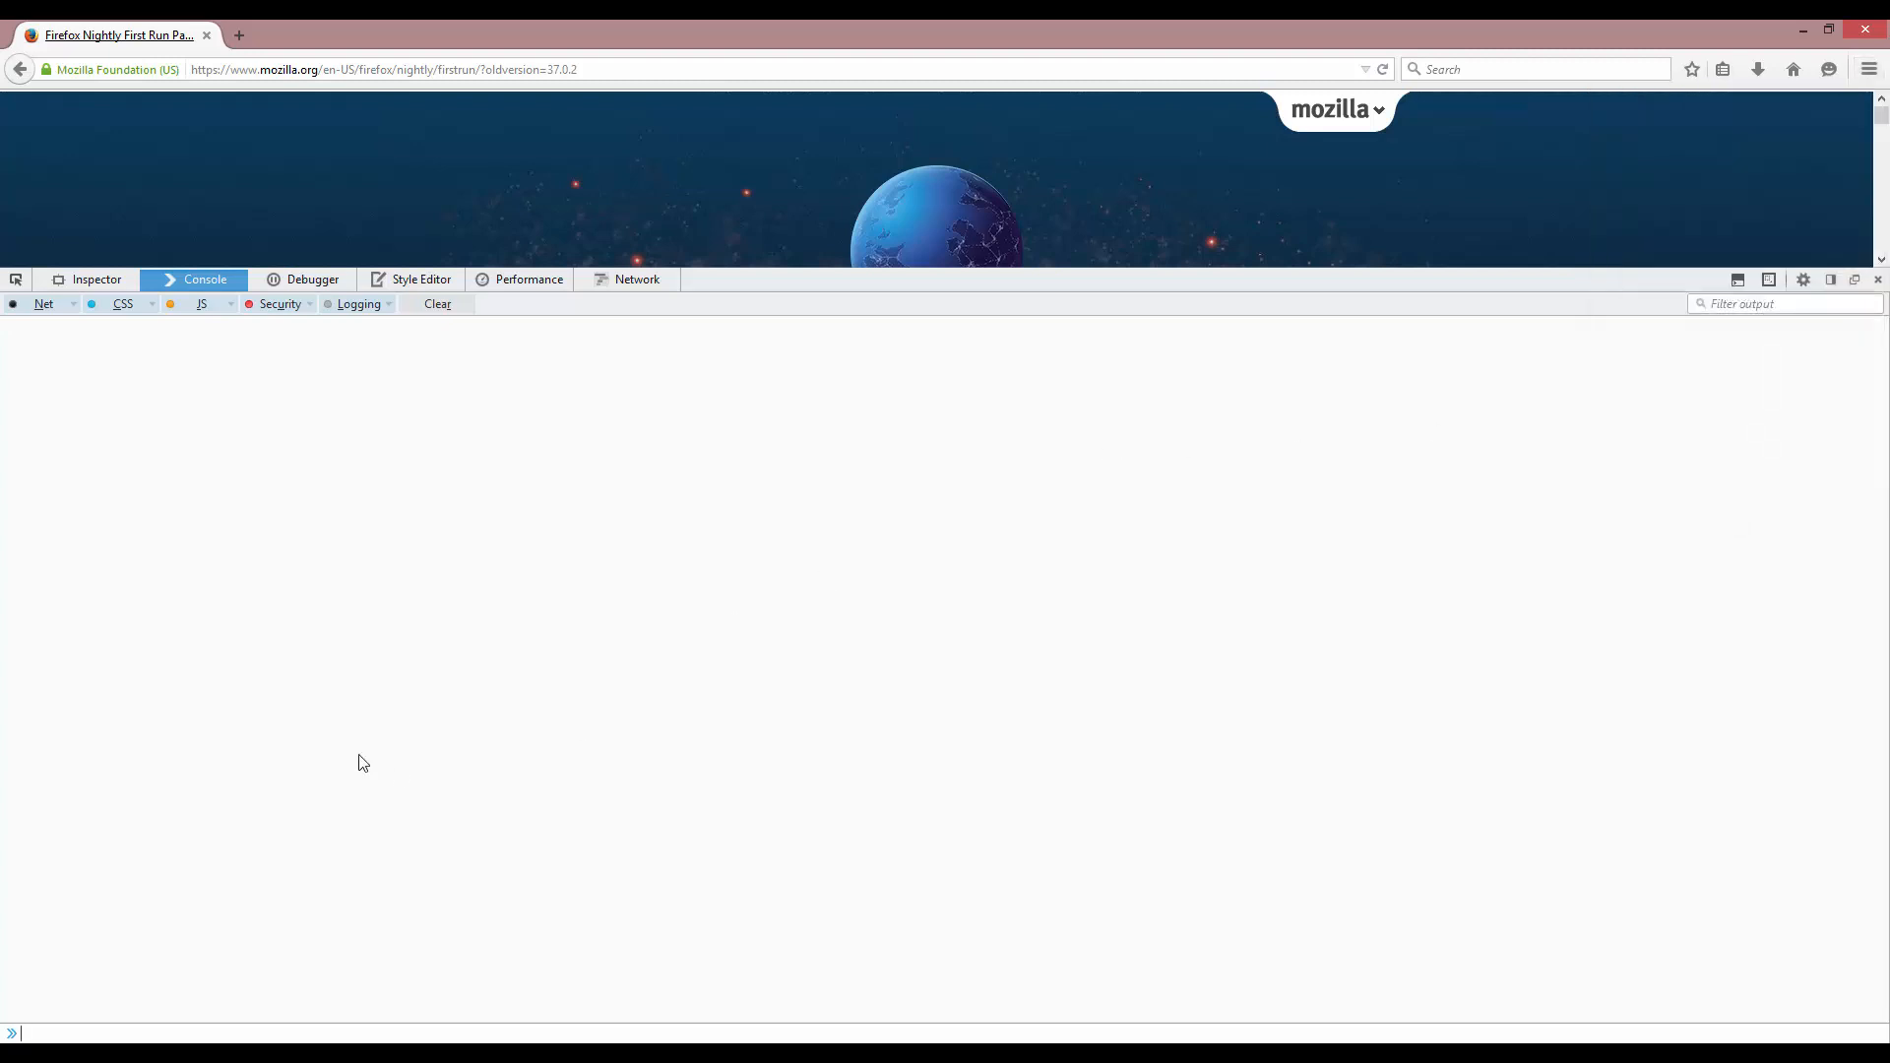
{"action": "mouse_move", "coordinate": [203, 1012]}
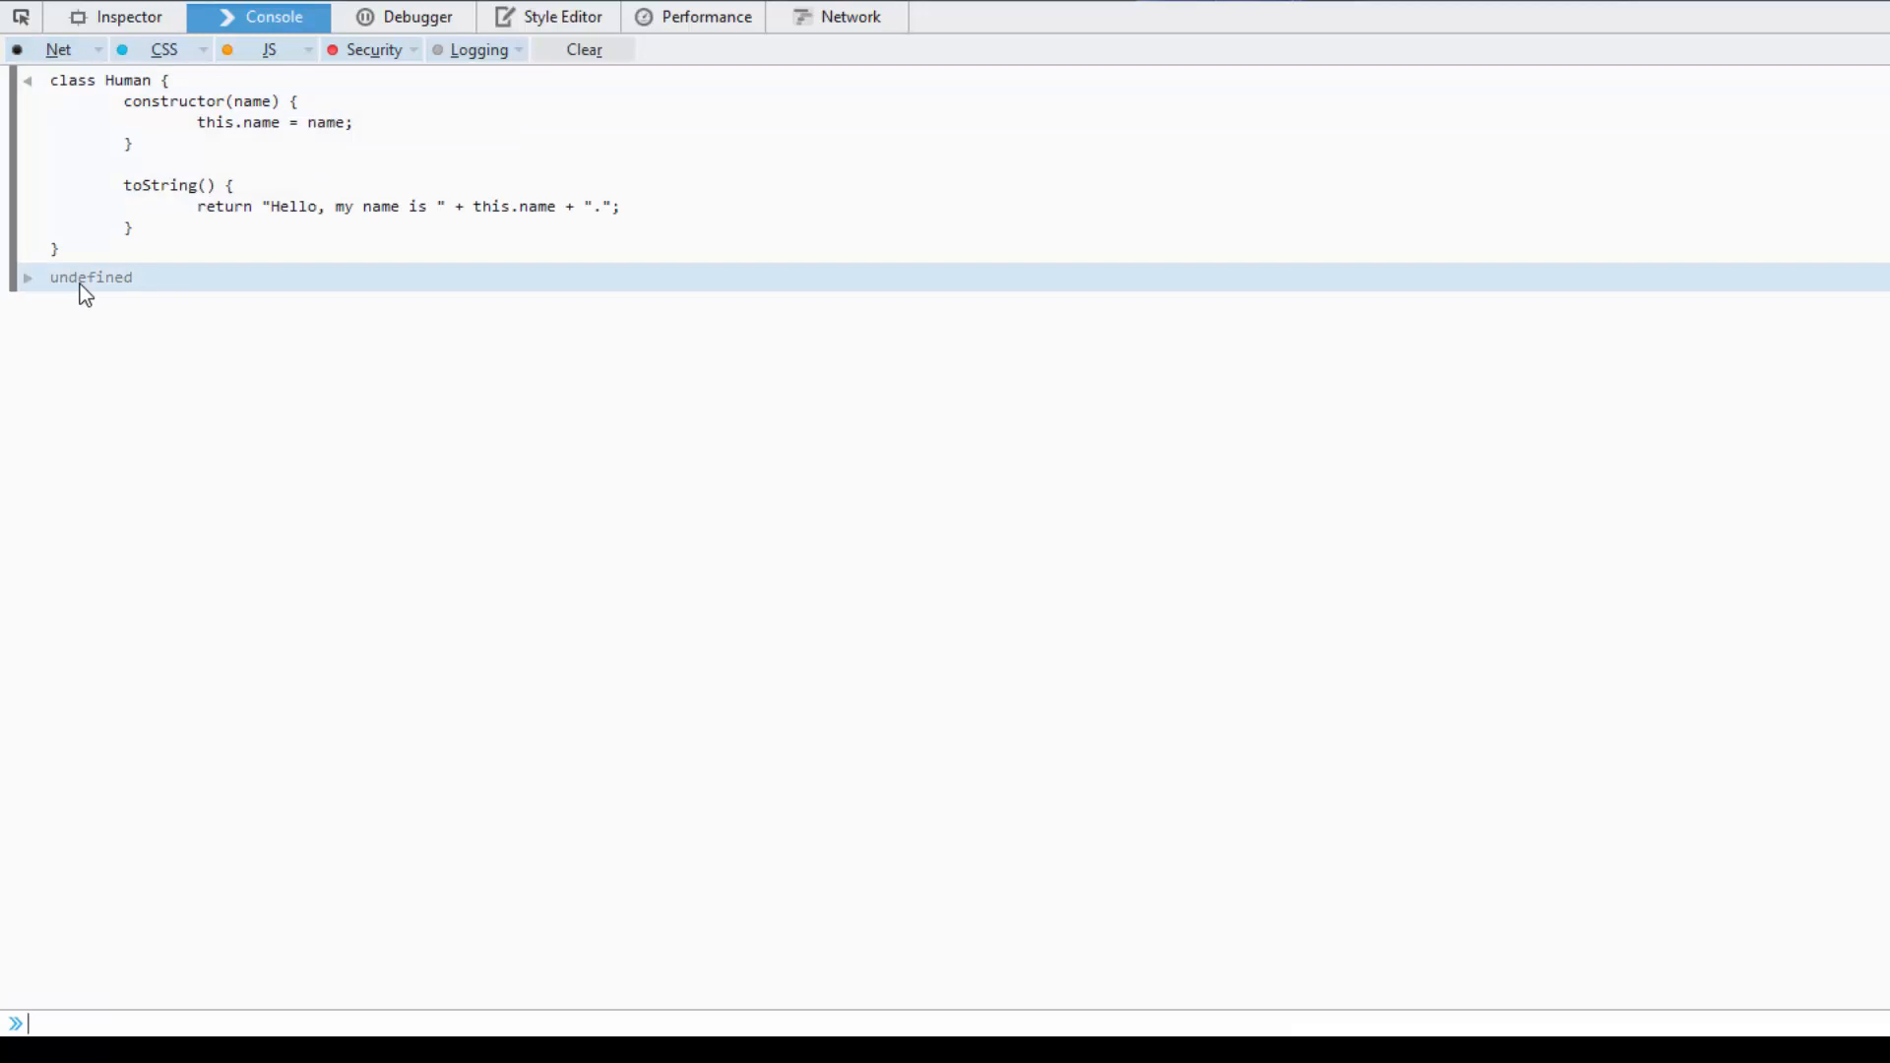
{"action": "mouse_move", "coordinate": [350, 1006]}
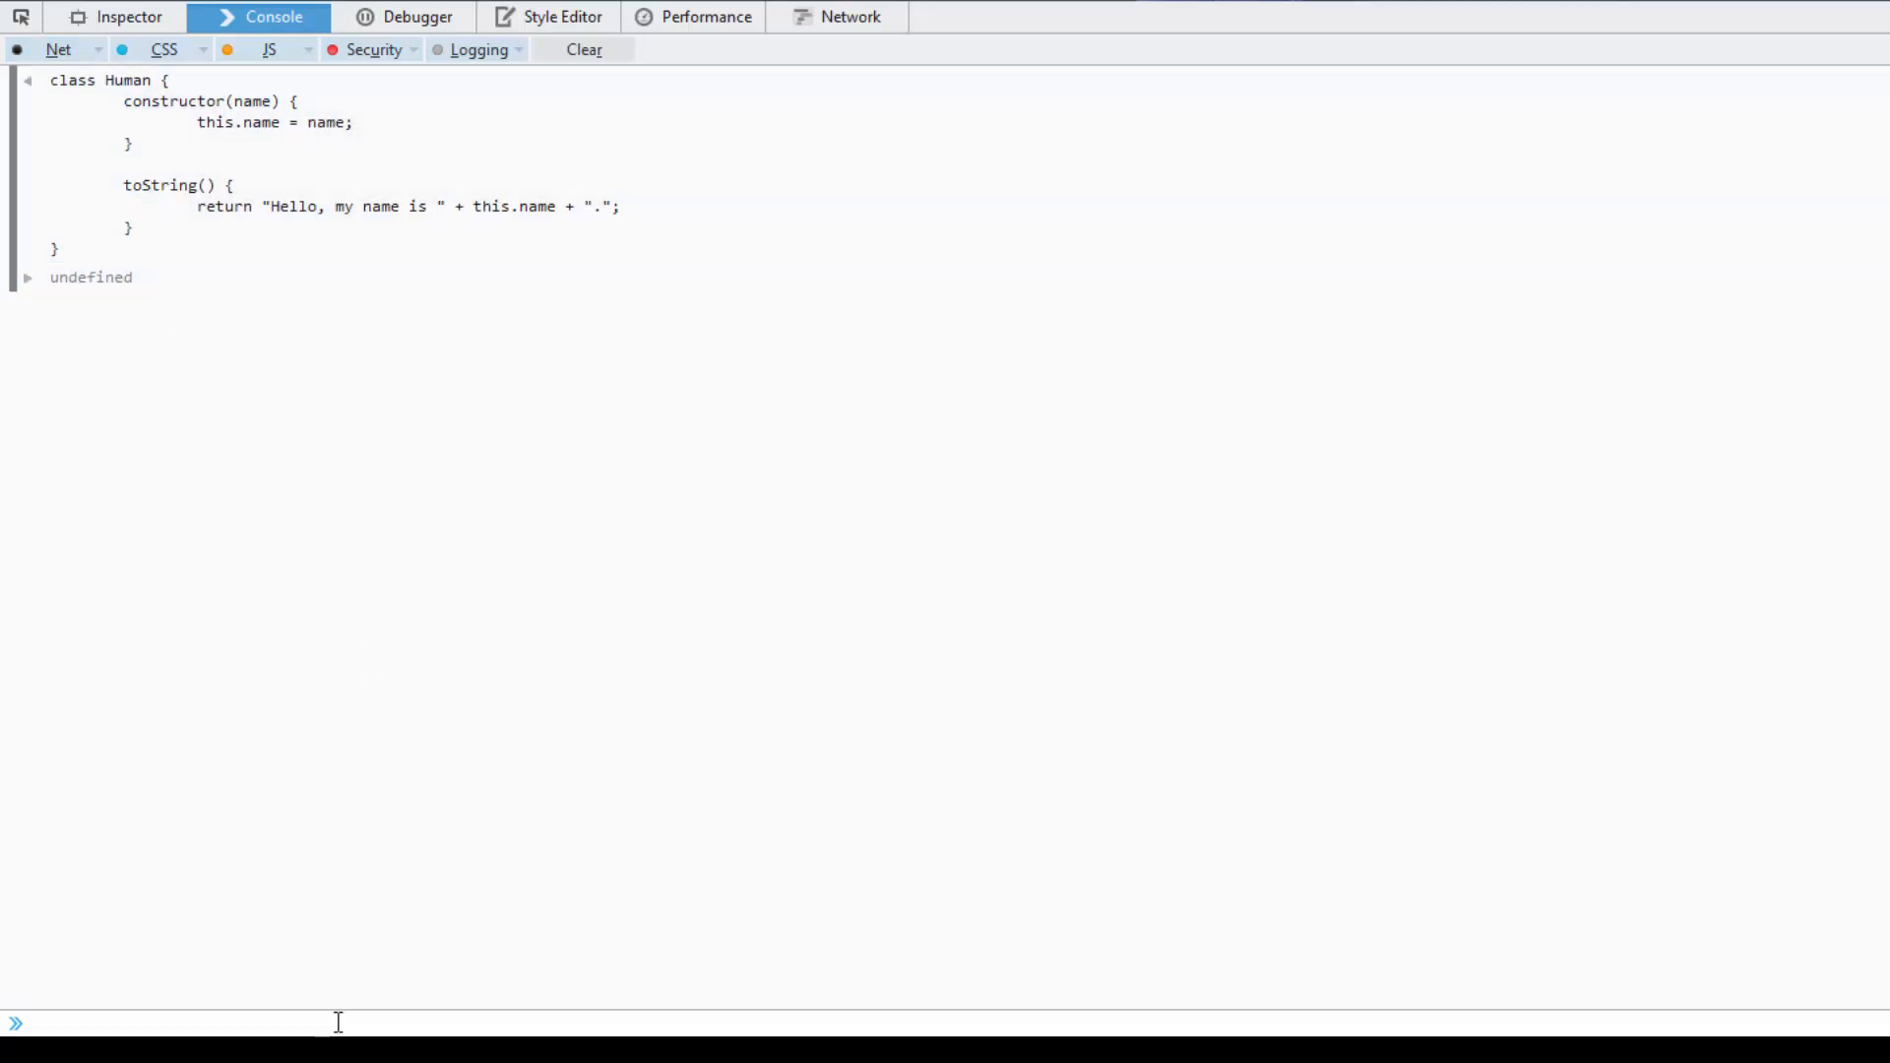
{"action": "mouse_move", "coordinate": [847, 17]}
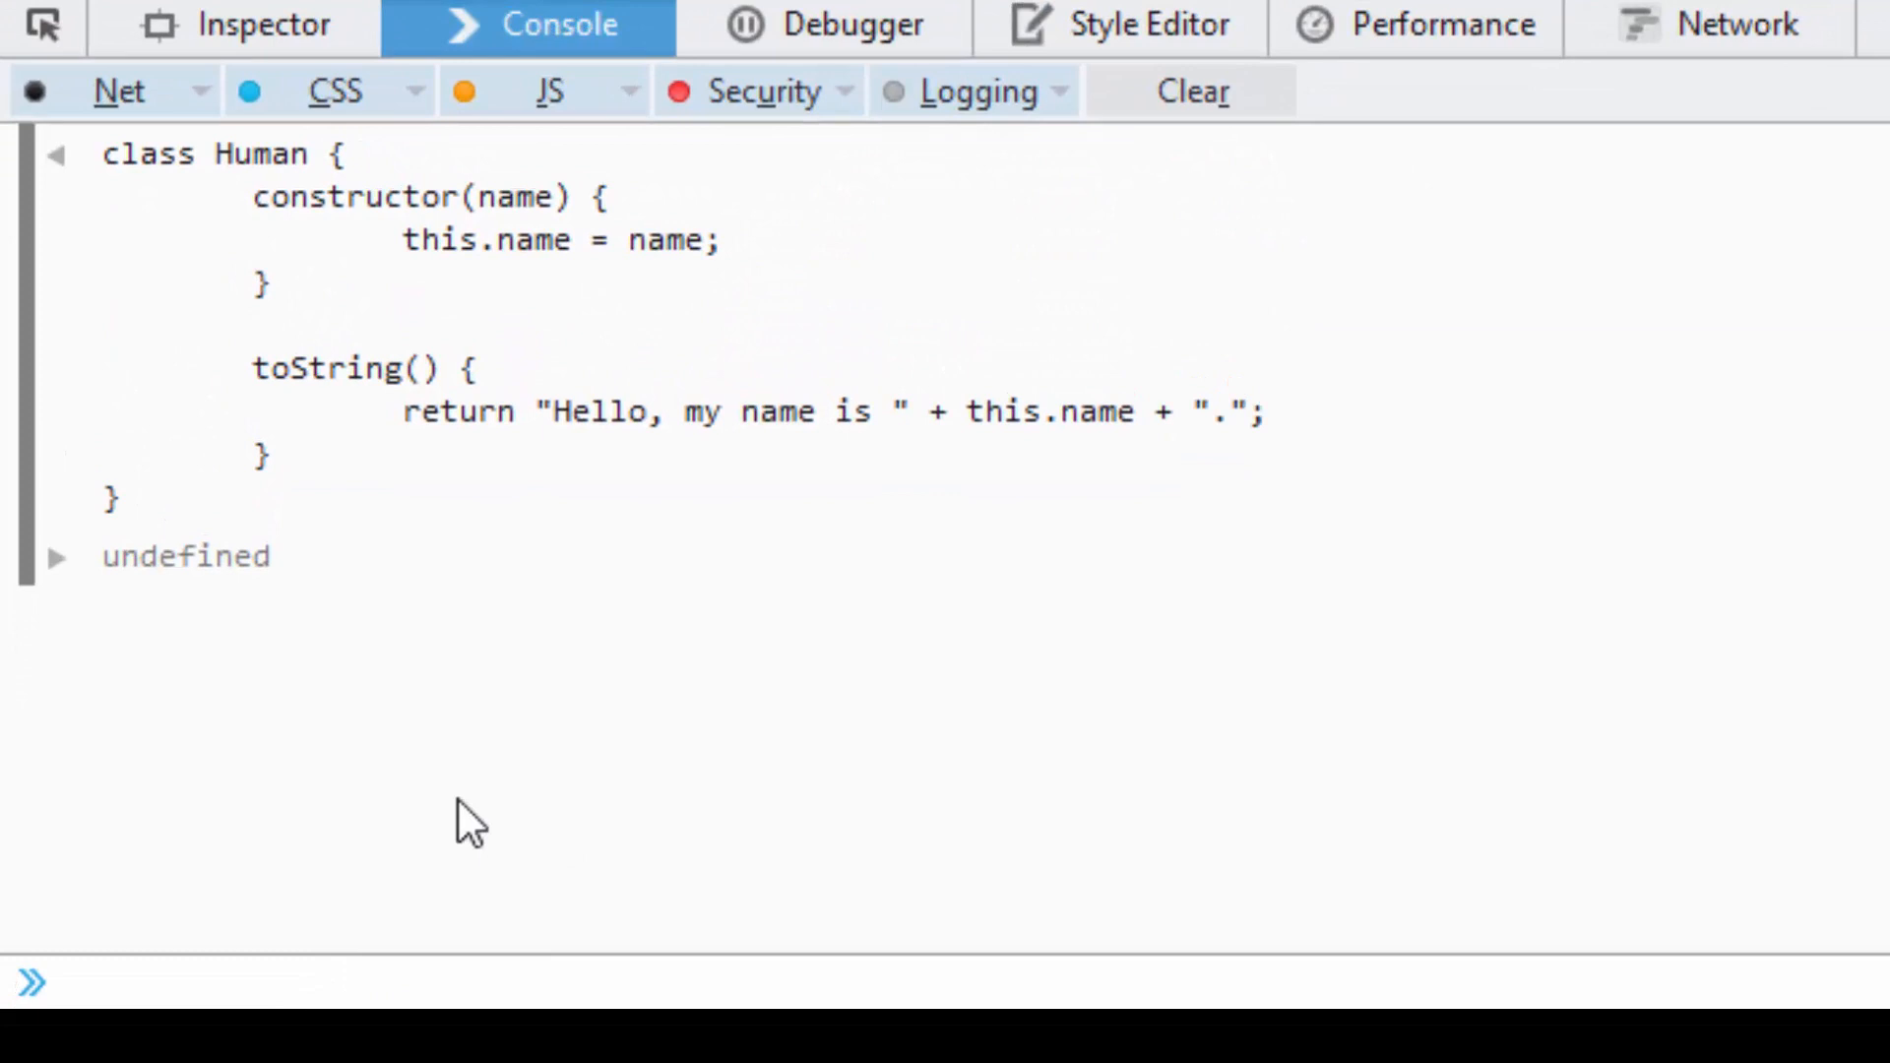
- Run var me = new Human("Guy"); to create the Guy instance
{"action": "type", "text": "var"}
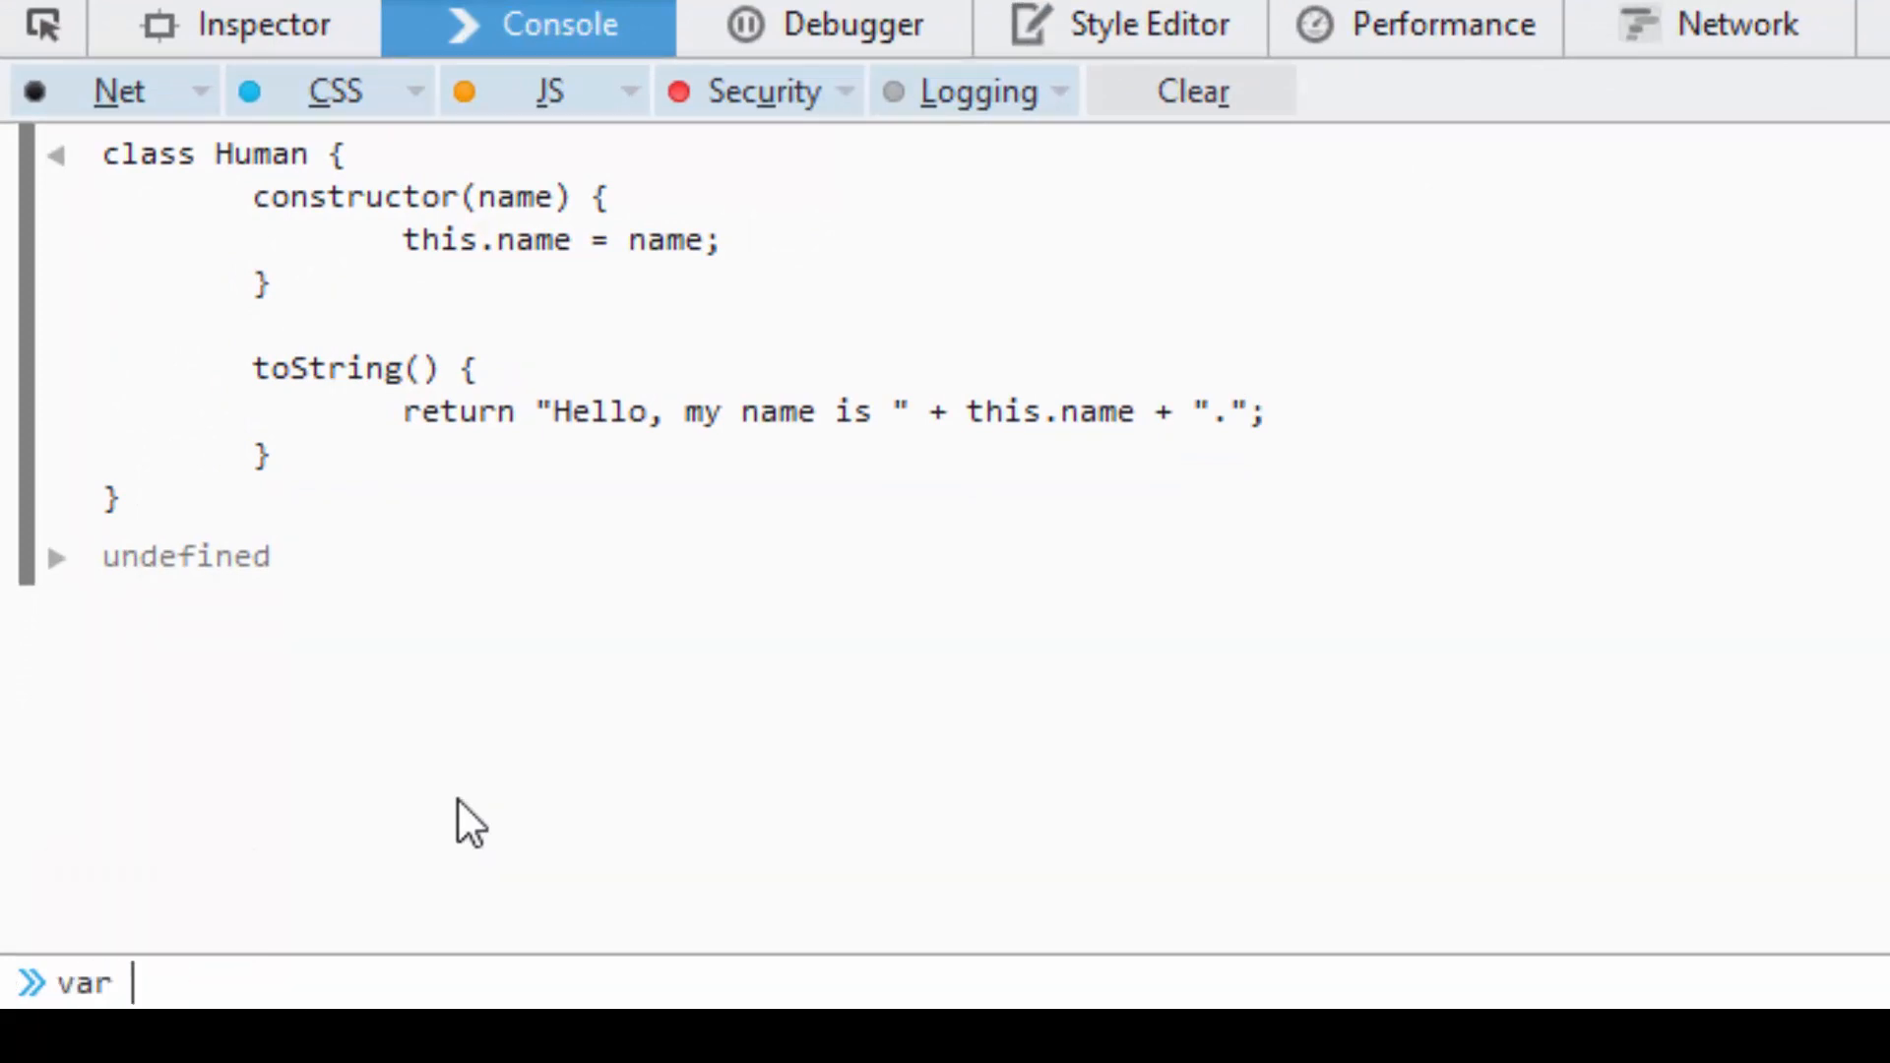
{"action": "type", "text": "me = new Human"}
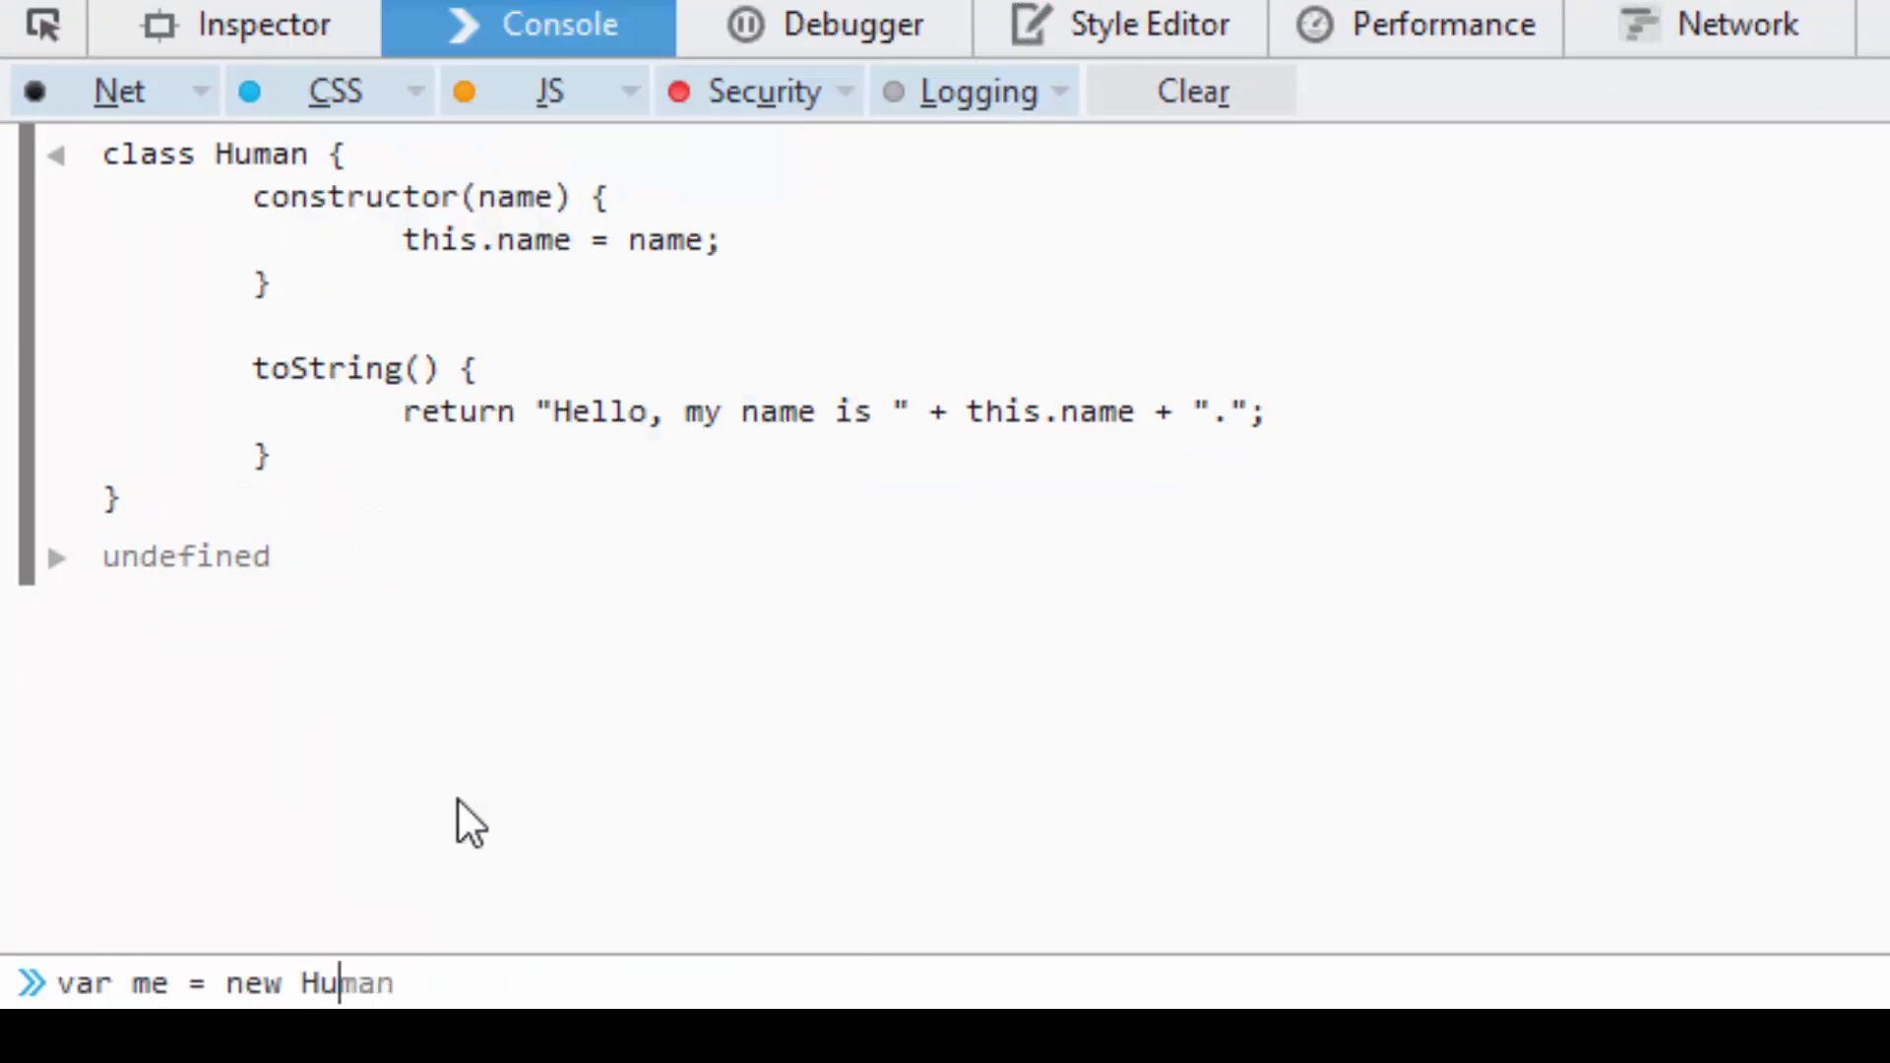
{"action": "type", "text": "(\""}
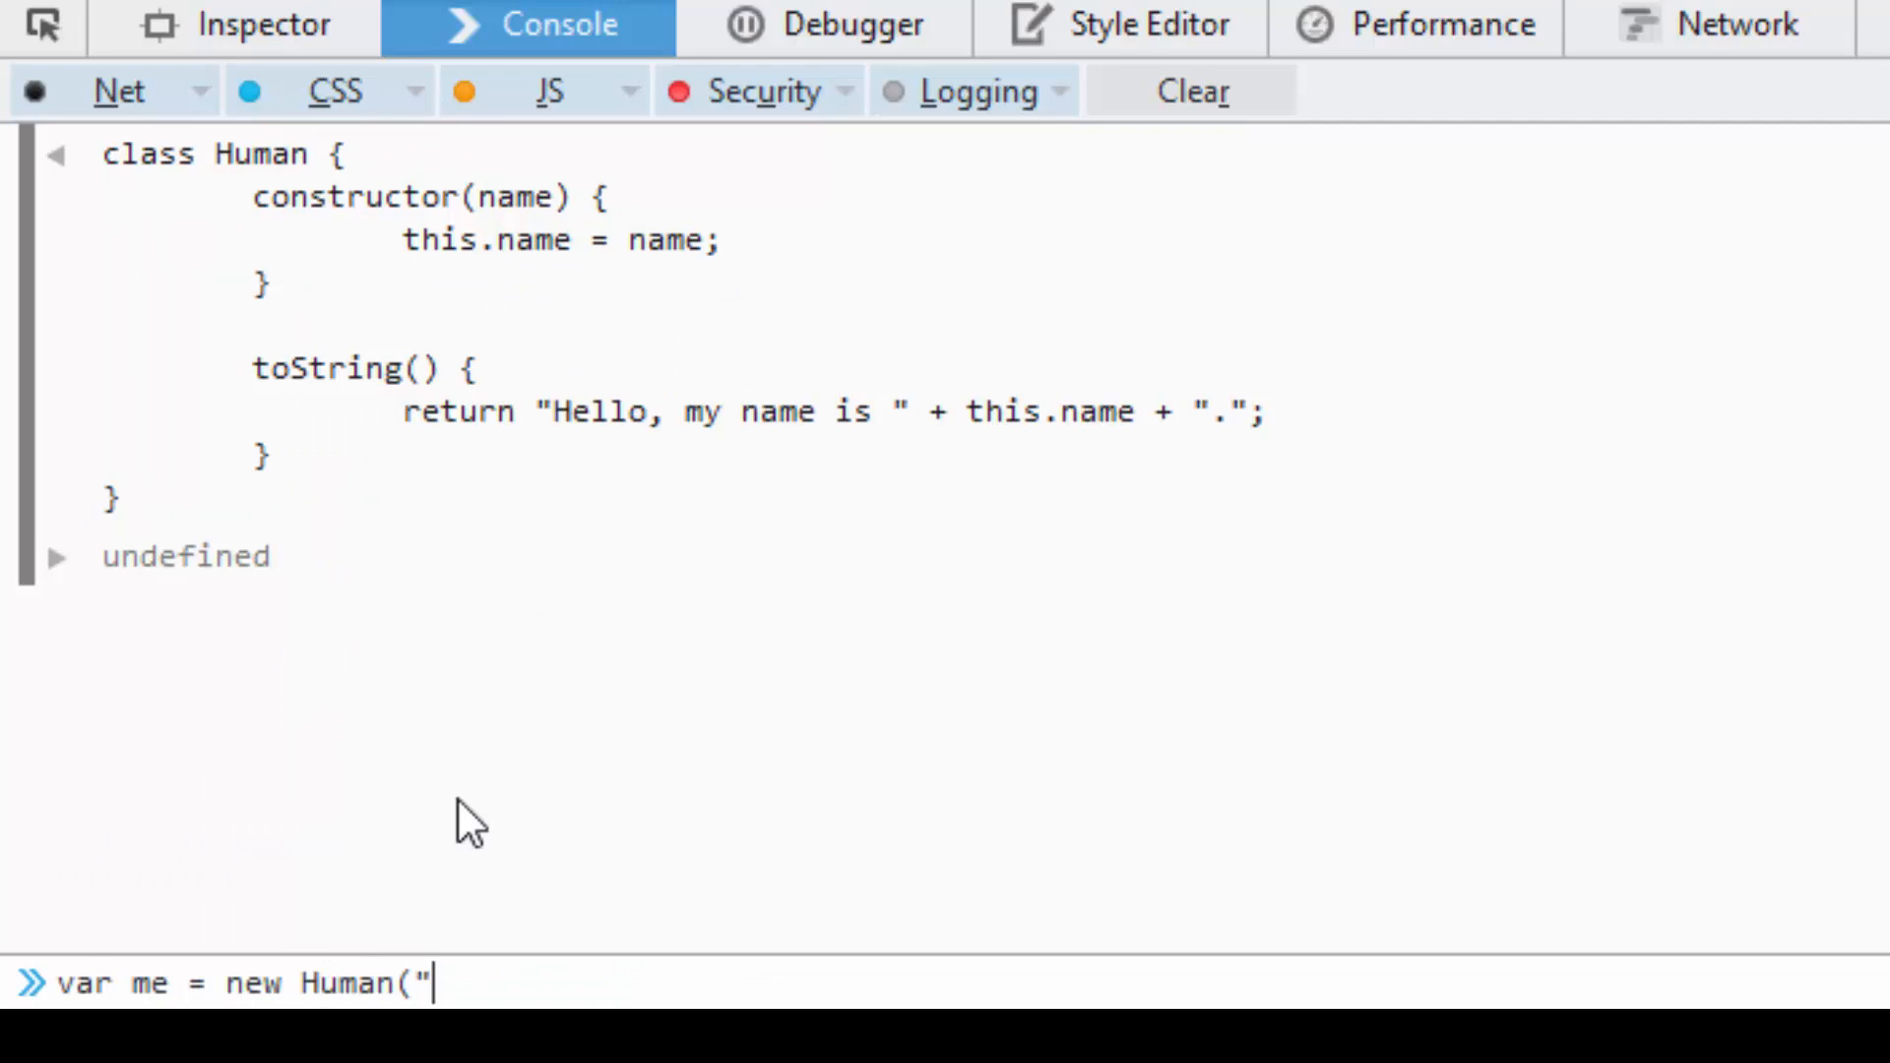
{"action": "key", "text": "Return"}
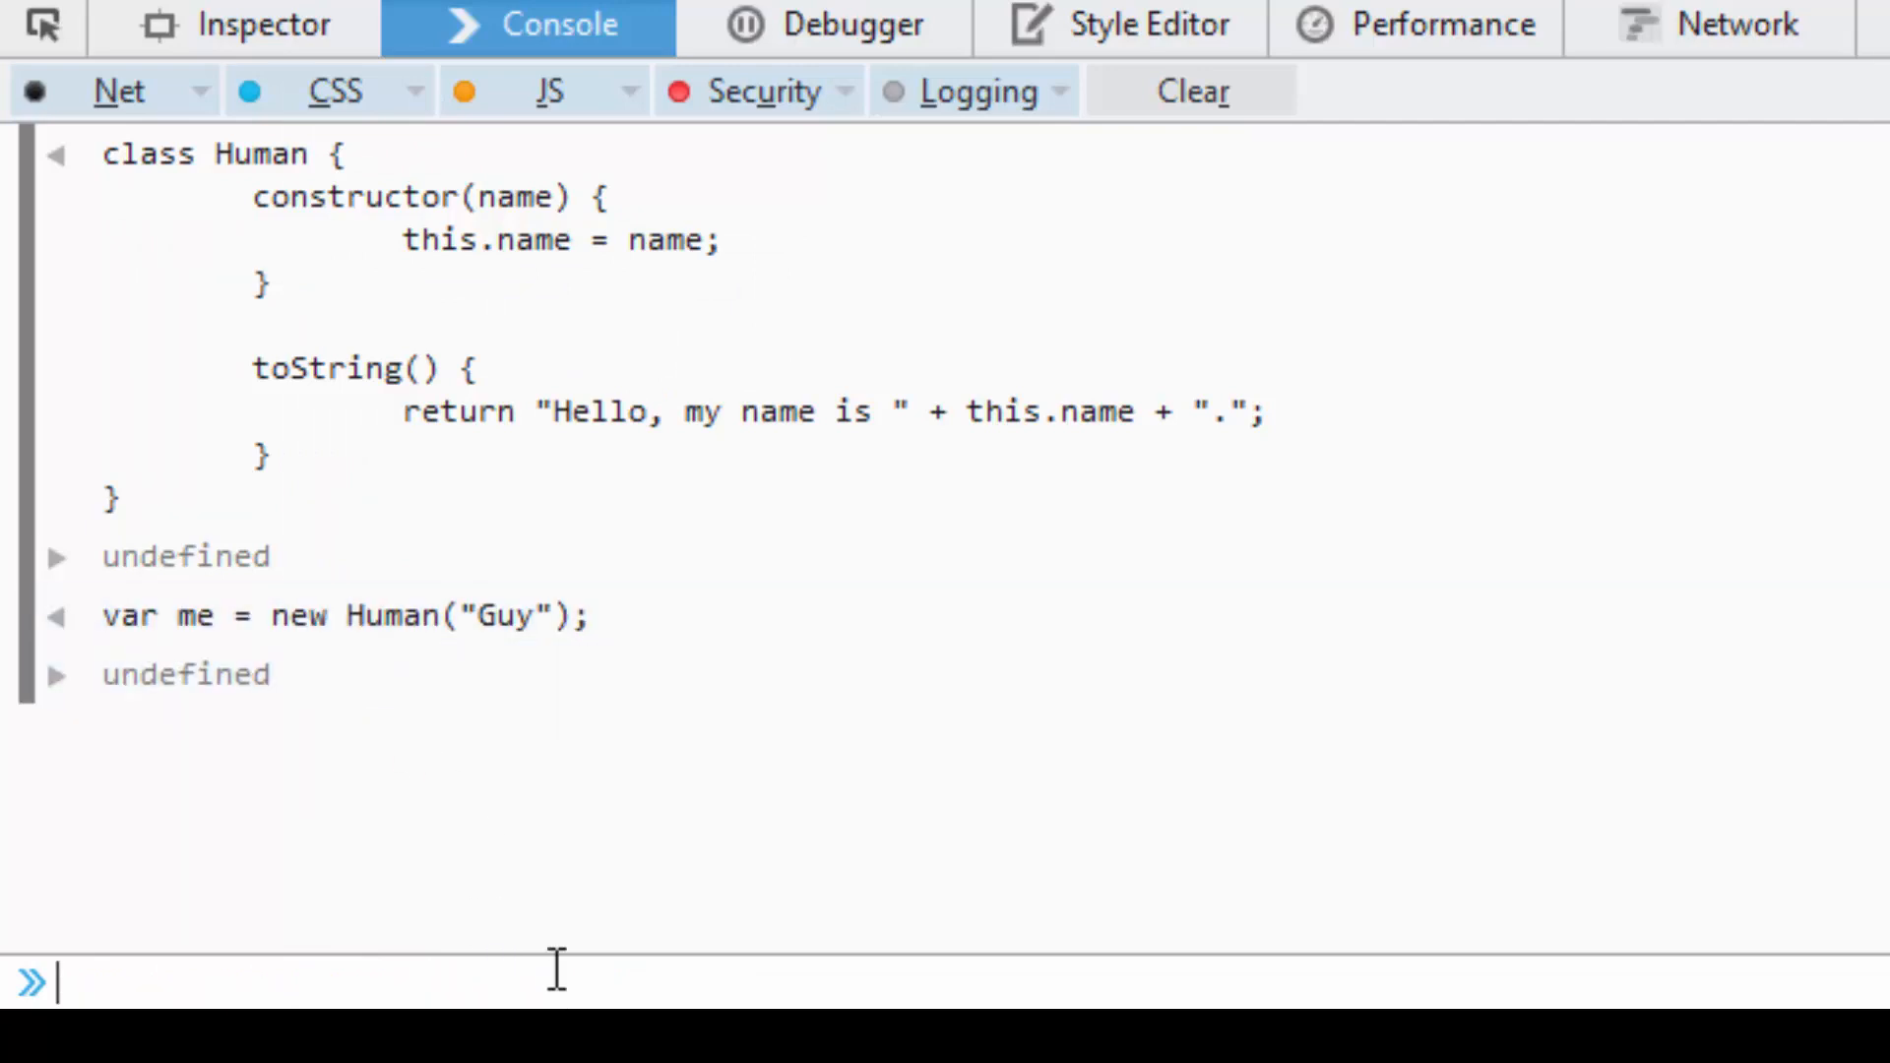
- Run me.toString(); so the console prints "Hello, my name is Guy."
{"action": "type", "text": "me.toString("}
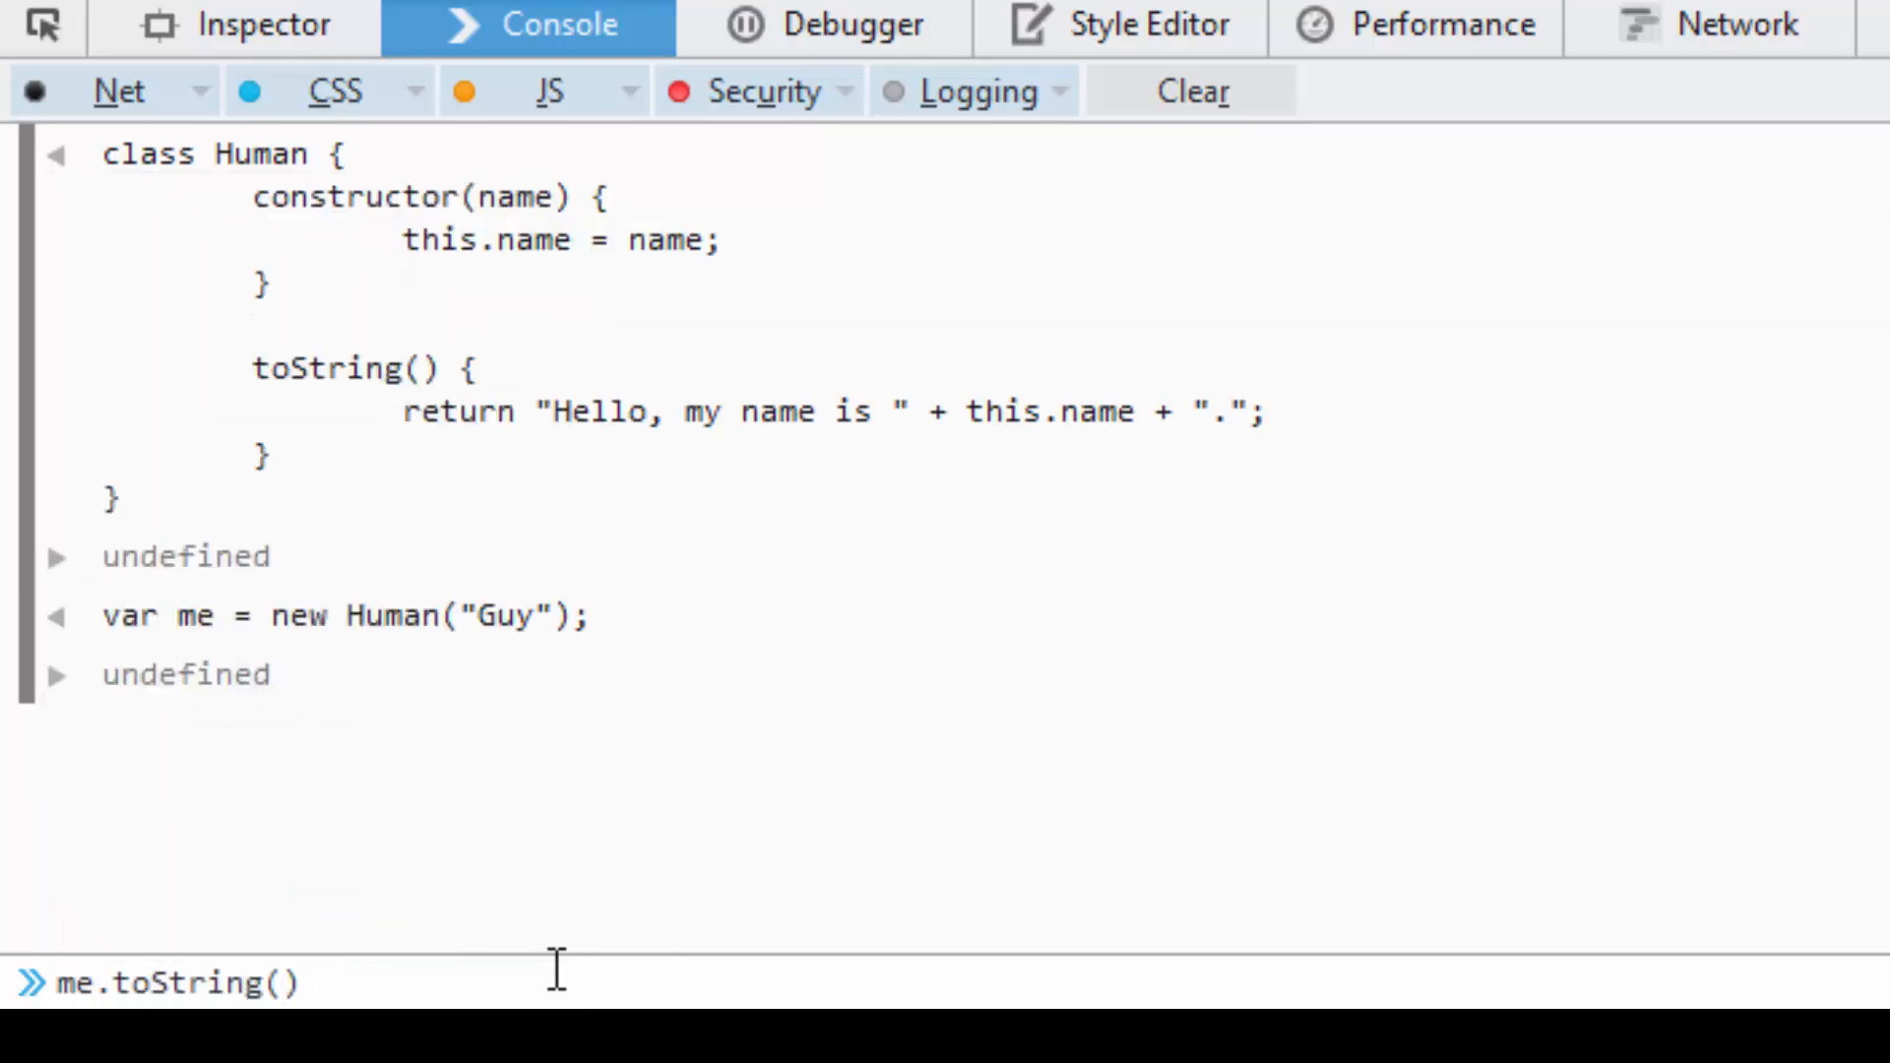
{"action": "key", "text": "Return"}
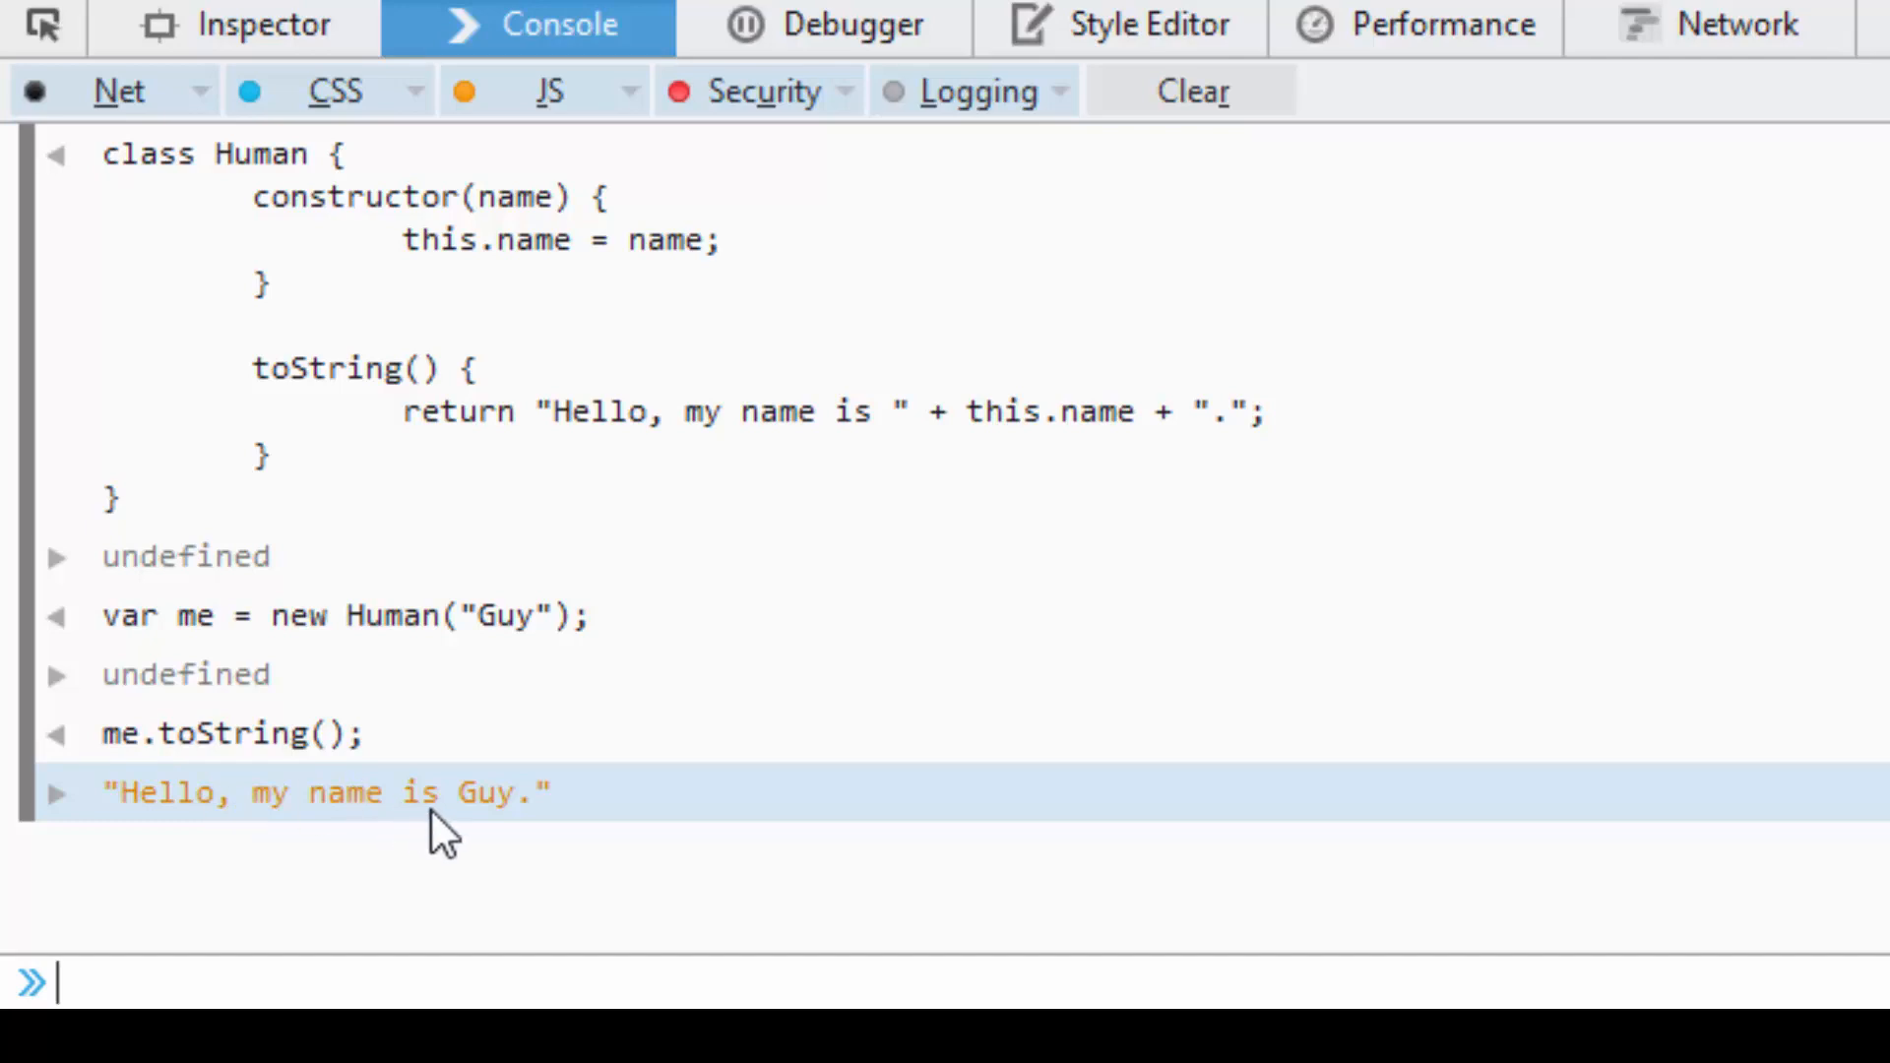
{"action": "mouse_move", "coordinate": [915, 814]}
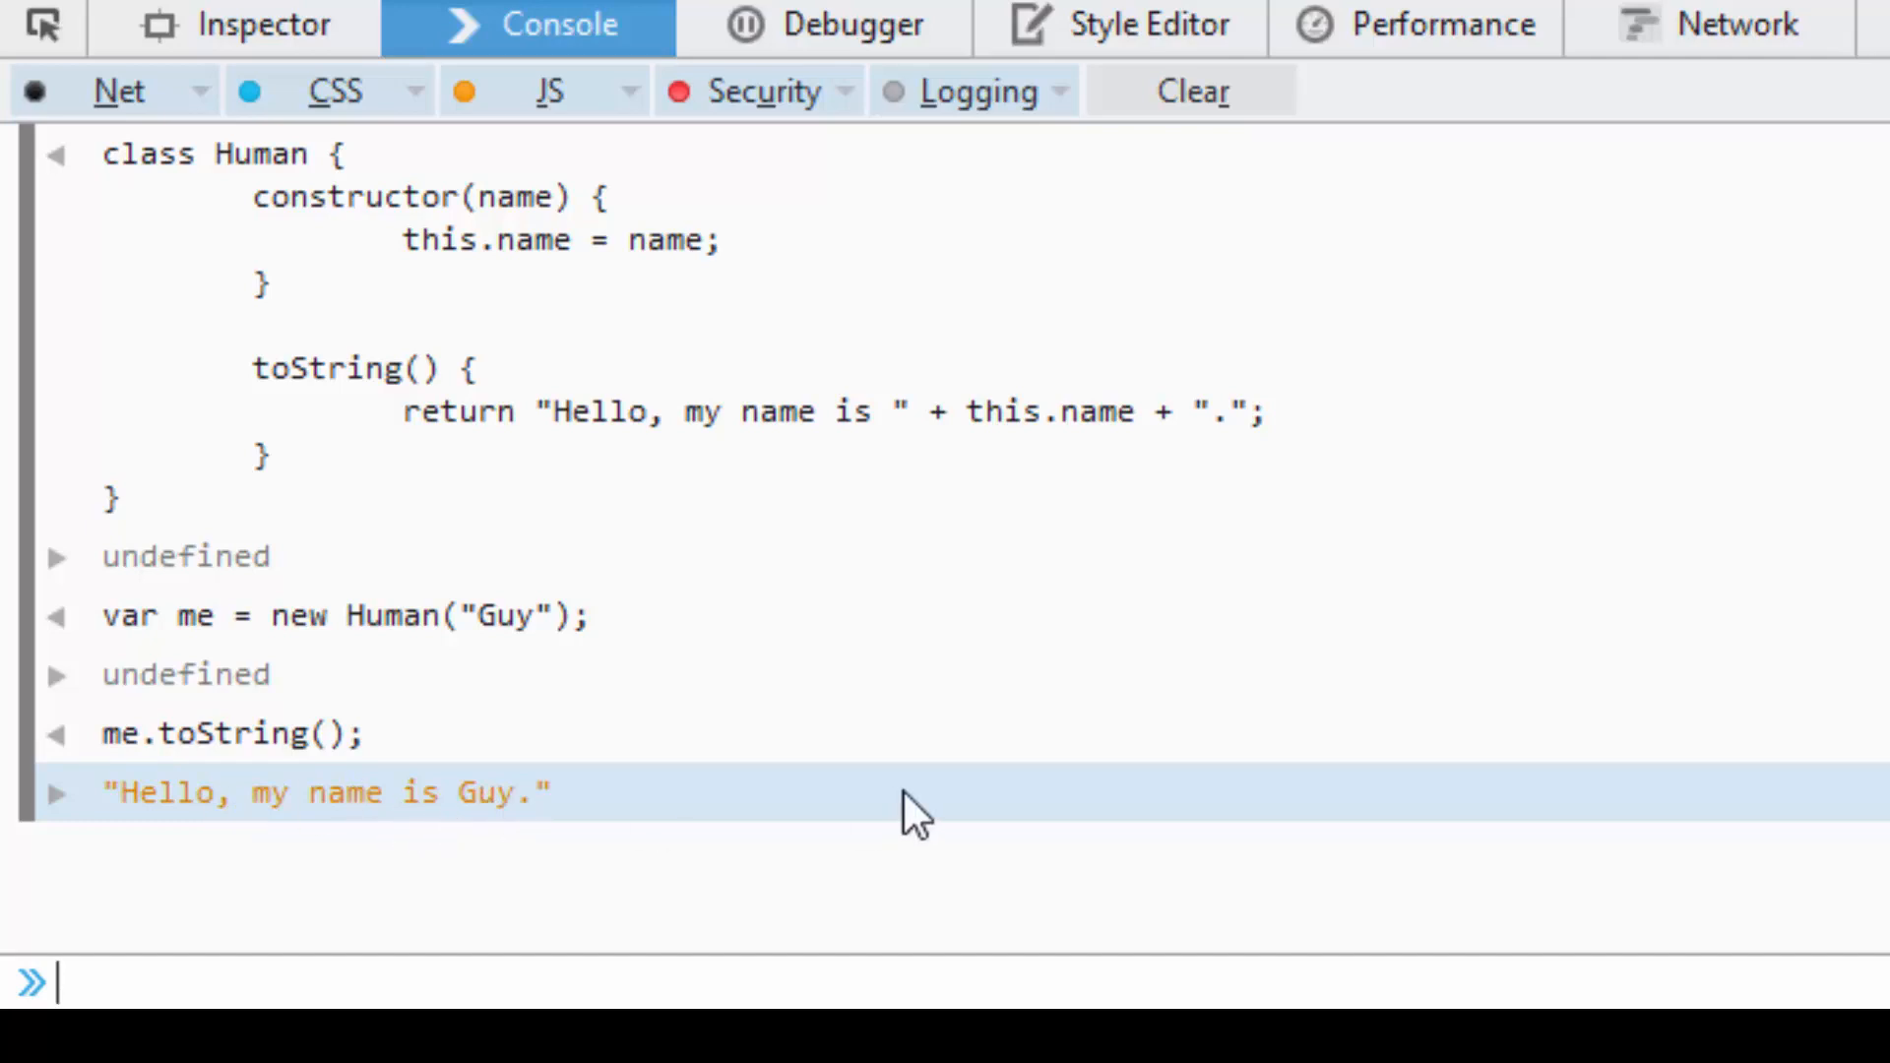